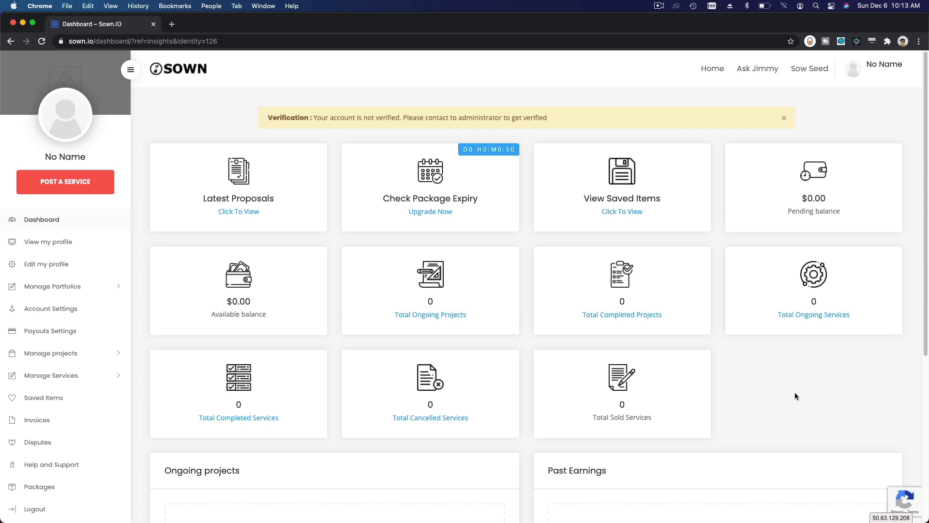
{"action": "mouse_move", "coordinate": [509, 346]}
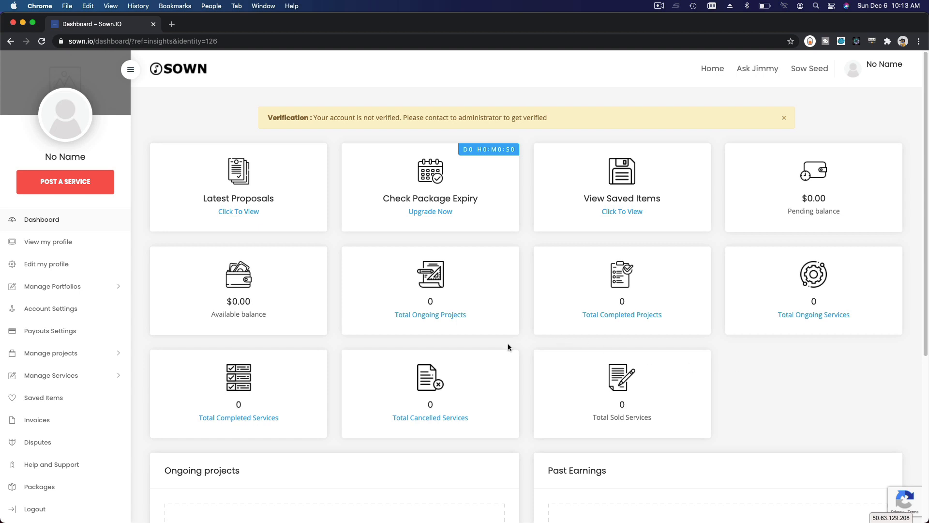
{"action": "mouse_move", "coordinate": [154, 333]}
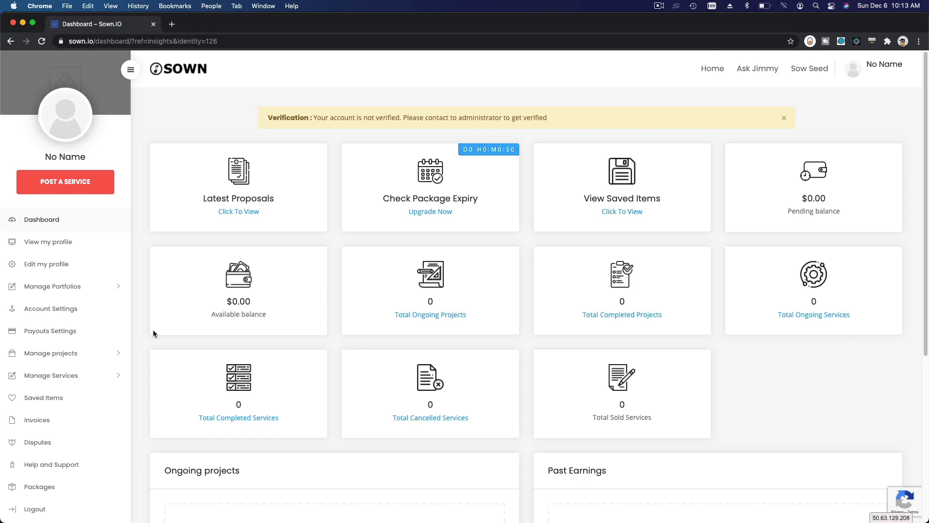
{"action": "mouse_move", "coordinate": [70, 268]}
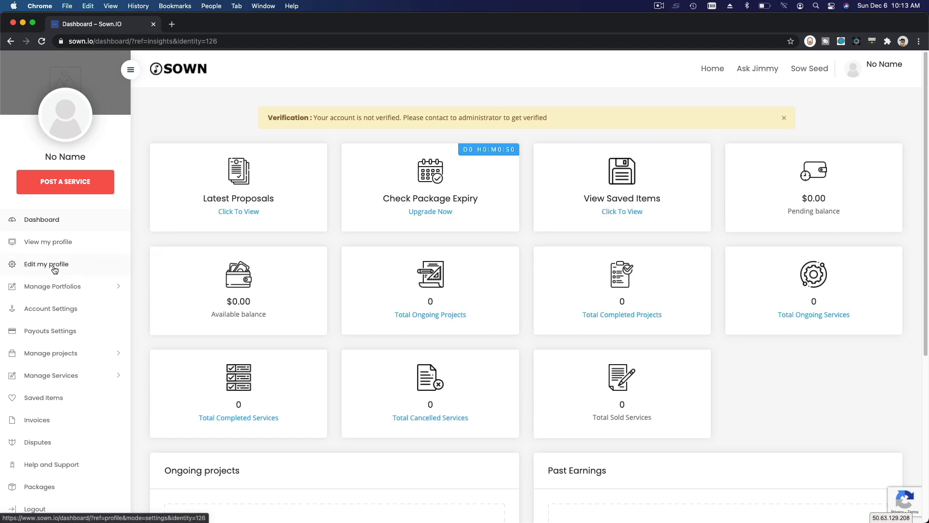
Leave the dashboard via the sidebar's 'Edit my profile' link
{"action": "left_click", "coordinate": [47, 263]}
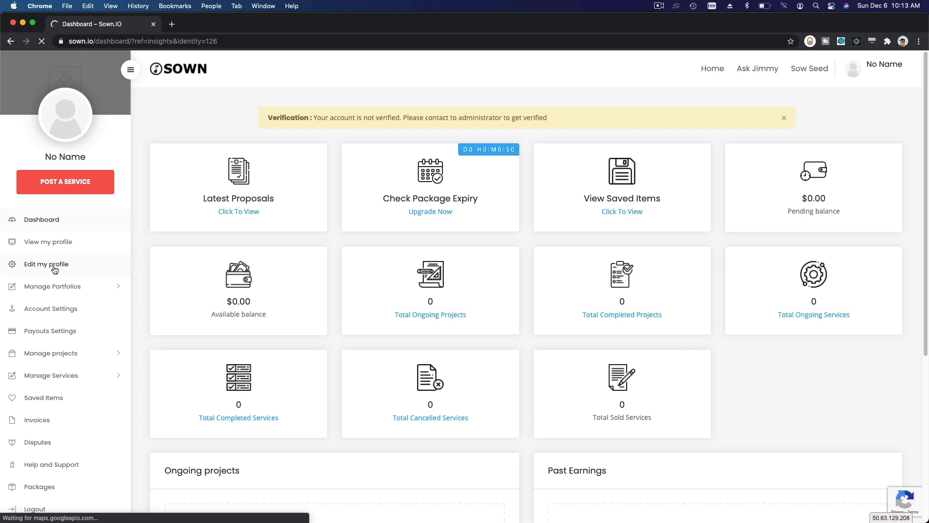
{"action": "left_click", "coordinate": [47, 264]}
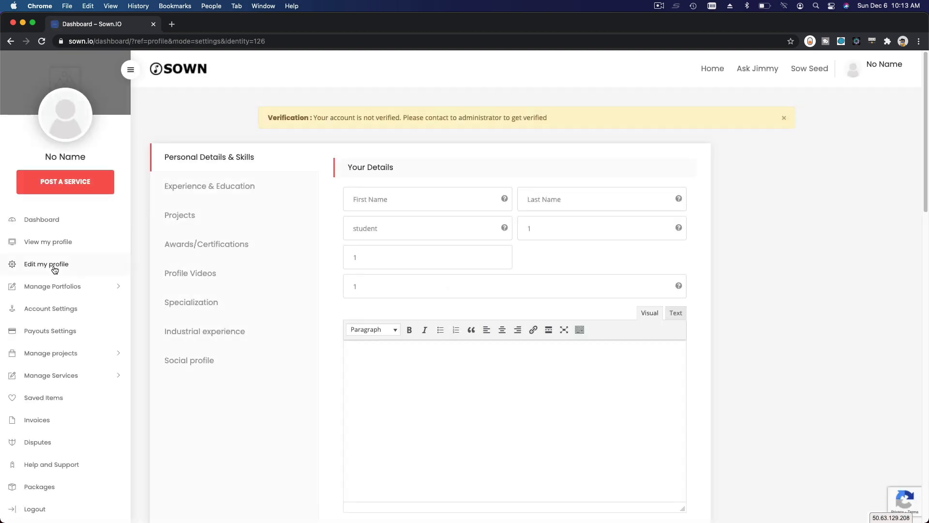
{"action": "mouse_move", "coordinate": [733, 150]}
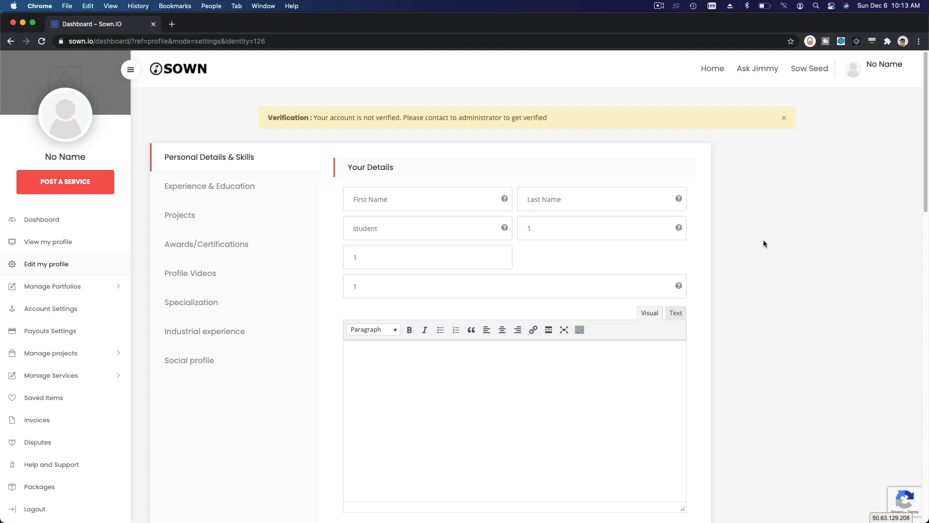
{"action": "mouse_move", "coordinate": [652, 181]}
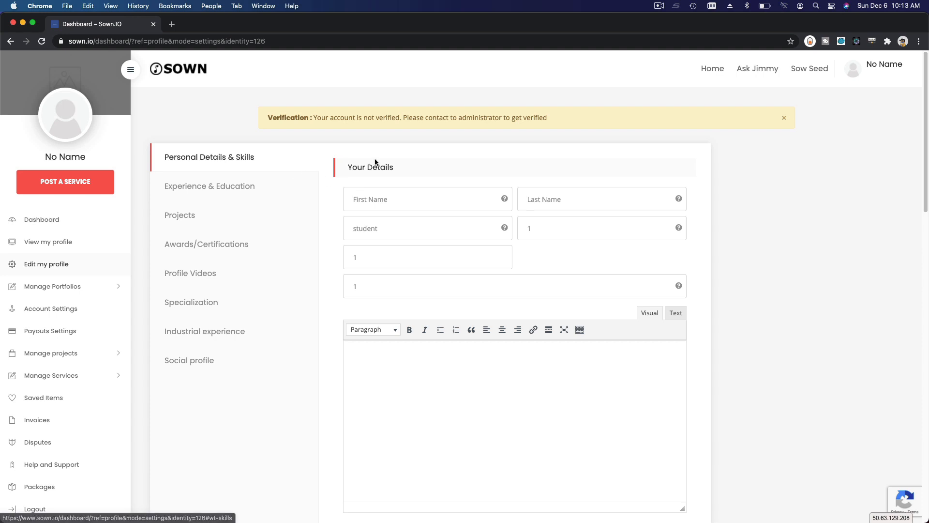
{"action": "mouse_move", "coordinate": [298, 167]}
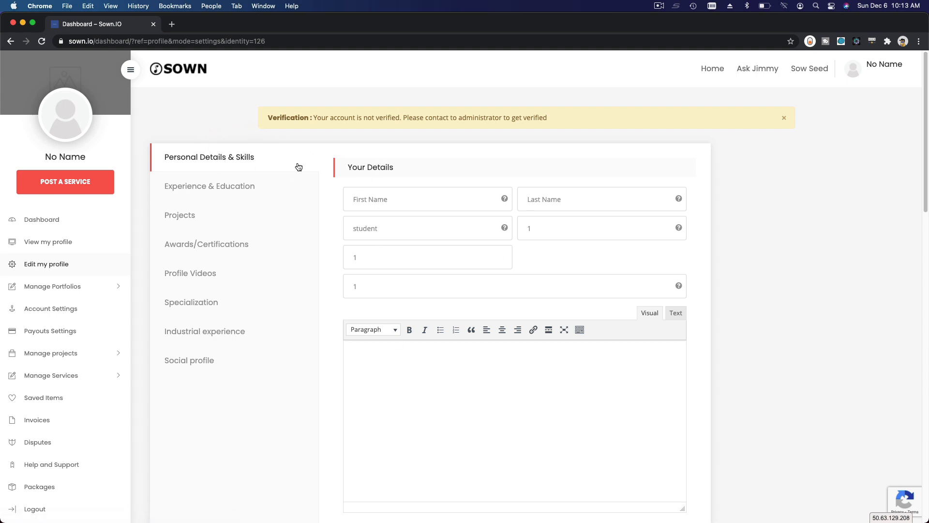
{"action": "mouse_move", "coordinate": [422, 175]}
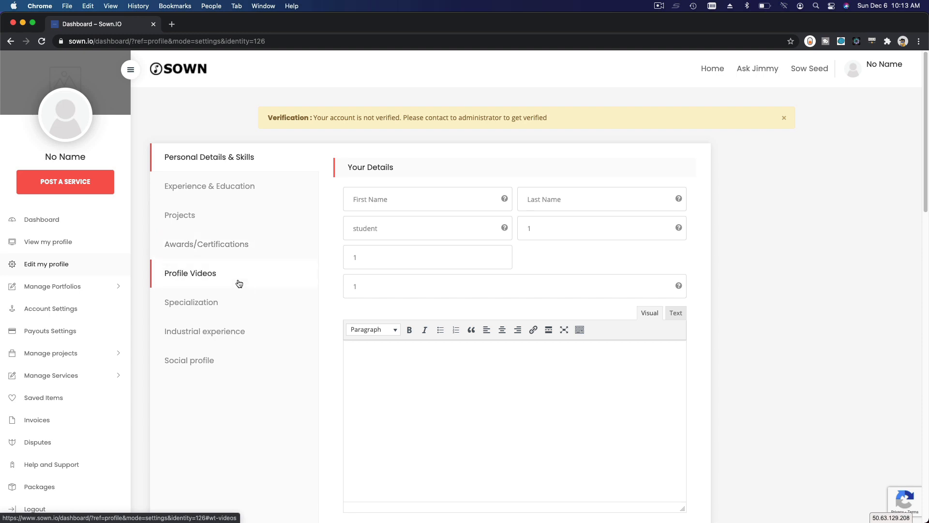
{"action": "mouse_move", "coordinate": [166, 279]}
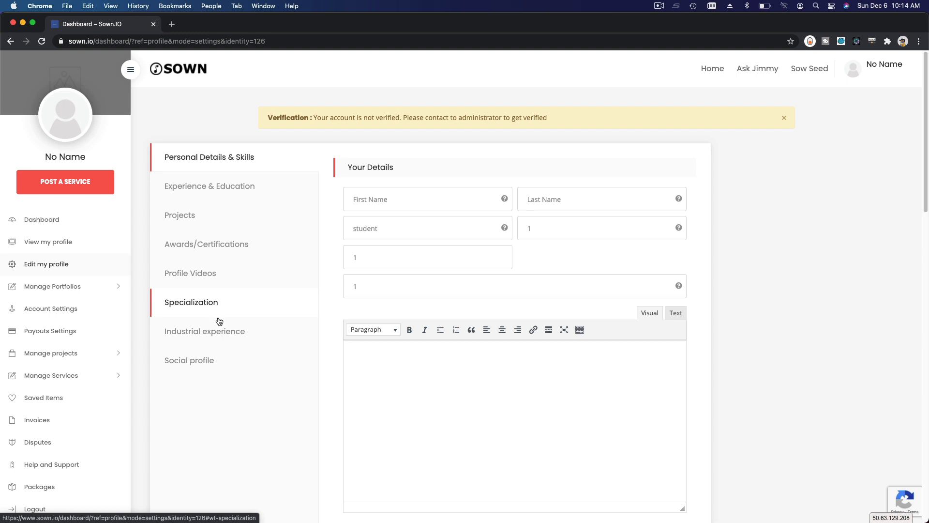
{"action": "left_click", "coordinate": [219, 335]}
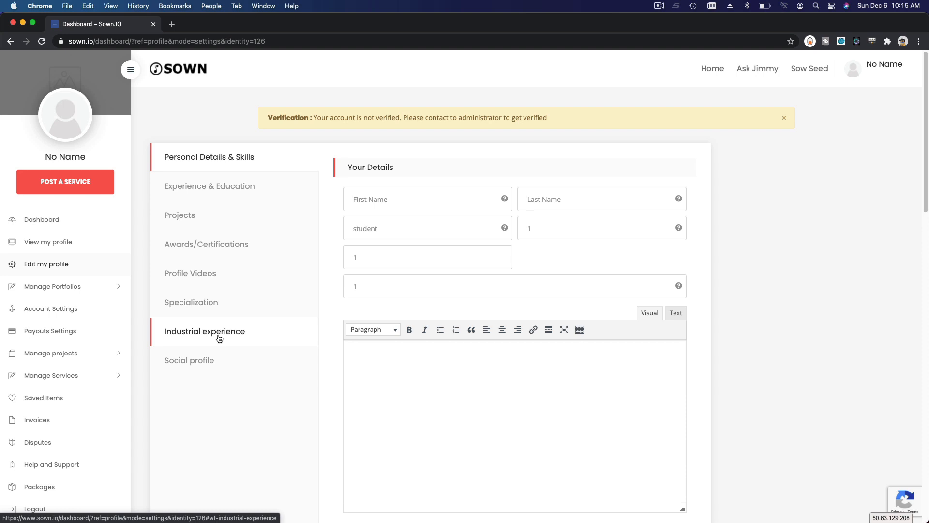
{"action": "left_click", "coordinate": [189, 360]}
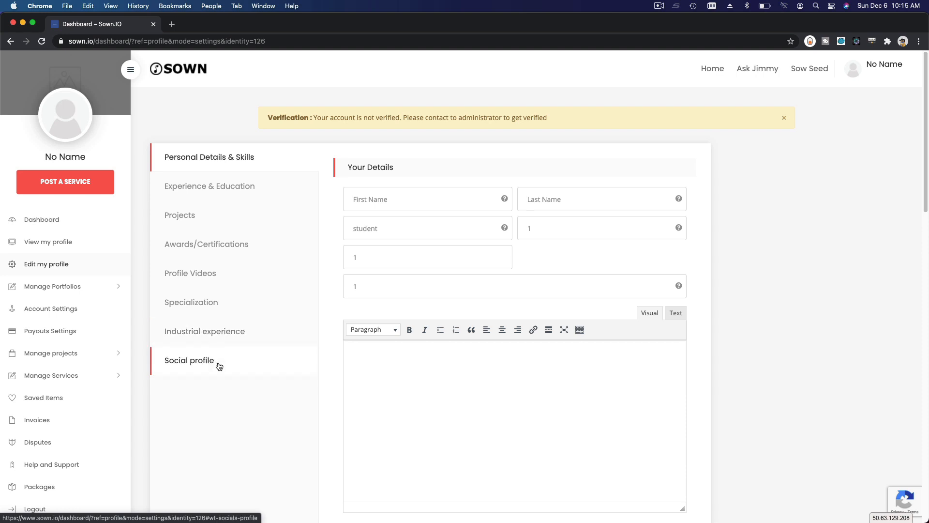
{"action": "mouse_move", "coordinate": [210, 367]}
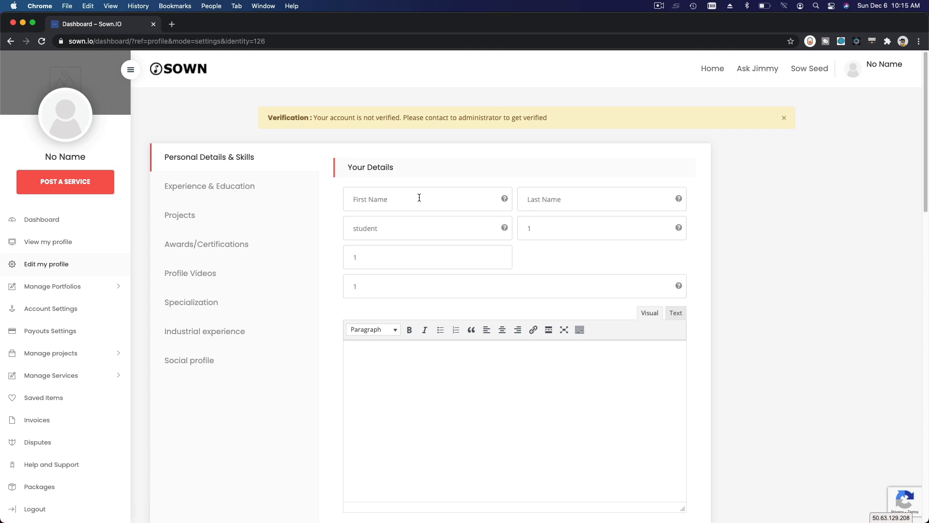
Enter the first name Tanzil and fill the display name from the saved suggestion
{"action": "left_click", "coordinate": [419, 199]}
{"action": "type", "text": "Jimmy"}
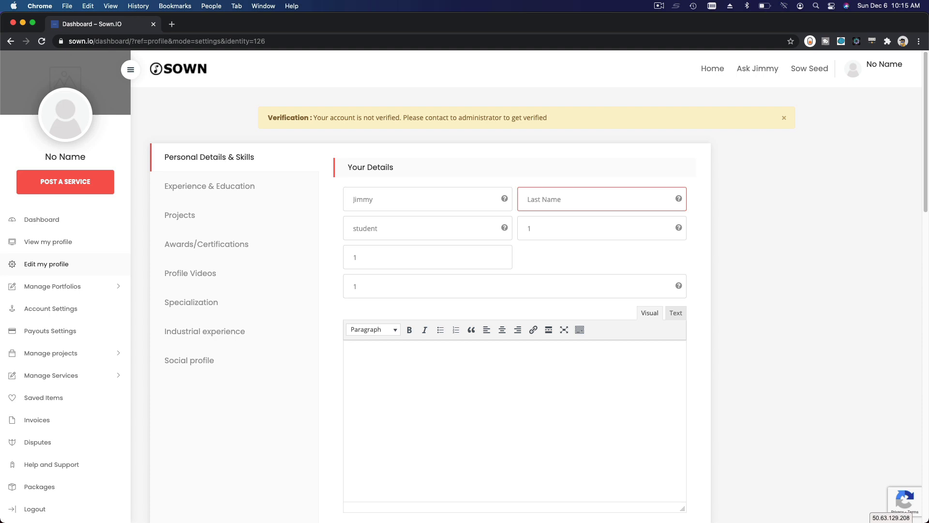
{"action": "type", "text": "Tanzil"}
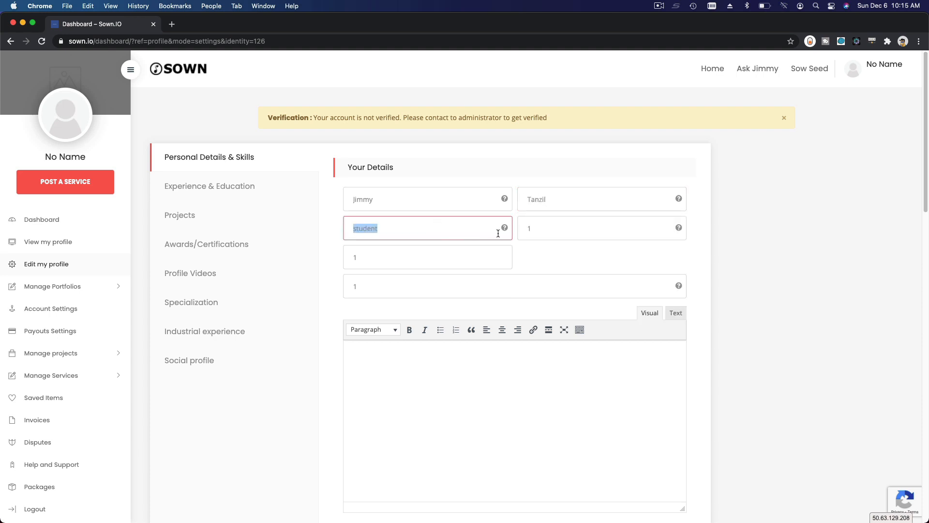
{"action": "mouse_move", "coordinate": [504, 228]}
{"action": "type", "text": "jimmy"}
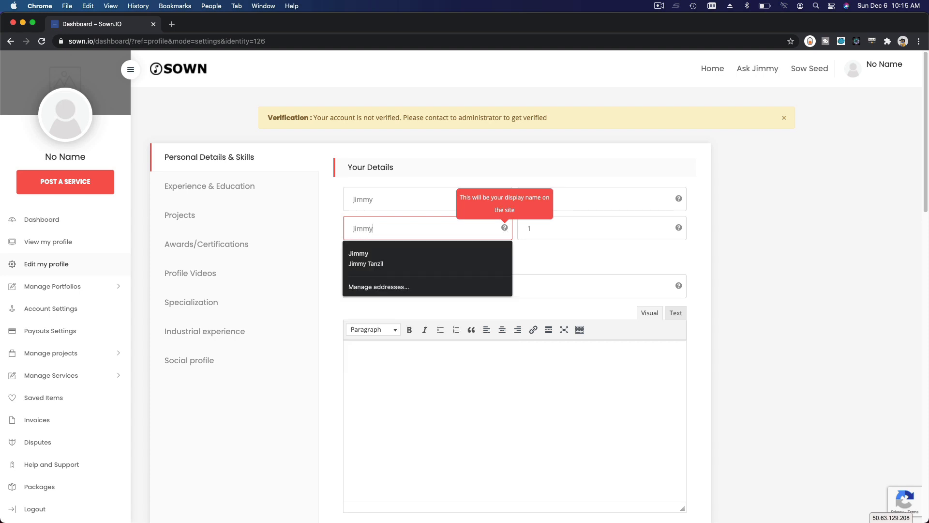
{"action": "left_click", "coordinate": [366, 263]}
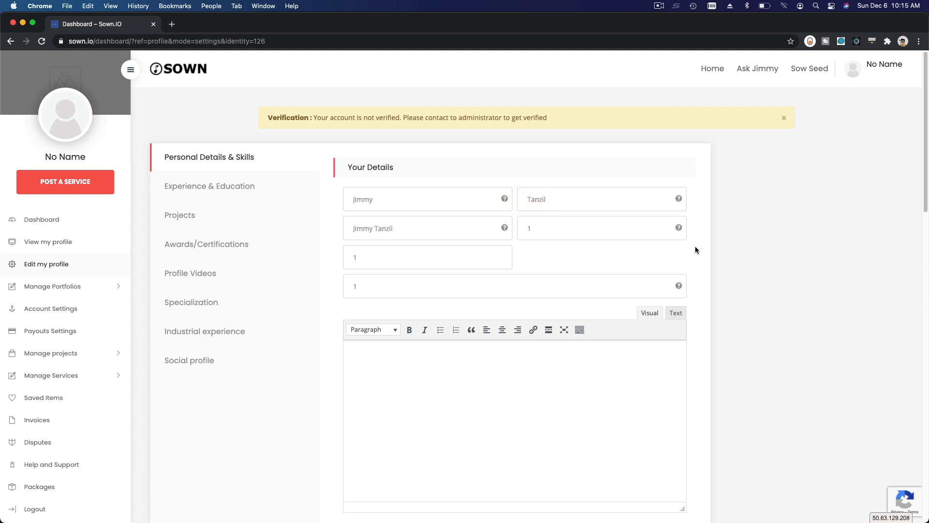
{"action": "mouse_move", "coordinate": [678, 227]}
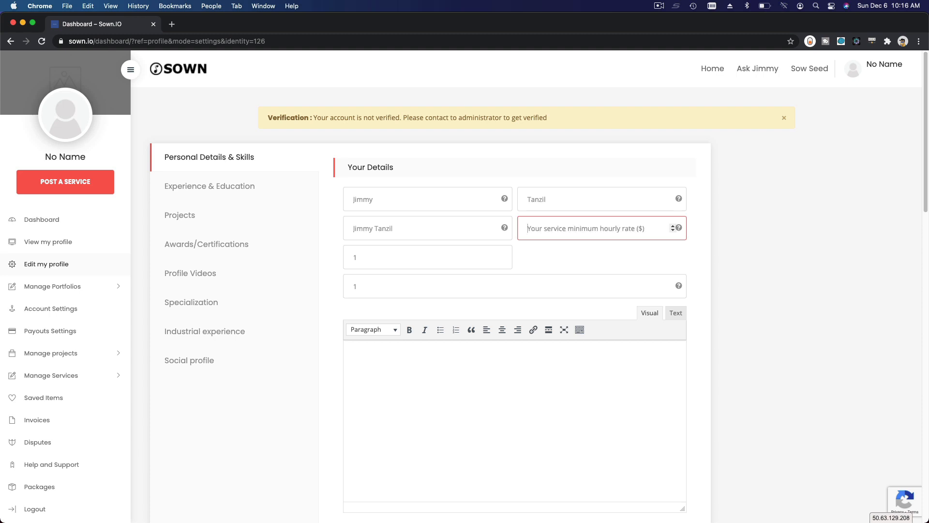
Set the hourly rate range to a minimum of 70 and maximum of 100
{"action": "type", "text": "70"}
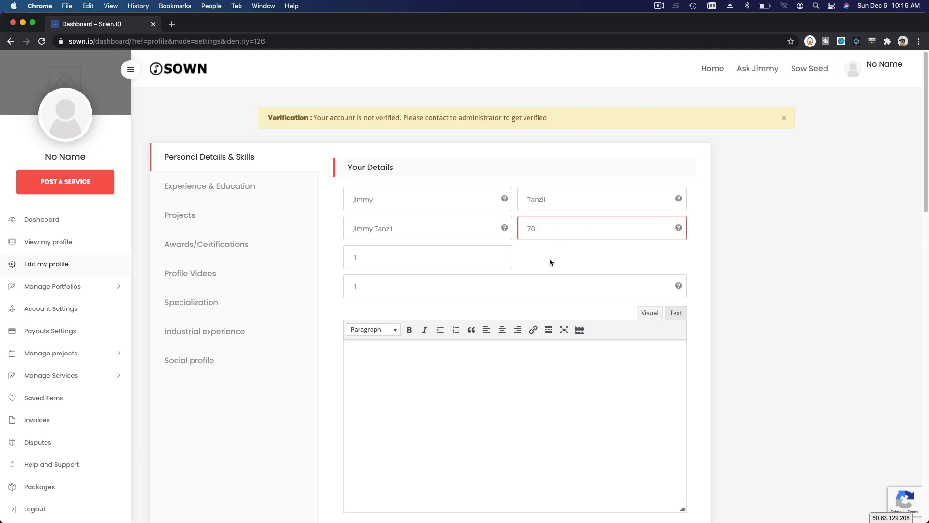
{"action": "left_click", "coordinate": [427, 257]}
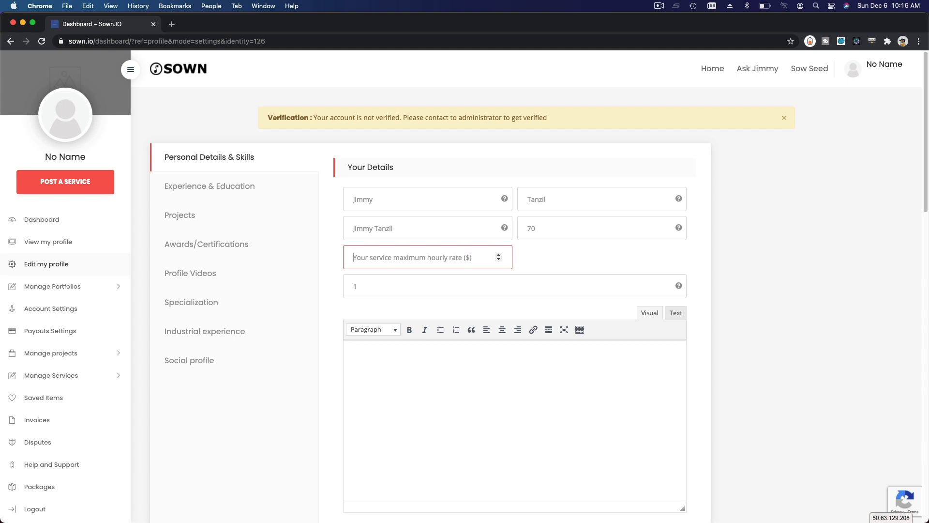
{"action": "mouse_move", "coordinate": [455, 275]}
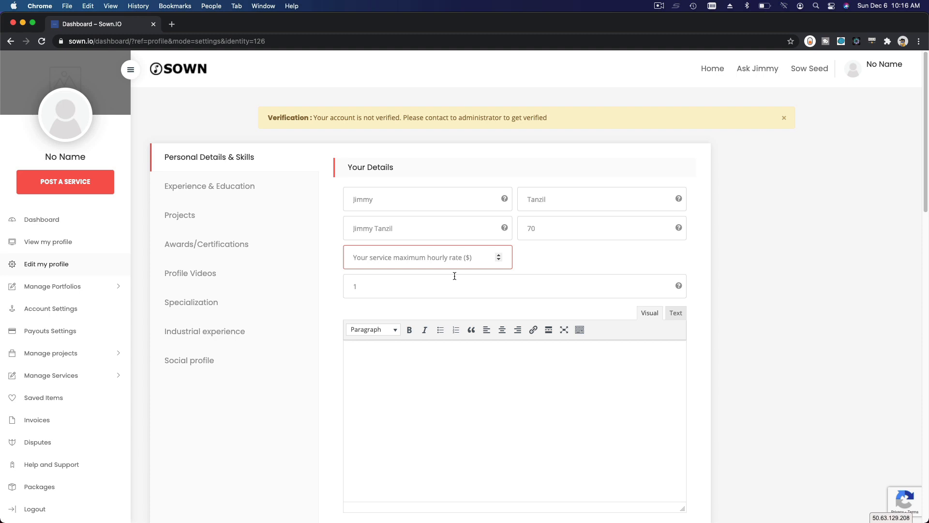
{"action": "type", "text": "100"}
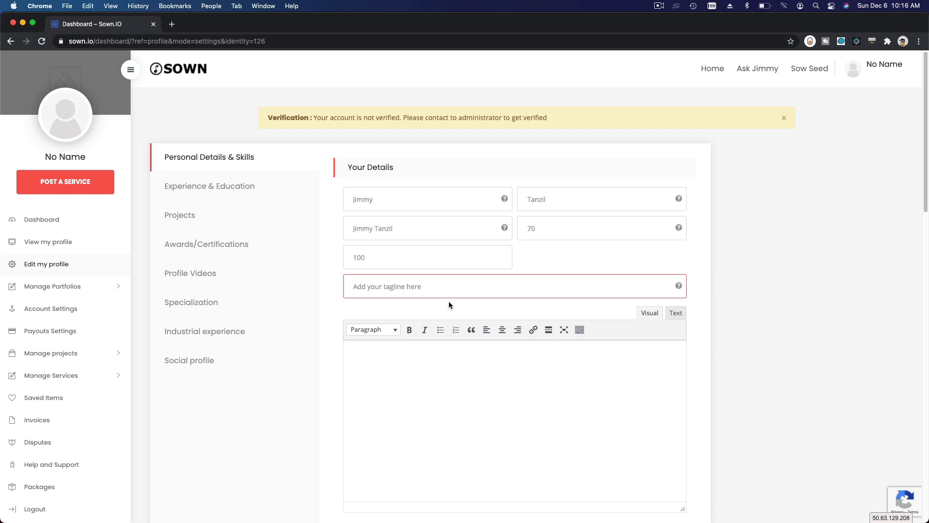
Write a Salesforce architect tagline in the tagline field
{"action": "type", "text": "Salesforce Application Ar"}
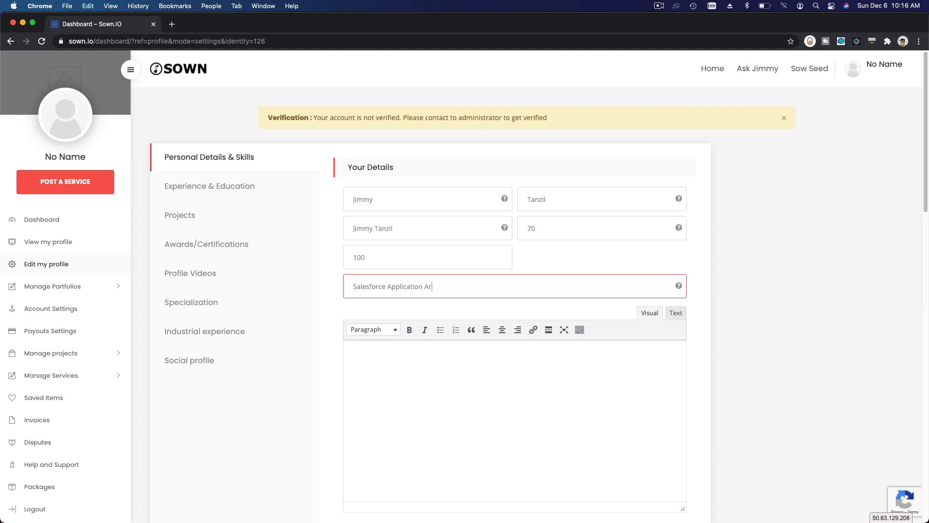
{"action": "type", "text": "chitect,"}
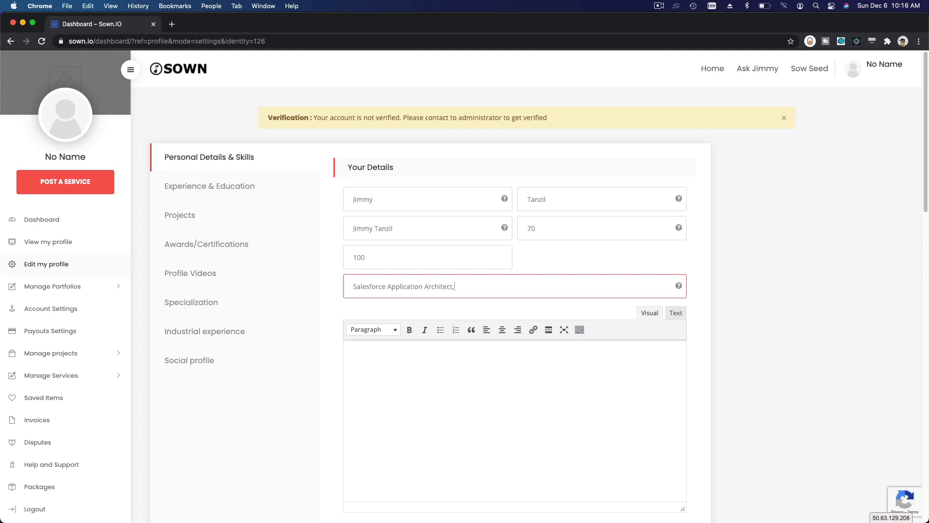
{"action": "type", "text": "Salesforce Deveoepr"}
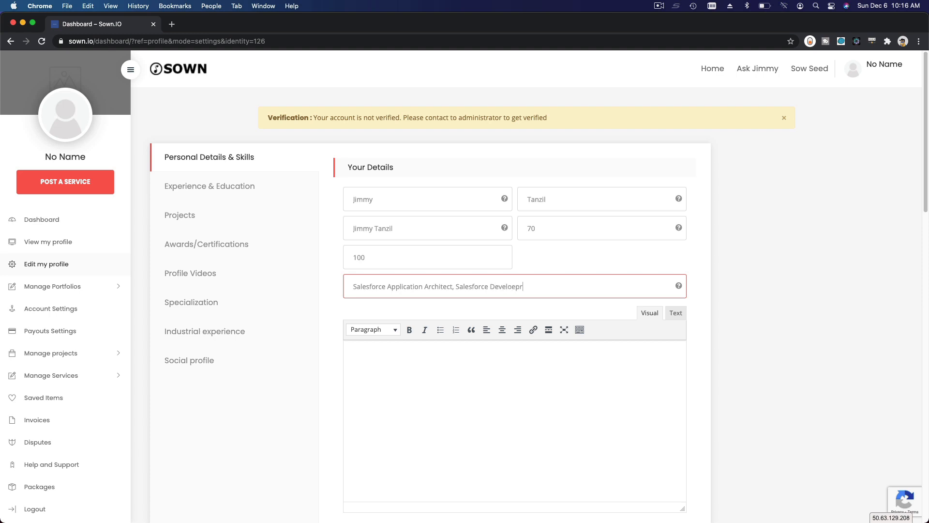
{"action": "type", "text": ", and Advanced Admin"}
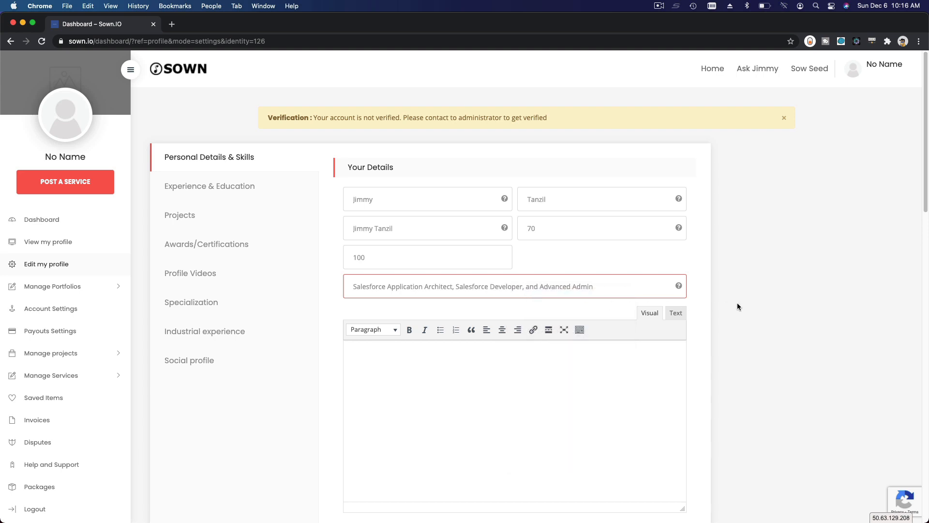
{"action": "scroll", "scroll_direction": "down", "scroll_amount": 3}
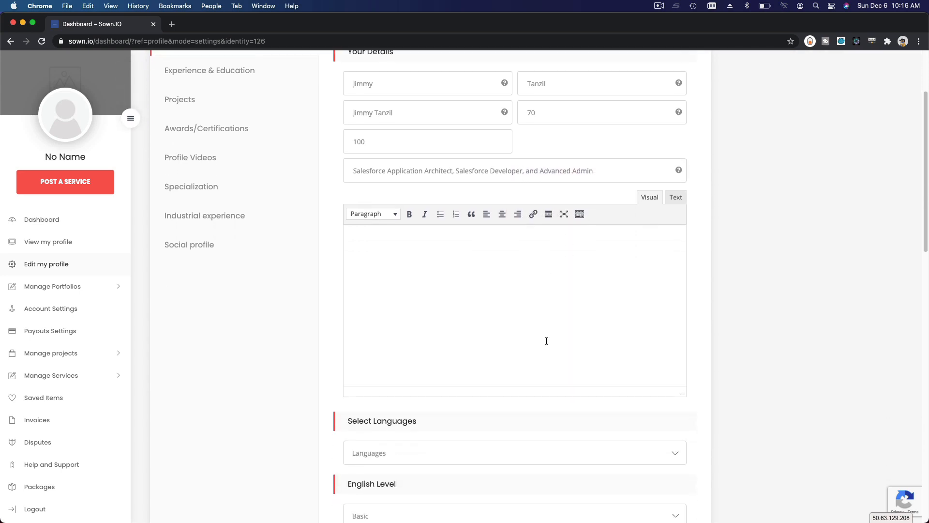
{"action": "left_click", "coordinate": [464, 288]}
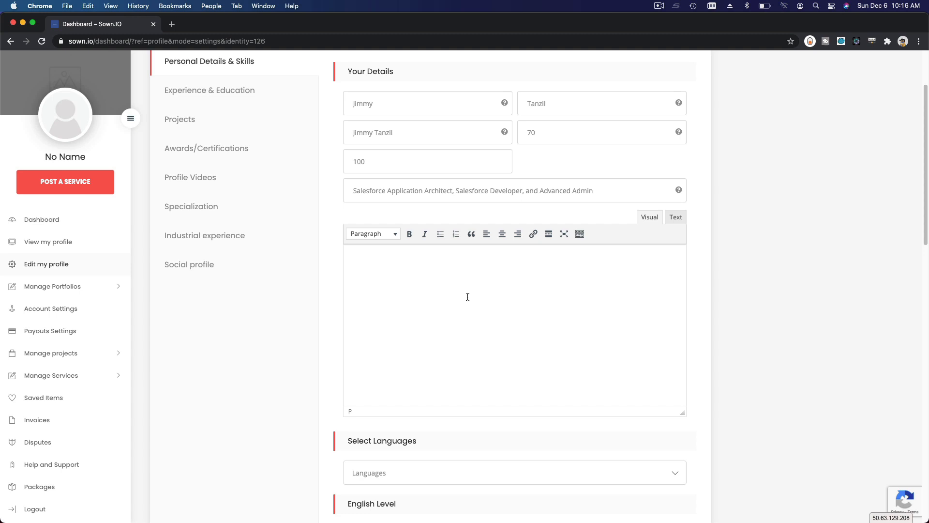
{"action": "mouse_move", "coordinate": [464, 284]}
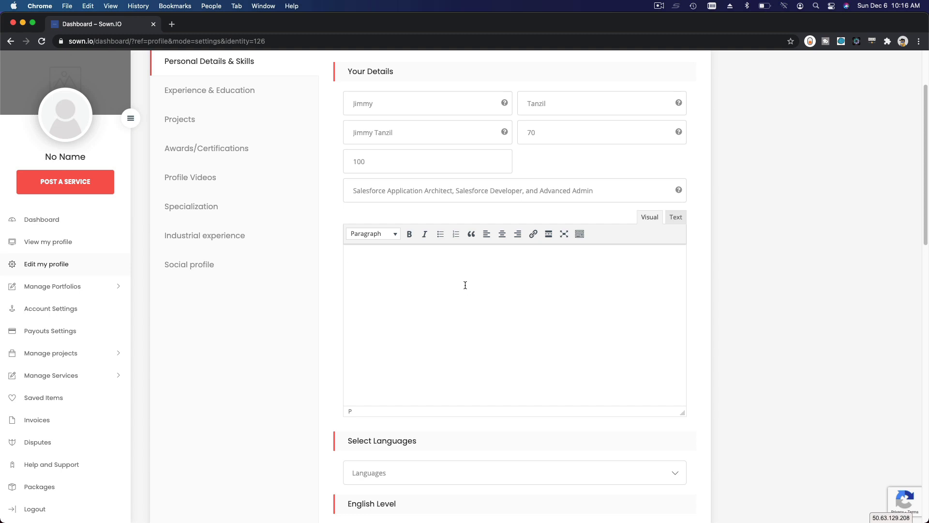
{"action": "mouse_move", "coordinate": [455, 278]}
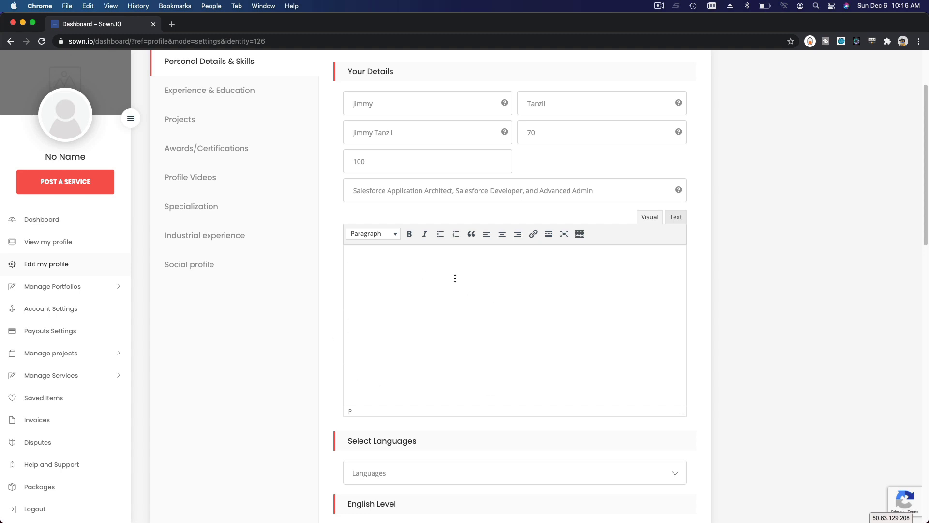
{"action": "mouse_move", "coordinate": [533, 331]}
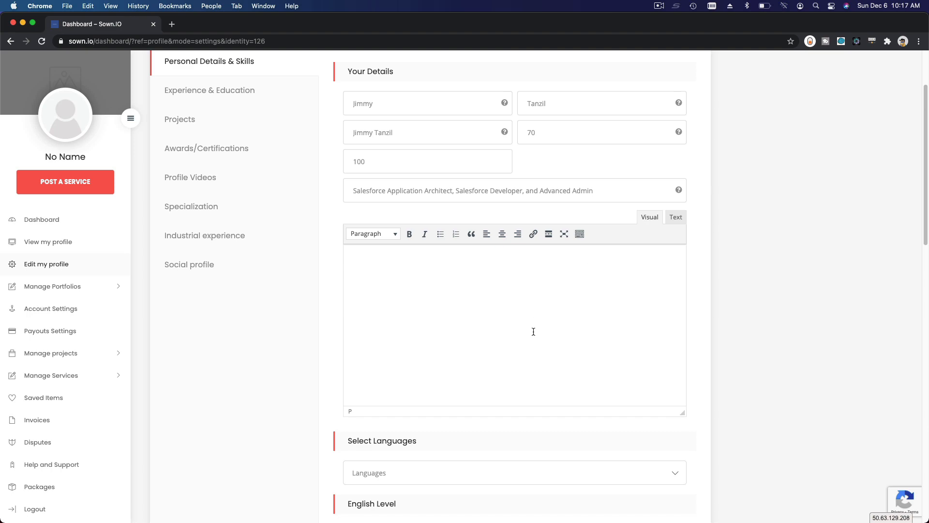
{"action": "mouse_move", "coordinate": [392, 503]}
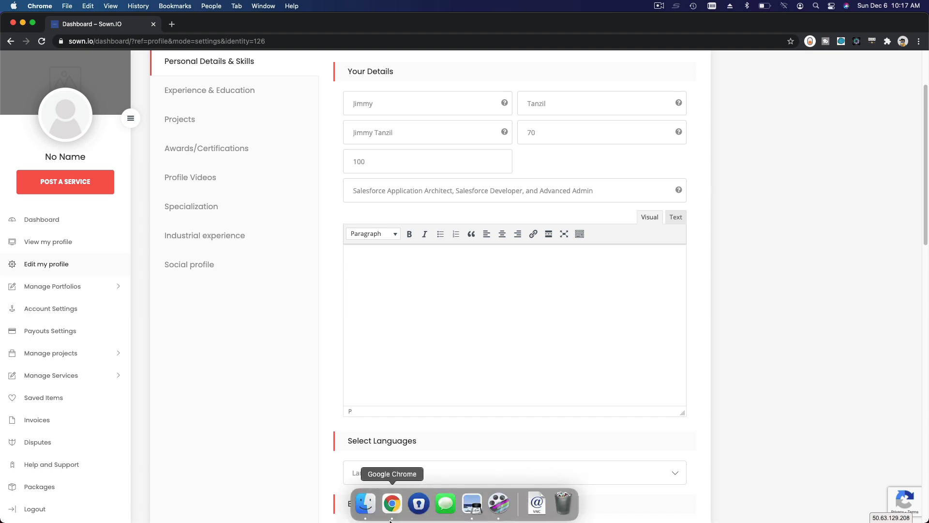
{"action": "mouse_move", "coordinate": [473, 503]}
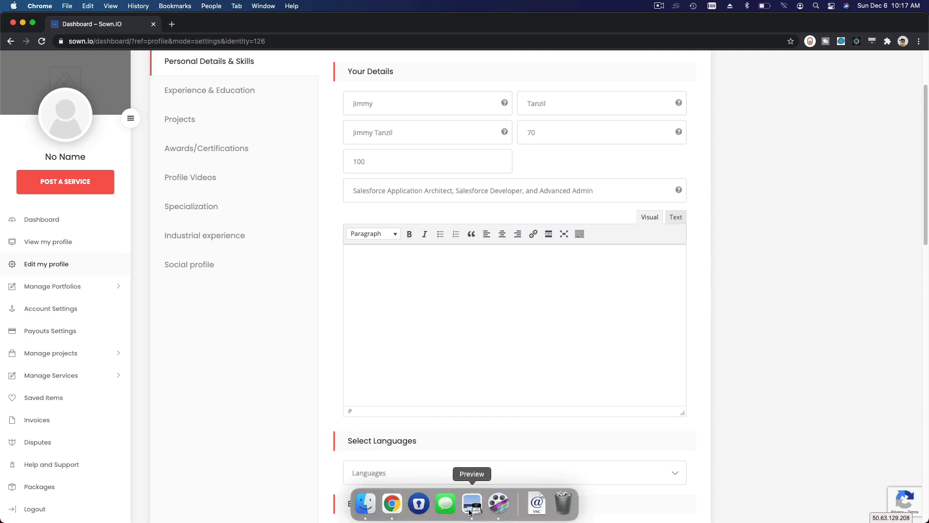
Select the Summary of Experience paragraphs in the resume PDF in Preview
{"action": "left_click", "coordinate": [472, 503]}
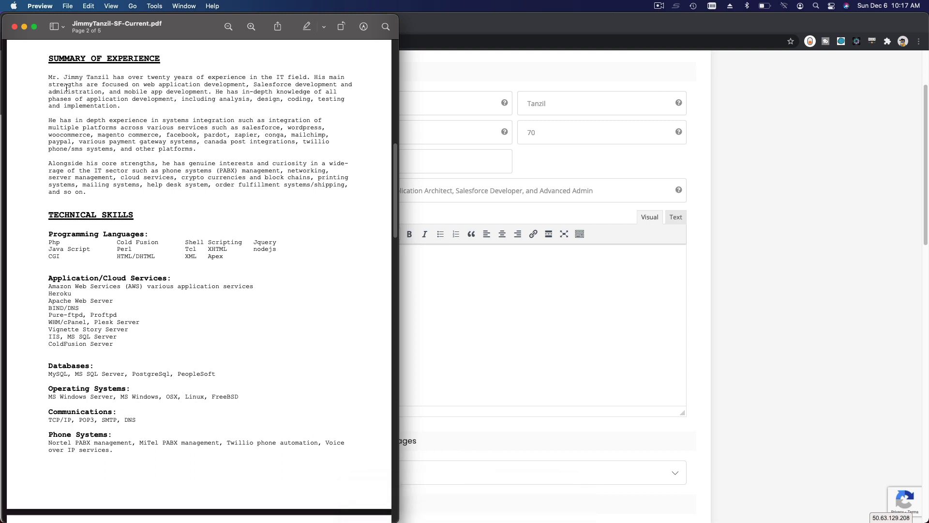
{"action": "left_click_drag", "start_coordinate": [48, 77], "coordinate": [103, 99]}
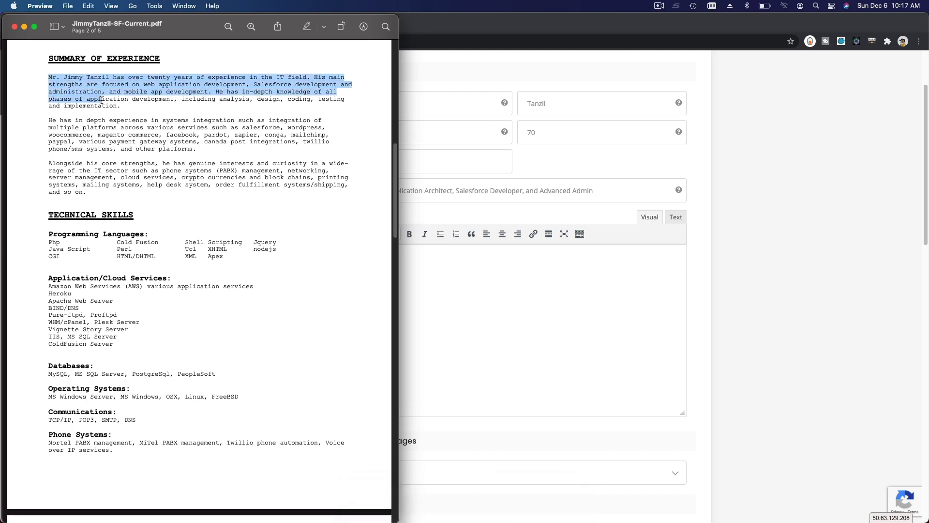
{"action": "left_click_drag", "start_coordinate": [101, 99], "coordinate": [350, 184]}
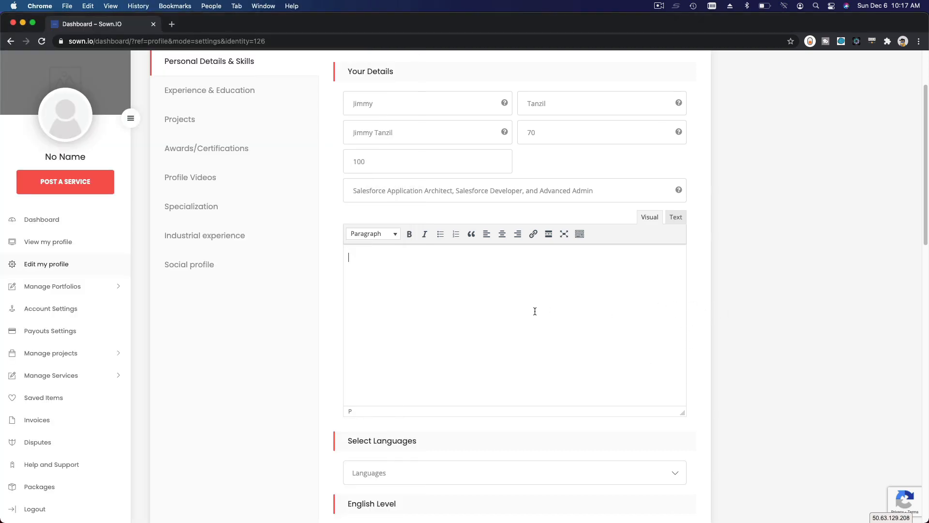
{"action": "type", "text": "Mr. Jimmy Tanzil has over twenty years of experience in the IT field..."}
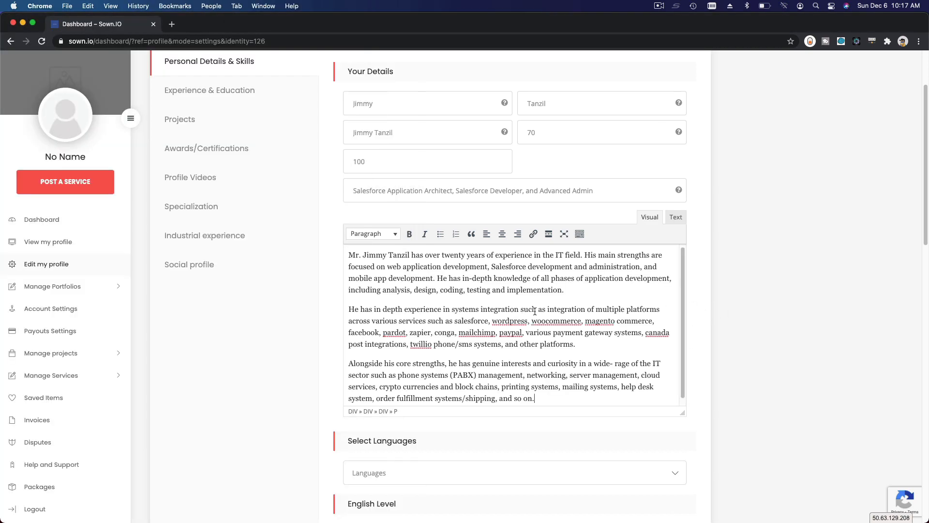
{"action": "scroll", "scroll_direction": "down", "scroll_amount": 3}
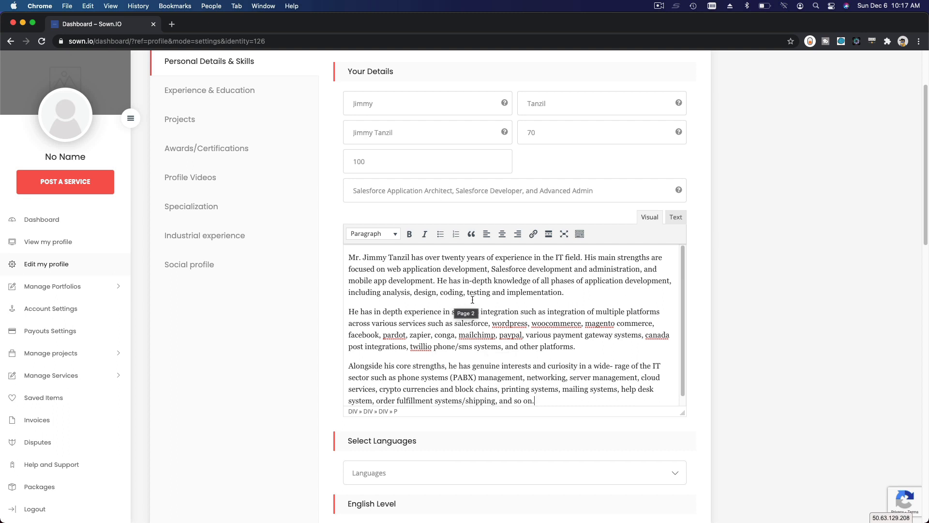
{"action": "mouse_move", "coordinate": [490, 306]}
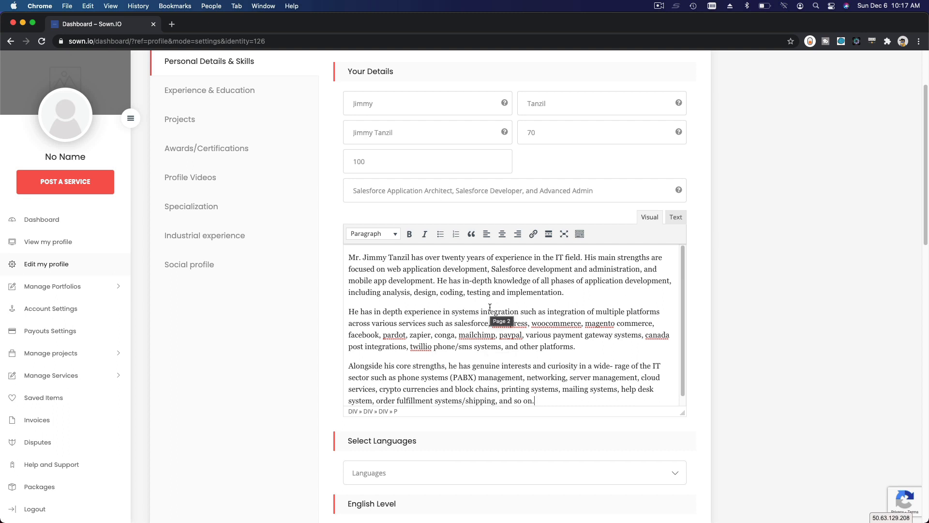
{"action": "scroll", "scroll_direction": "down", "scroll_amount": 3}
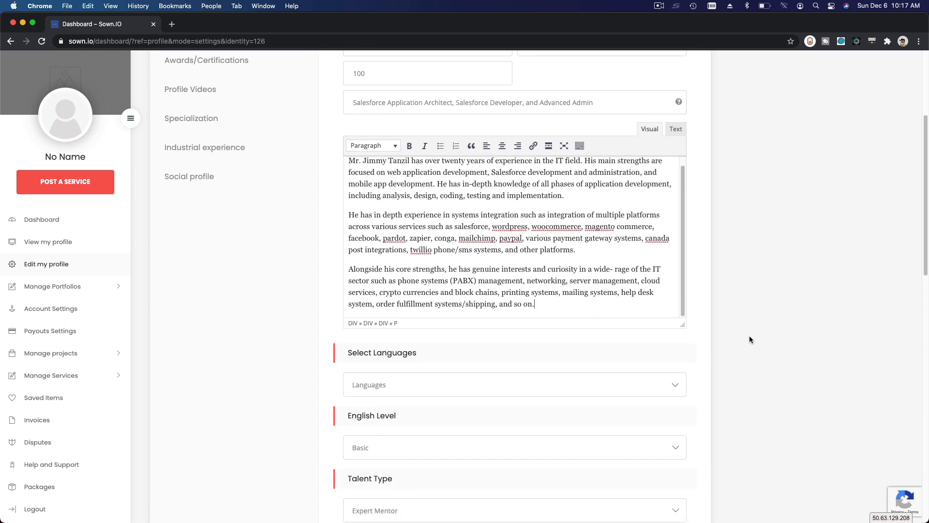
Add English and Indonesian to the profile's languages
{"action": "left_click", "coordinate": [512, 384]}
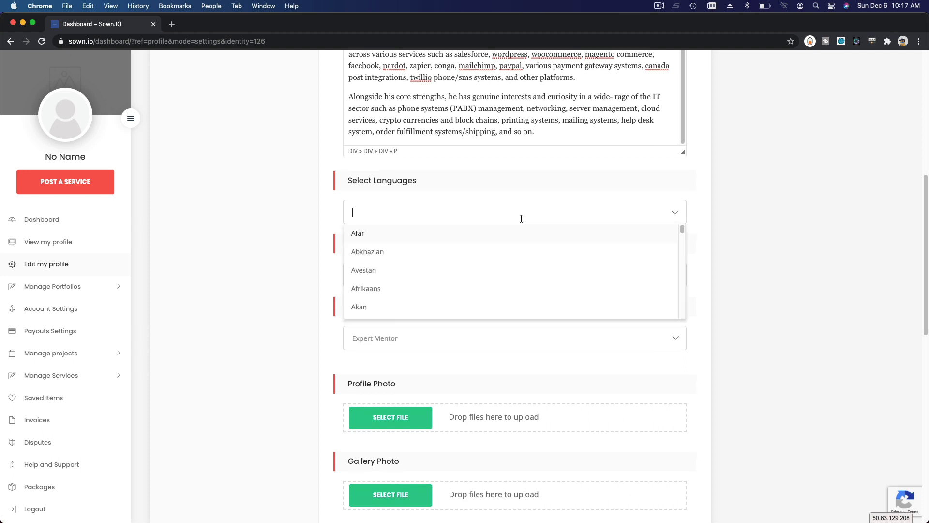
{"action": "type", "text": "En"}
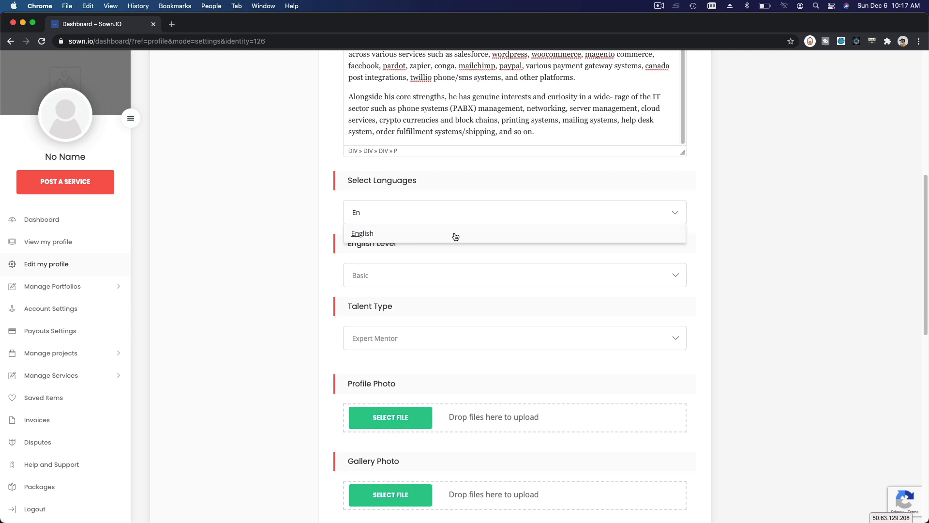
{"action": "left_click", "coordinate": [362, 233]}
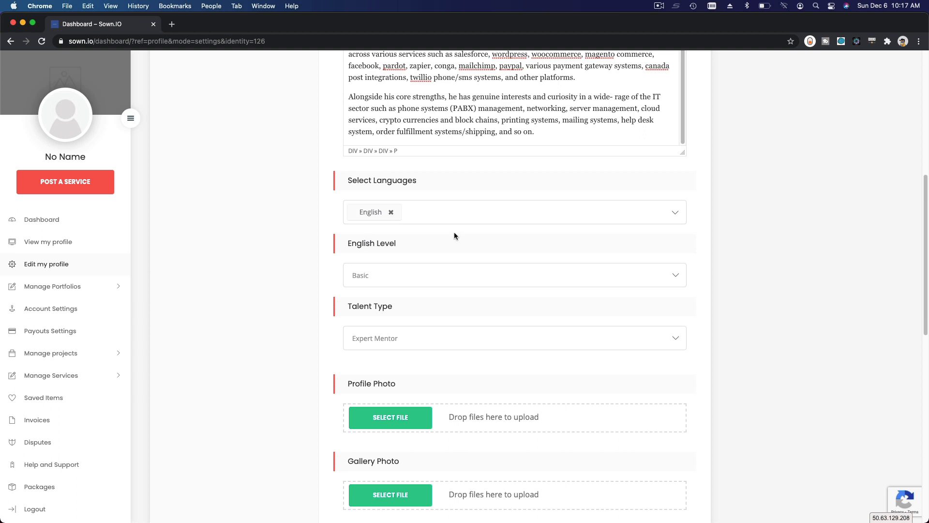
{"action": "type", "text": "Indone"}
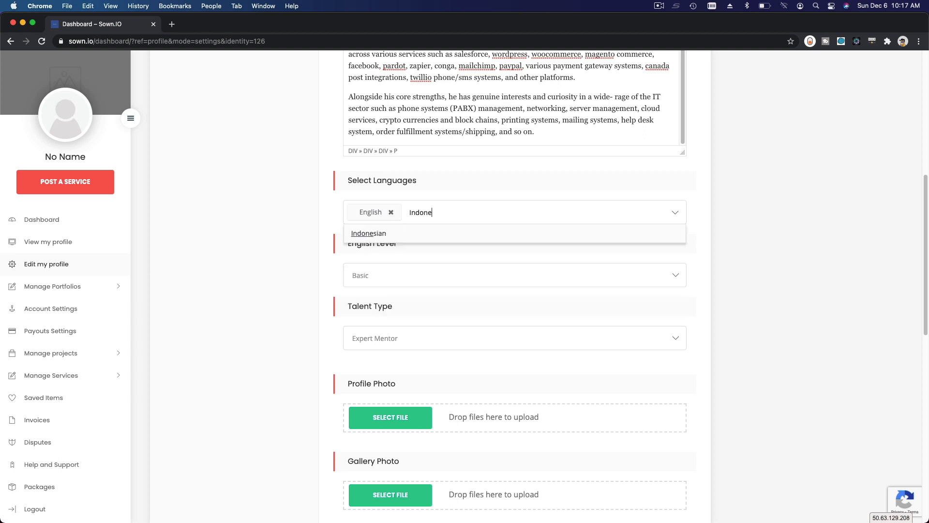
{"action": "left_click", "coordinate": [368, 233]}
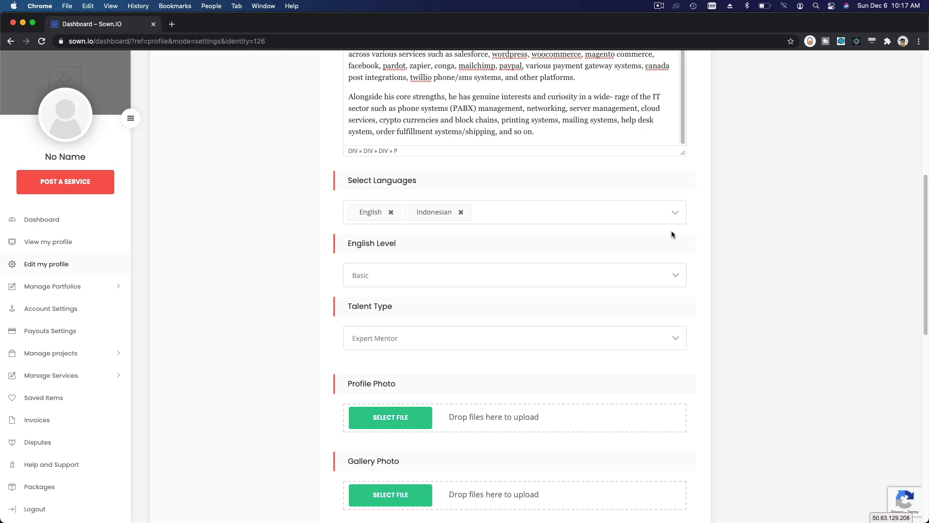
Set English level to Professional and talent type to Intern
{"action": "left_click", "coordinate": [515, 275]}
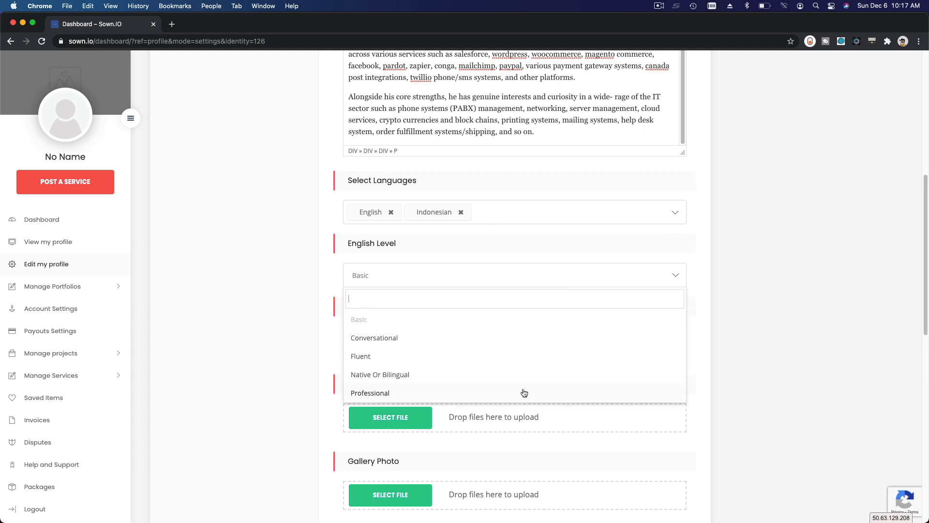
{"action": "left_click", "coordinate": [369, 393]}
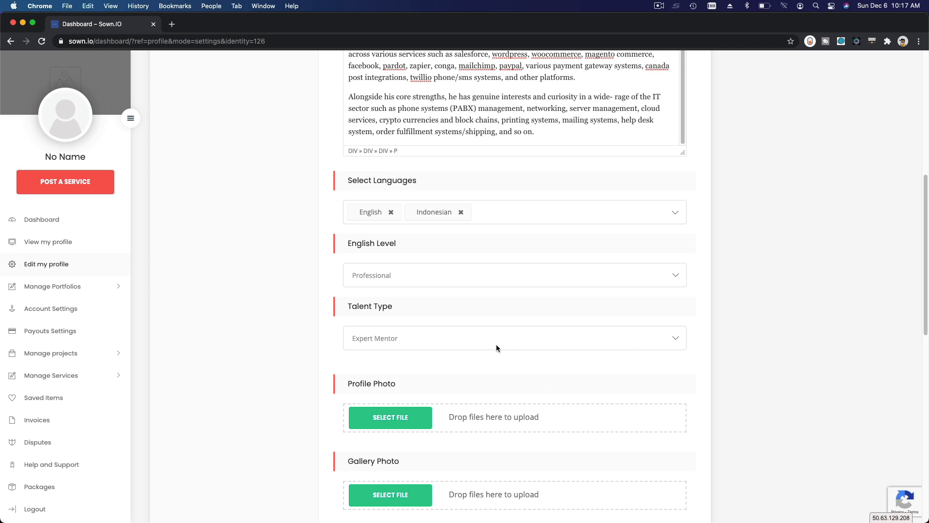
{"action": "left_click", "coordinate": [514, 338]}
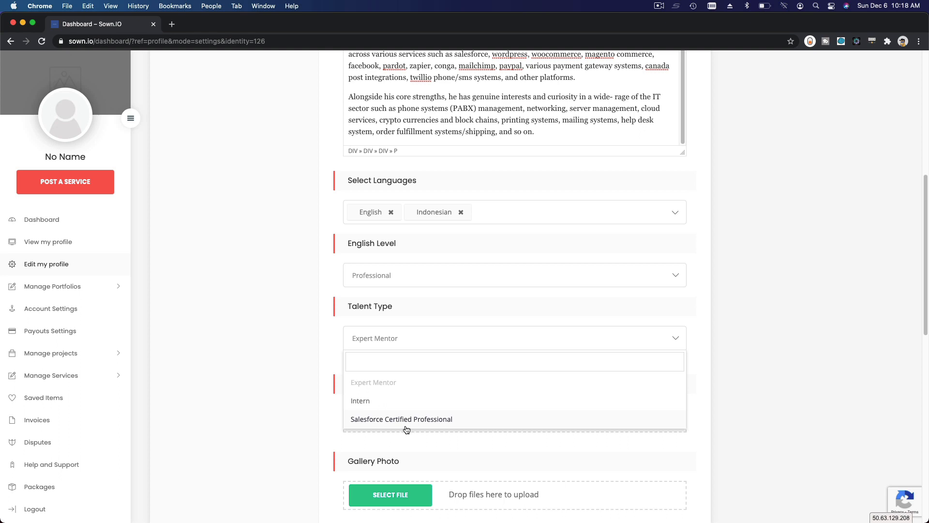
{"action": "left_click", "coordinate": [360, 400]}
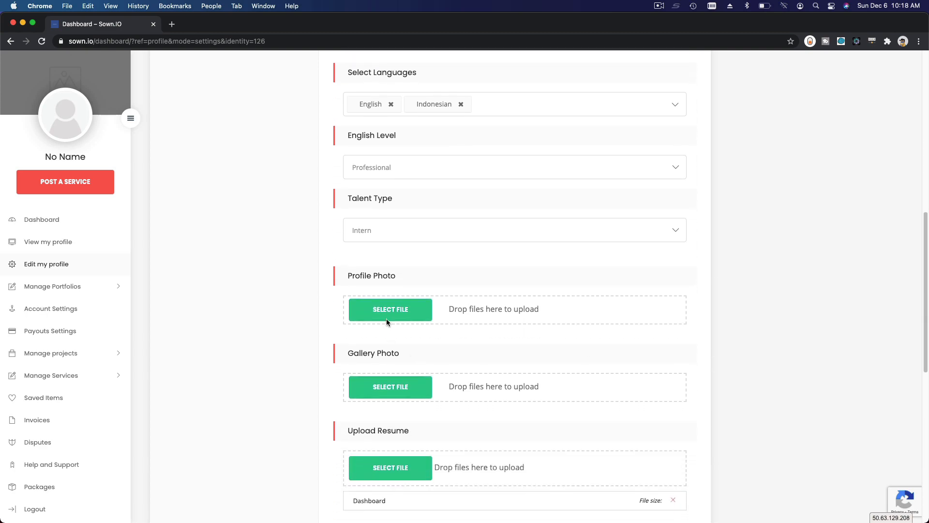
Upload jimmytanzil-circle.png from the Sown Profile folder as the profile photo
{"action": "left_click", "coordinate": [390, 309]}
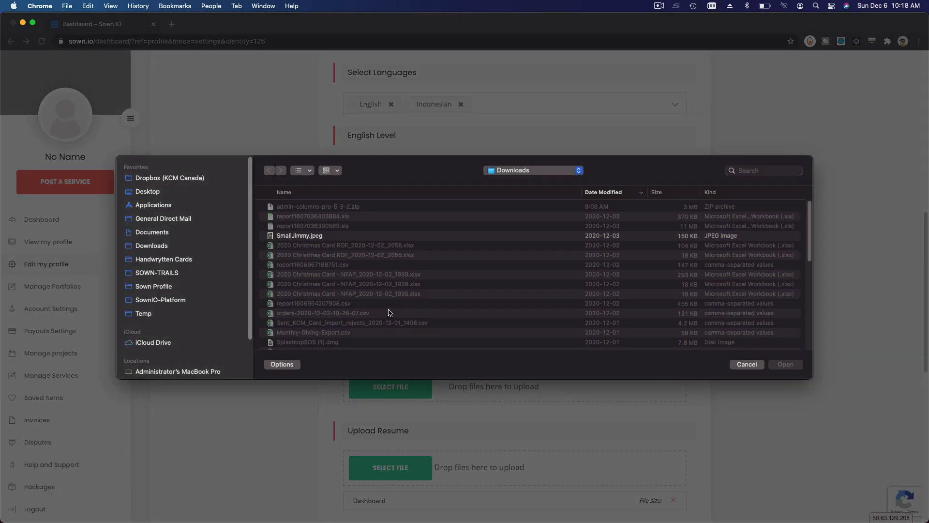
{"action": "left_click", "coordinate": [153, 286]}
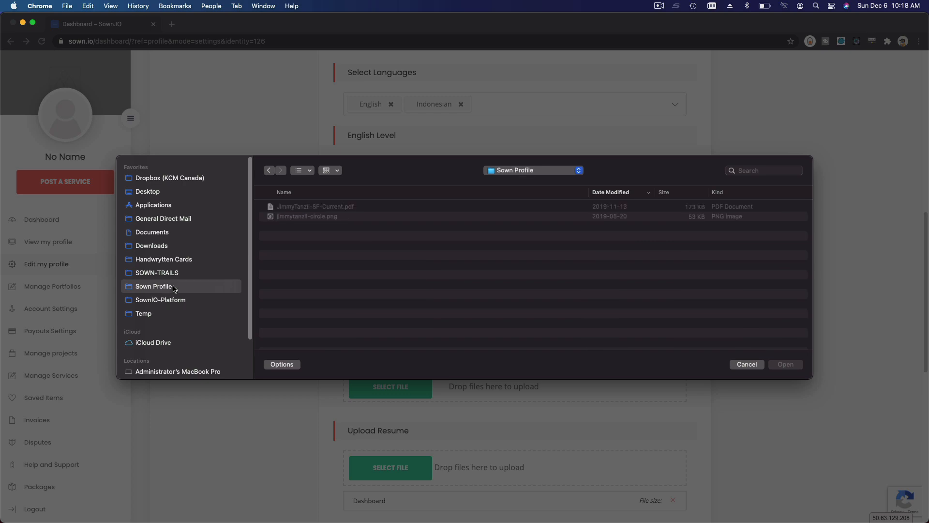
{"action": "left_click", "coordinate": [747, 363]}
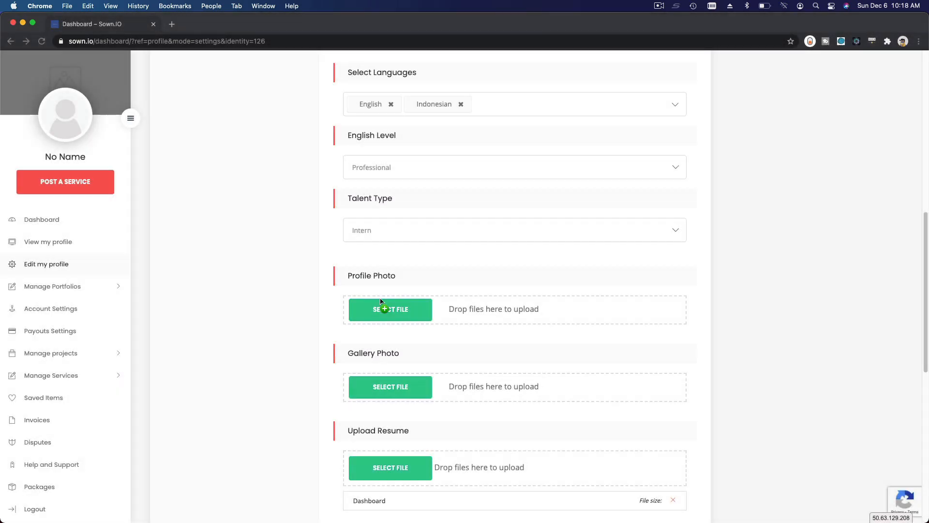
{"action": "left_click", "coordinate": [390, 308]}
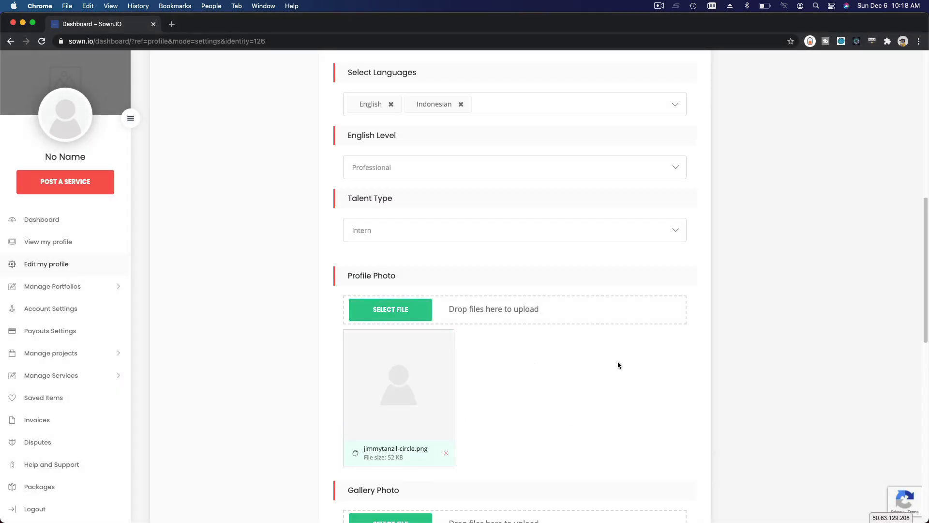
{"action": "scroll", "scroll_direction": "down", "scroll_amount": 3}
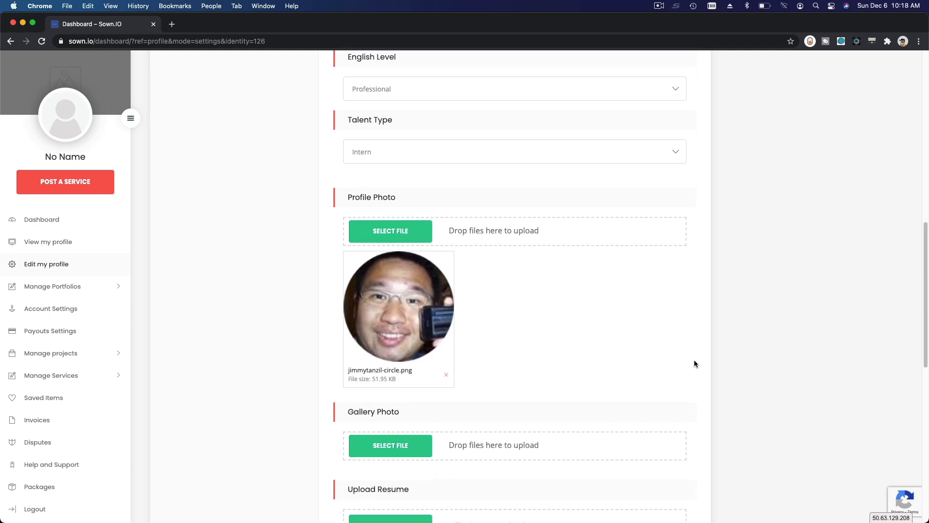
{"action": "scroll", "scroll_direction": "down", "scroll_amount": 3}
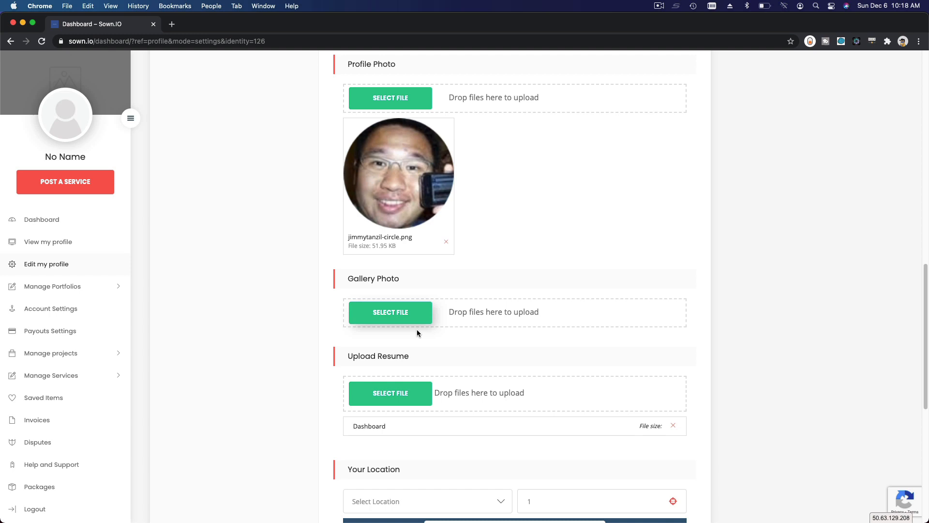
{"action": "mouse_move", "coordinate": [426, 331]}
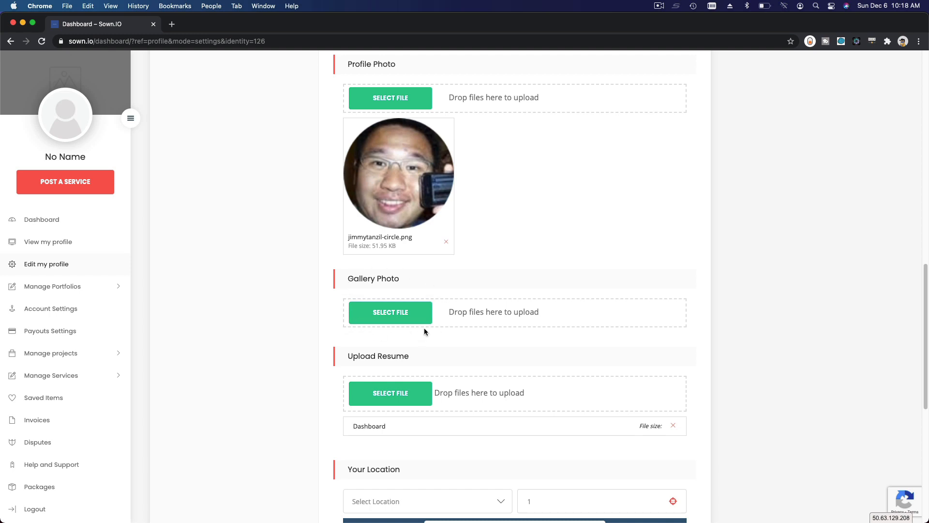
{"action": "scroll", "scroll_direction": "down", "scroll_amount": 3}
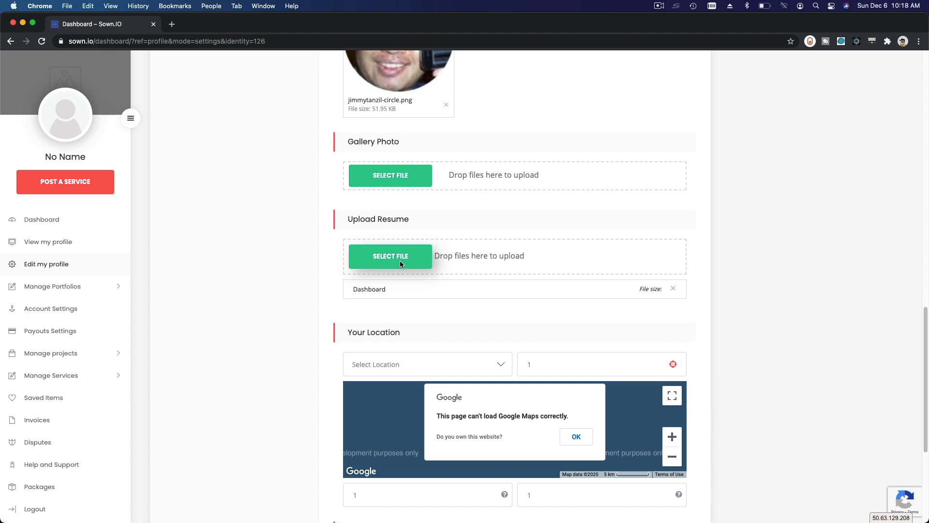
{"action": "left_click", "coordinate": [390, 255]}
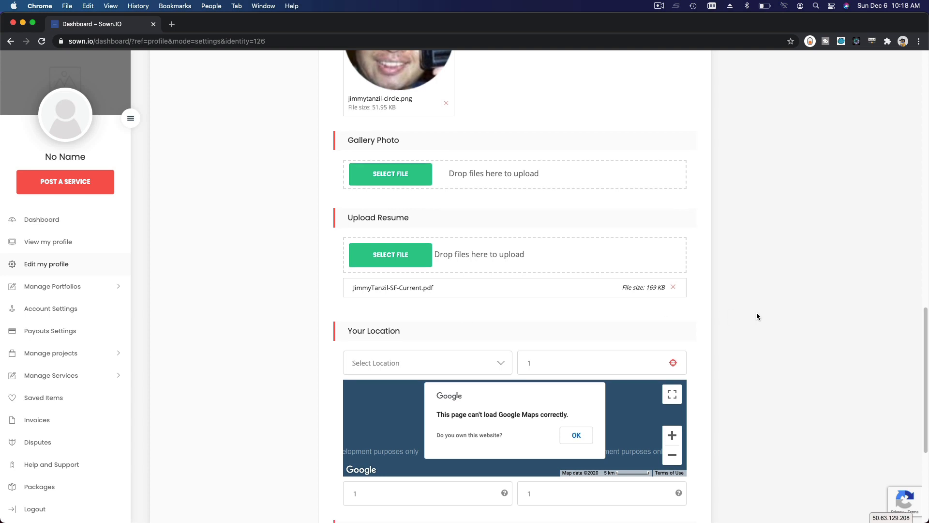
{"action": "scroll", "scroll_direction": "down", "scroll_amount": 3}
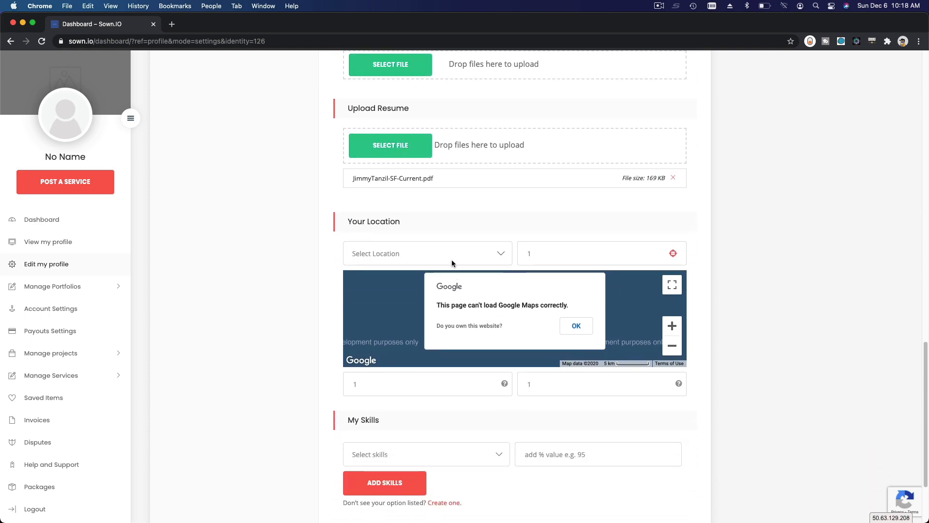
Dismiss the map warning and set the location to Canada with address Langley, BC
{"action": "left_click", "coordinate": [576, 325]}
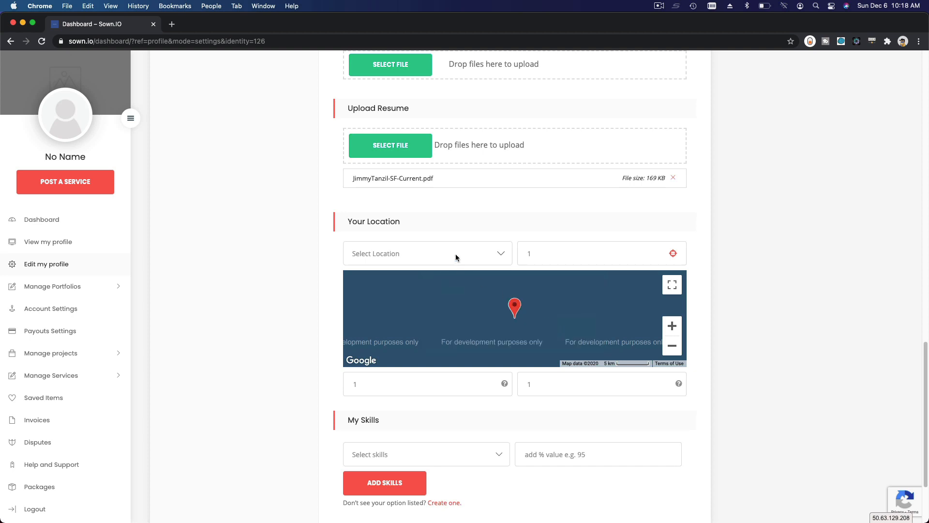
{"action": "left_click", "coordinate": [428, 253]}
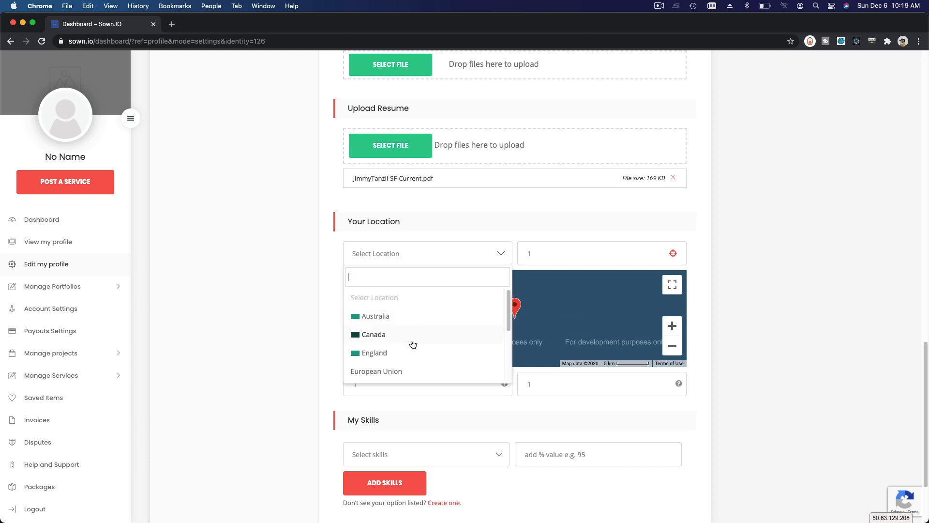
{"action": "left_click", "coordinate": [373, 334]}
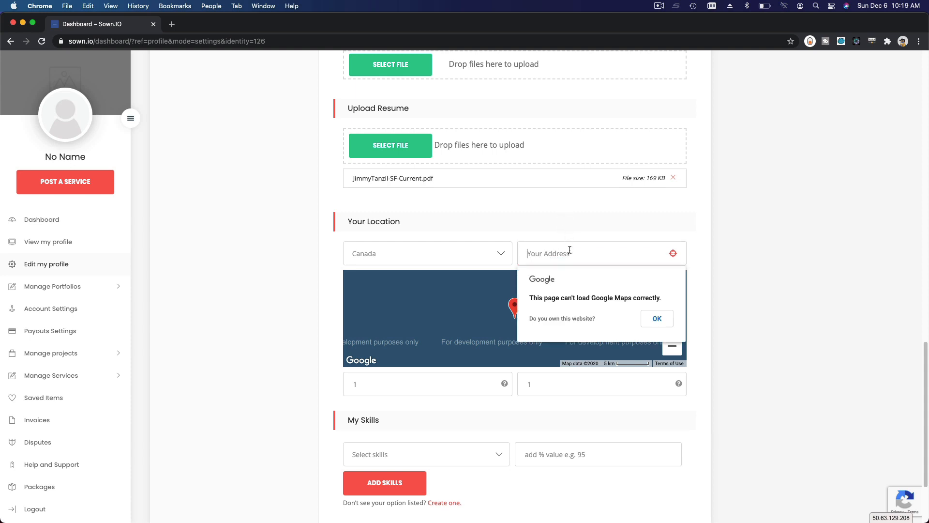
{"action": "type", "text": "Langley,"}
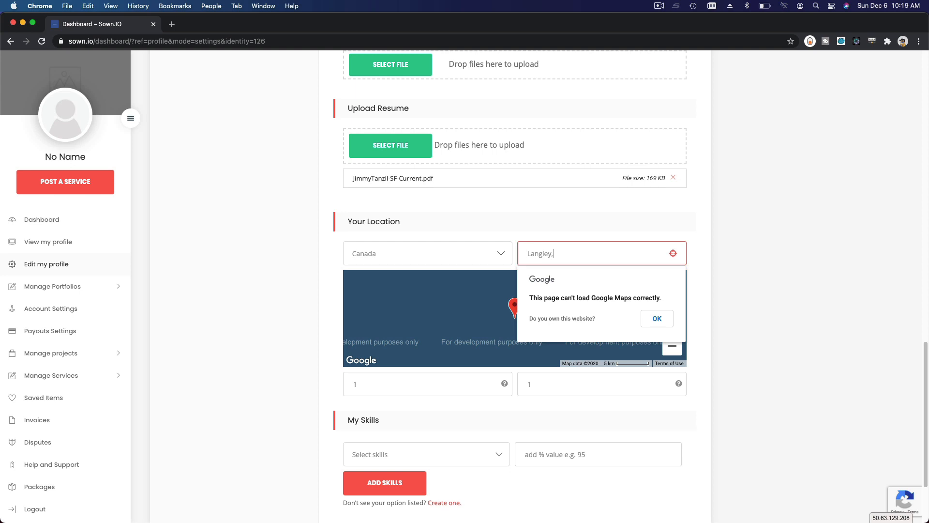
{"action": "type", "text": "BC"}
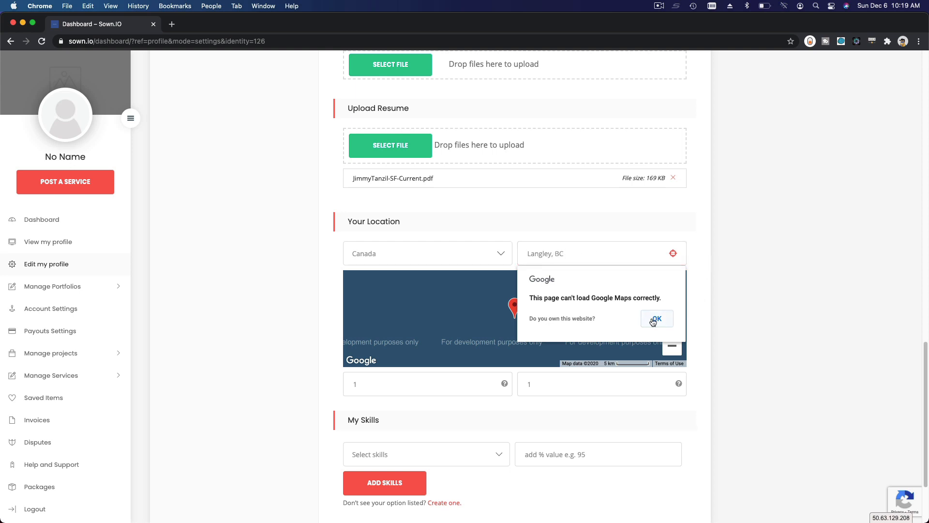
{"action": "left_click", "coordinate": [656, 319]}
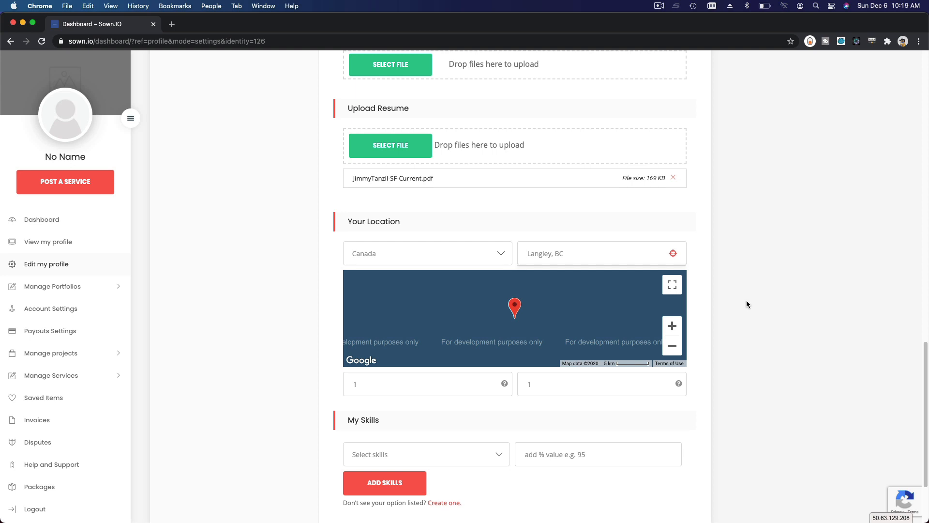
Clear the placeholder longitude and latitude values
{"action": "scroll", "scroll_direction": "down", "scroll_amount": 3}
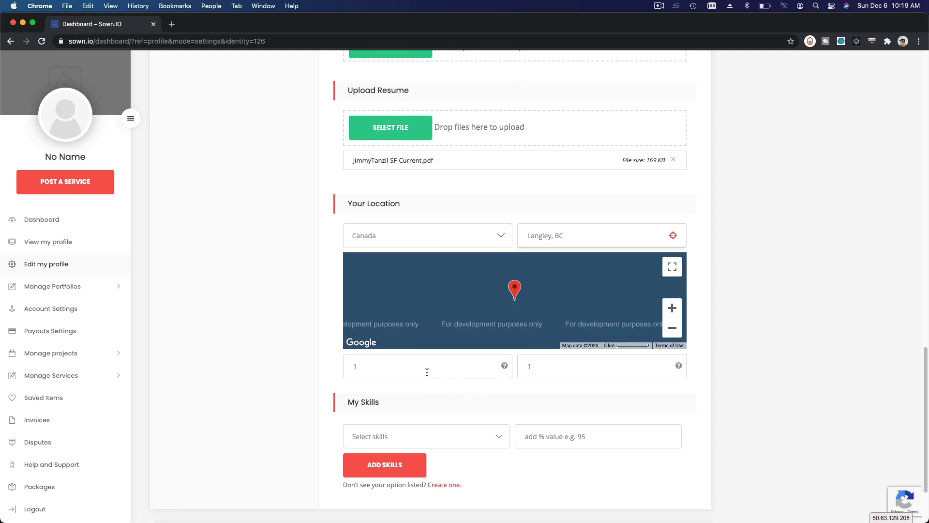
{"action": "left_click", "coordinate": [427, 366]}
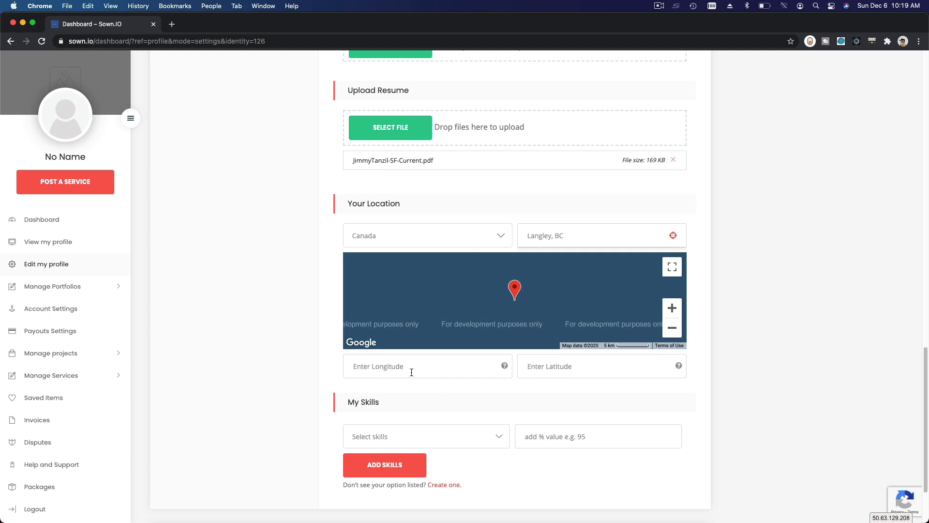
{"action": "mouse_move", "coordinate": [794, 337]}
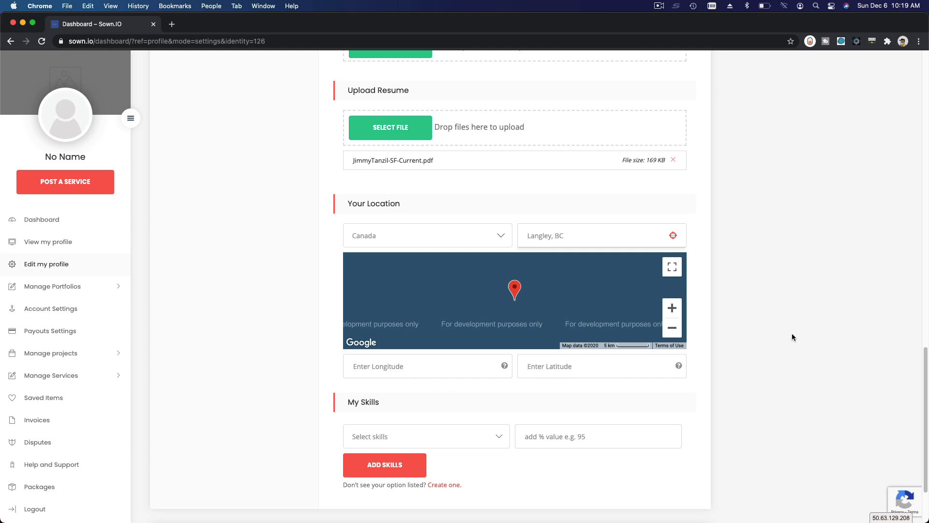
{"action": "scroll", "scroll_direction": "down", "scroll_amount": 3}
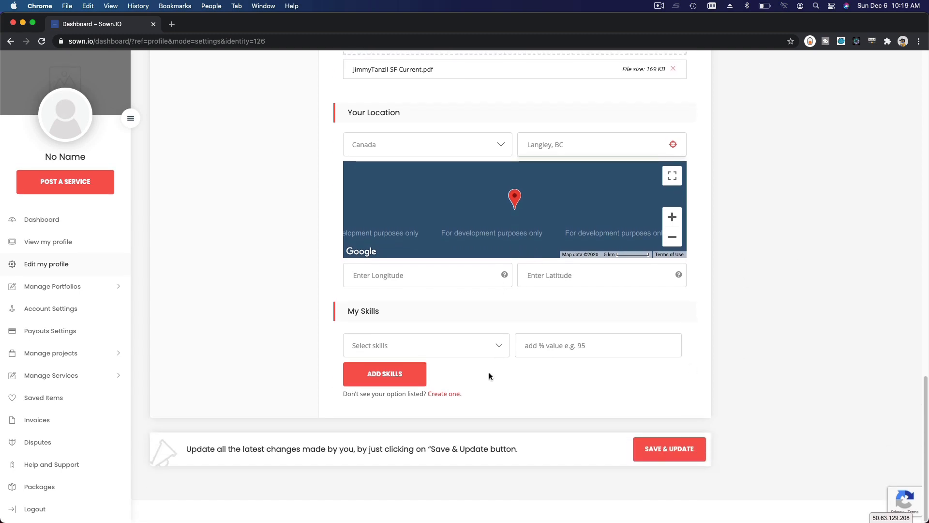
Add Salesforce Application Architect at 100% to My Skills
{"action": "left_click", "coordinate": [426, 345]}
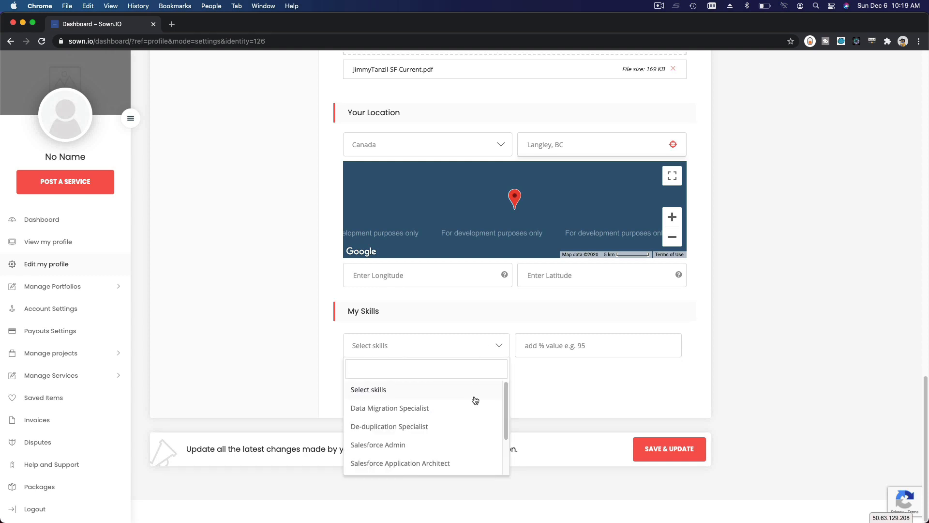
{"action": "scroll", "scroll_direction": "down", "scroll_amount": 3}
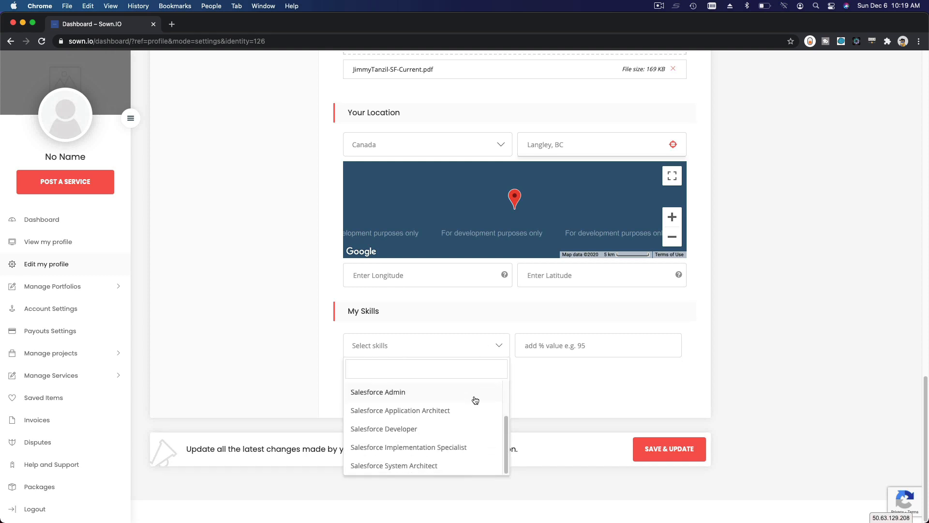
{"action": "left_click", "coordinate": [400, 410]}
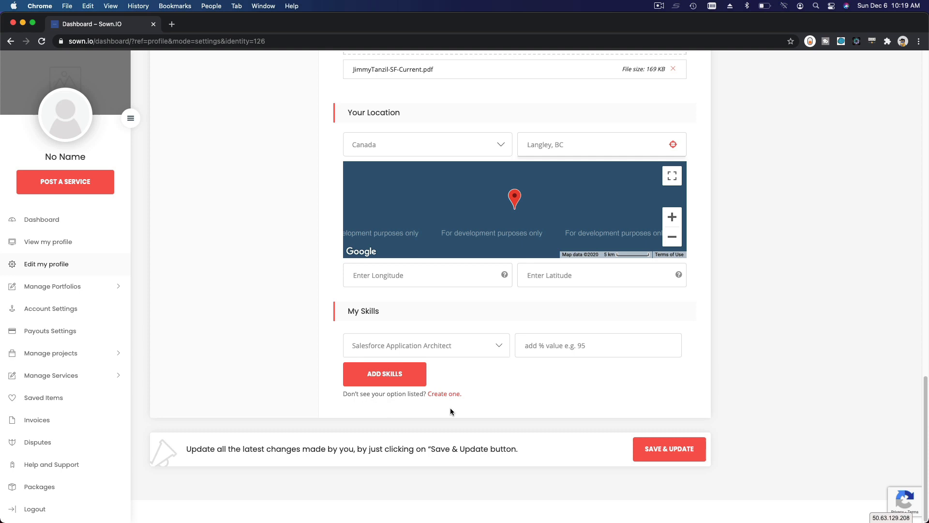
{"action": "left_click", "coordinate": [385, 374]}
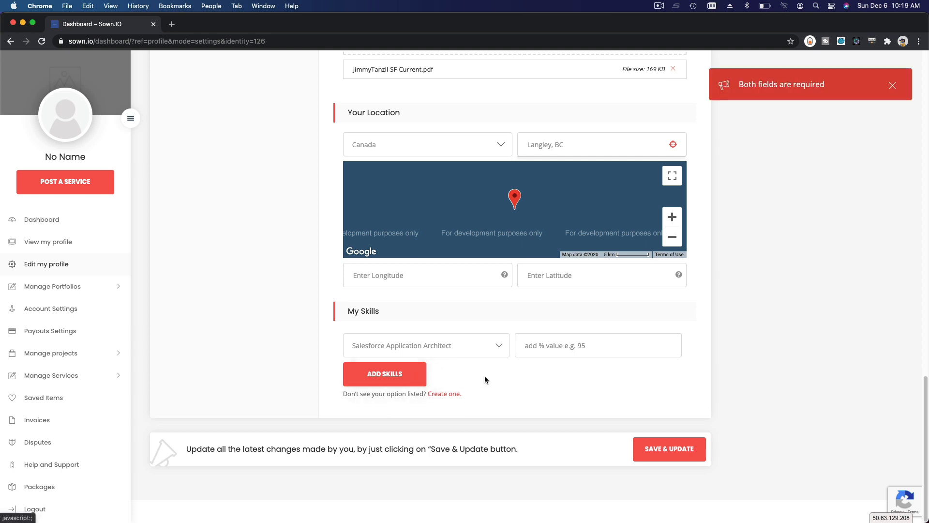
{"action": "left_click", "coordinate": [598, 344]}
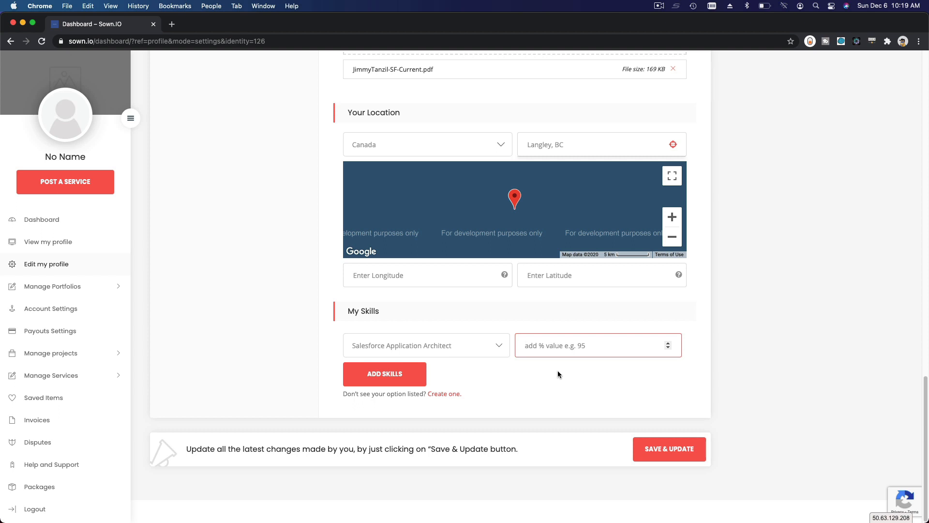
{"action": "type", "text": "100"}
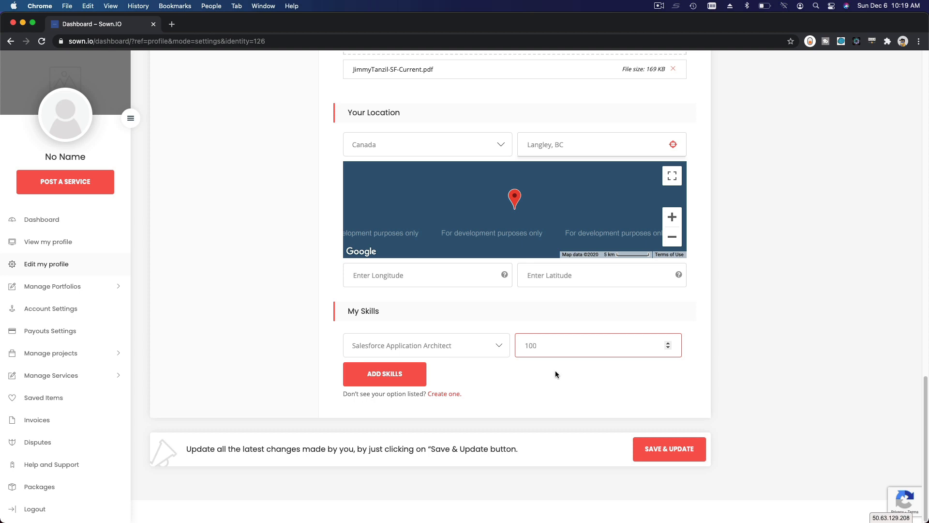
{"action": "left_click", "coordinate": [385, 374]}
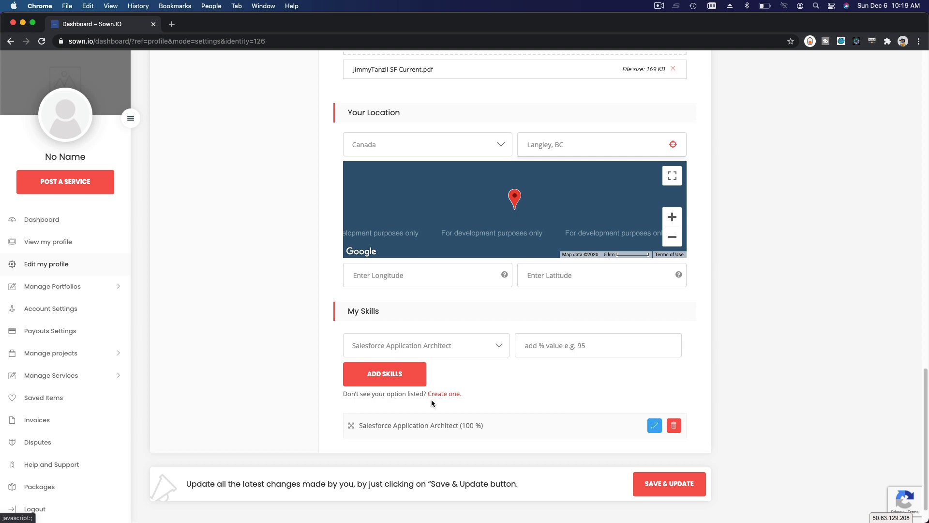
Bring up the 'Create one' form for a custom skill
{"action": "left_click", "coordinate": [444, 393]}
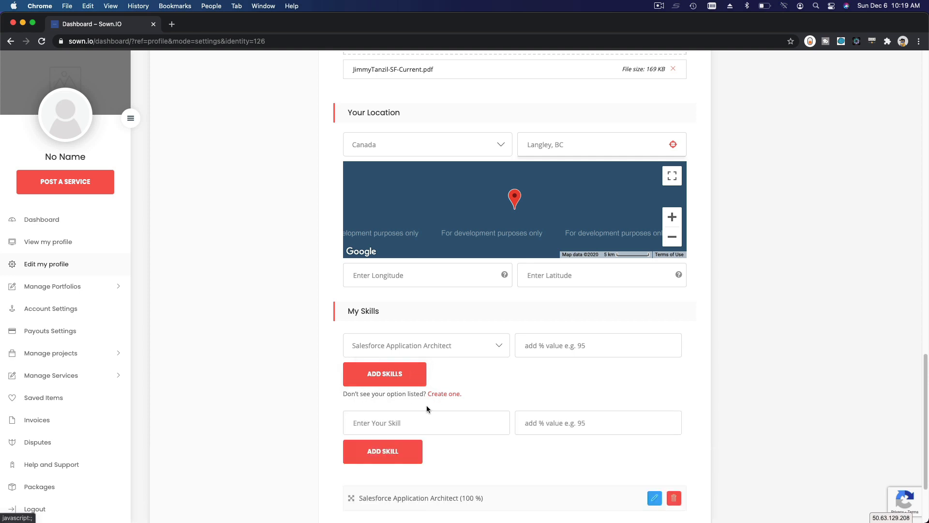
{"action": "left_click", "coordinate": [426, 345]}
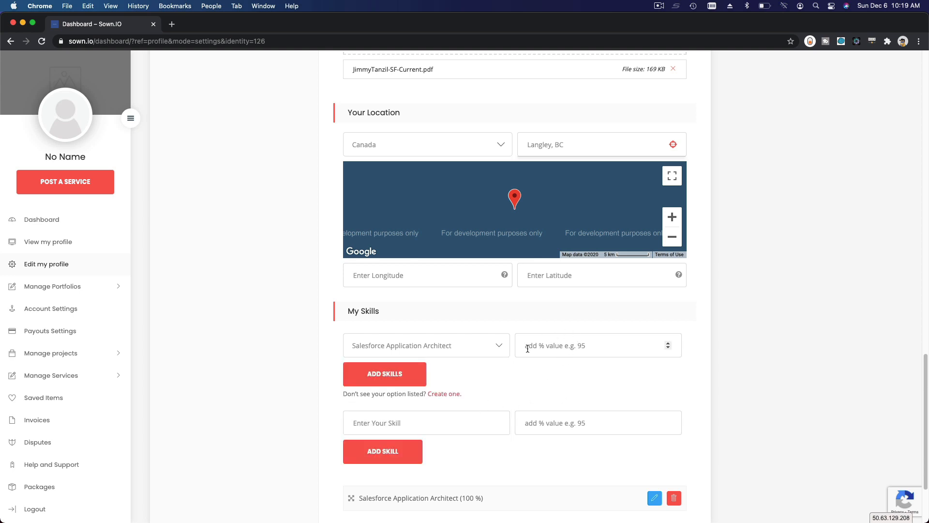
{"action": "mouse_move", "coordinate": [548, 383]}
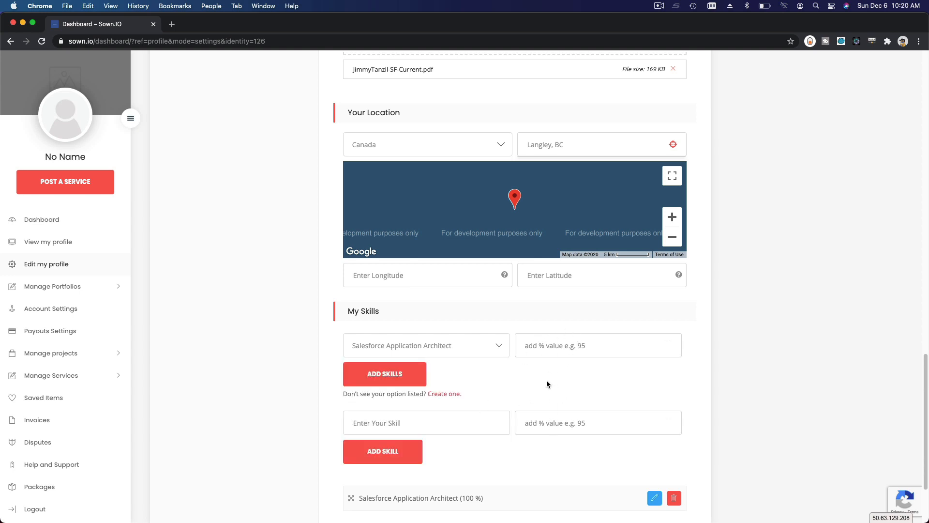
{"action": "mouse_move", "coordinate": [638, 379]}
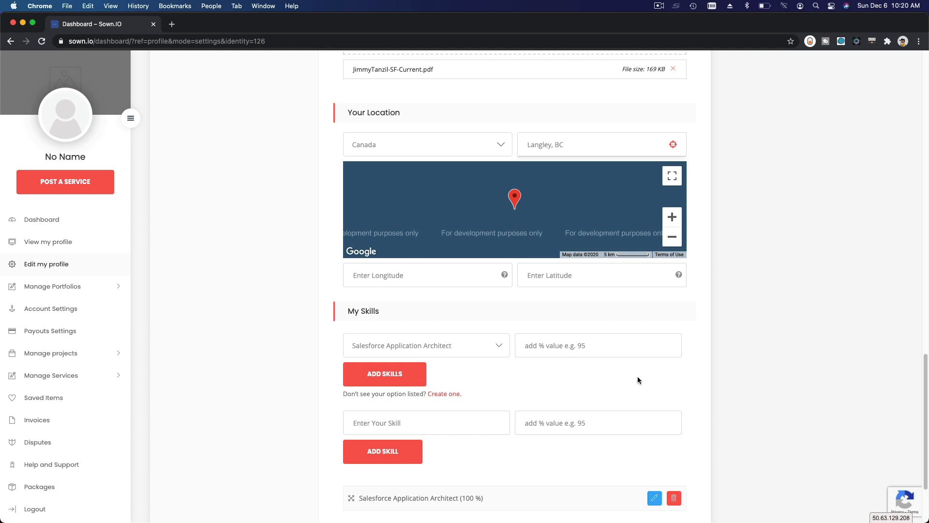
{"action": "mouse_move", "coordinate": [573, 507]}
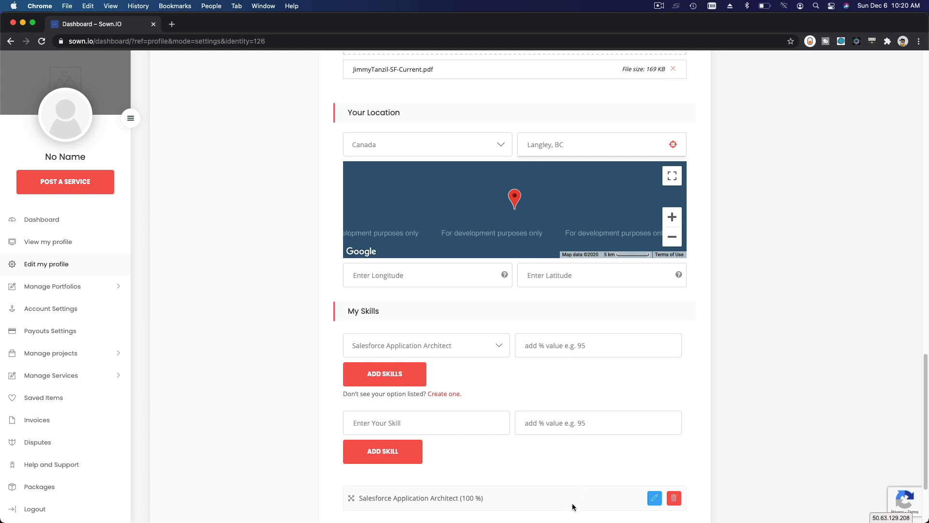
{"action": "scroll", "scroll_direction": "down", "scroll_amount": 3}
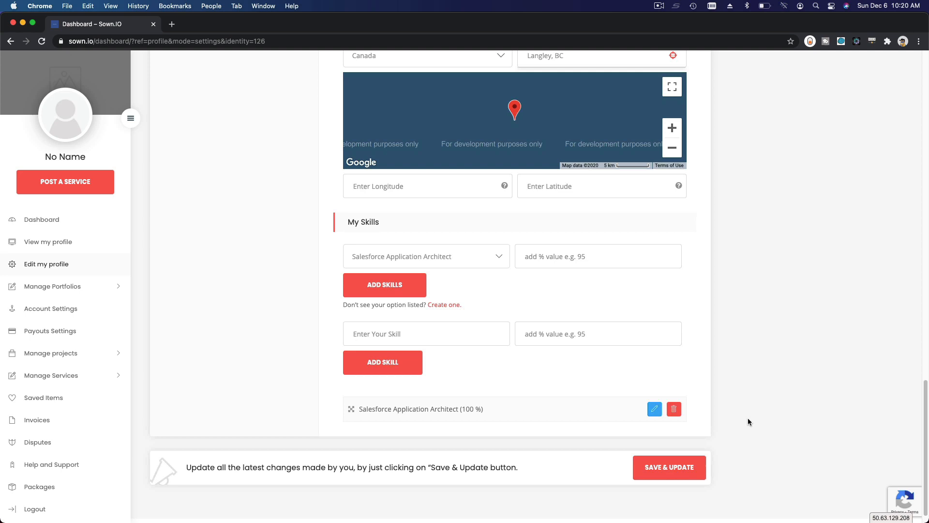
Save the profile with SAVE & UPDATE, keeping the Architect skill
{"action": "scroll", "scroll_direction": "down", "scroll_amount": 3}
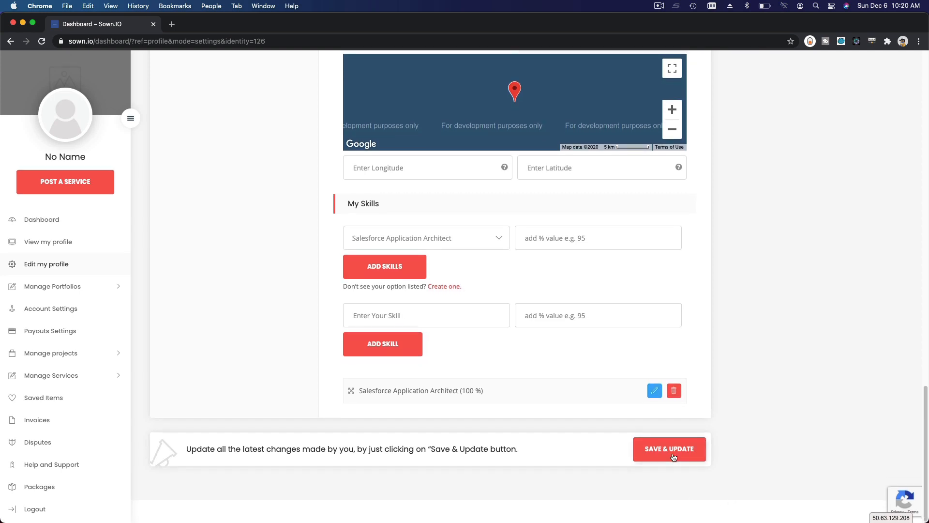
{"action": "left_click", "coordinate": [669, 449]}
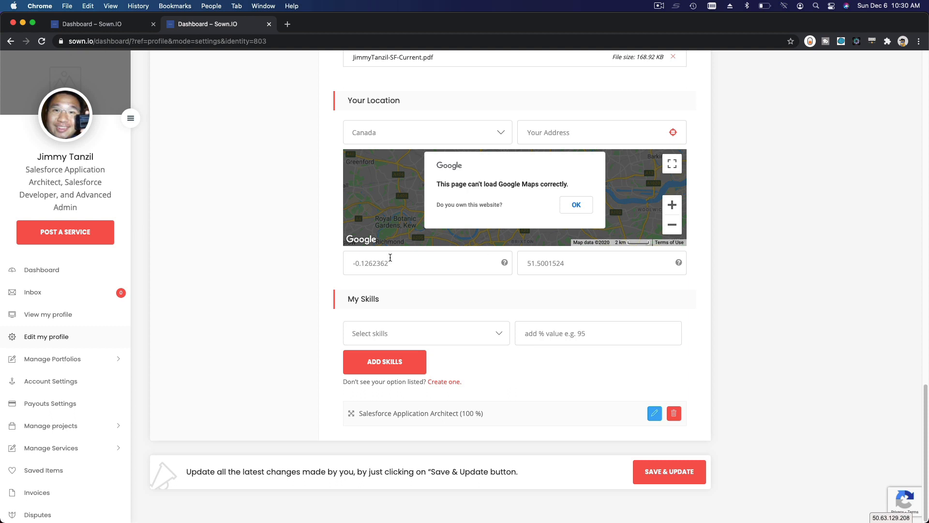
{"action": "mouse_move", "coordinate": [17, 162]}
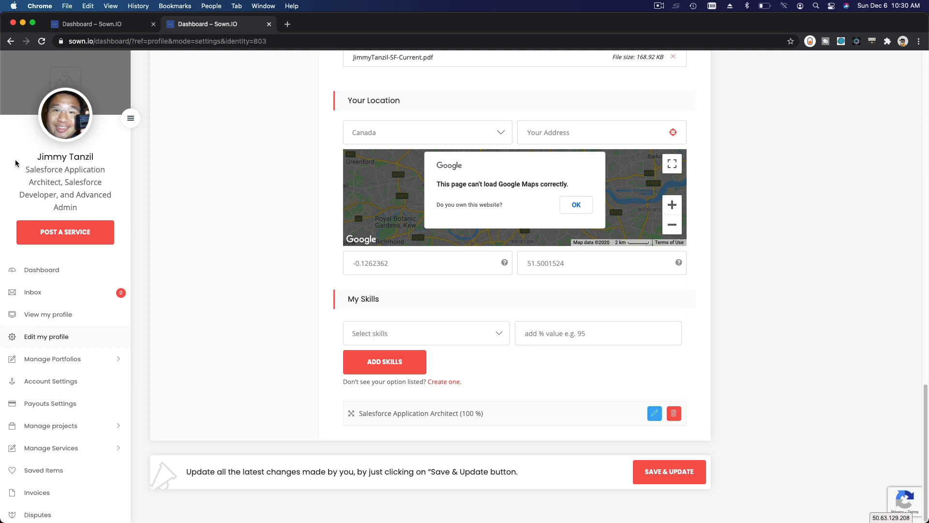
{"action": "mouse_move", "coordinate": [80, 102]}
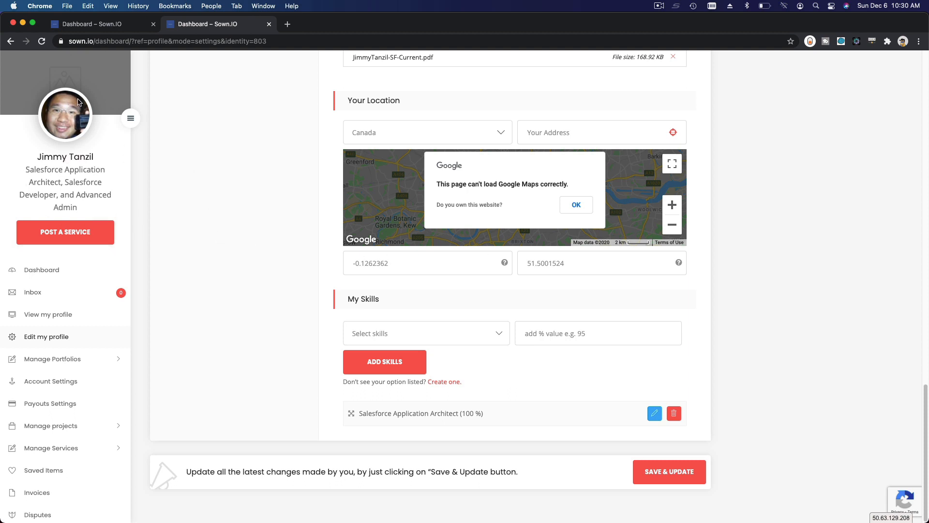
{"action": "mouse_move", "coordinate": [195, 212]}
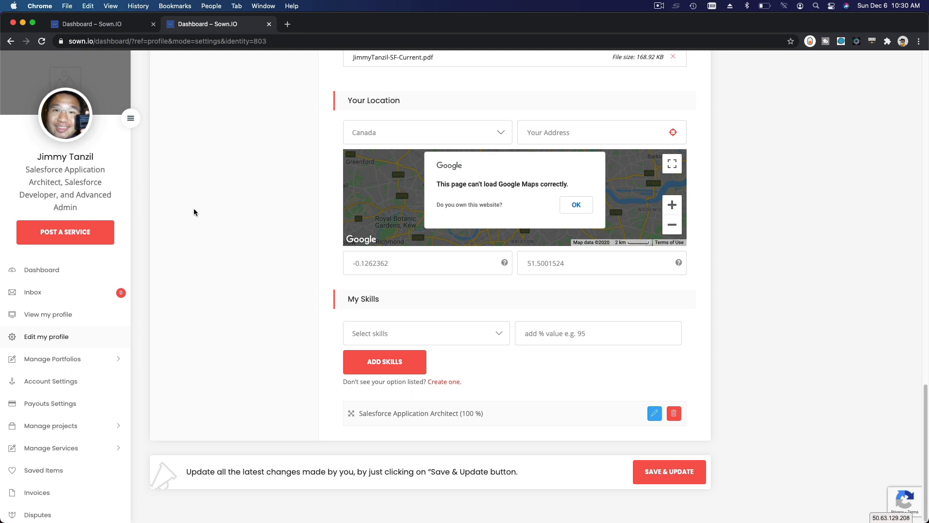
{"action": "mouse_move", "coordinate": [202, 296]}
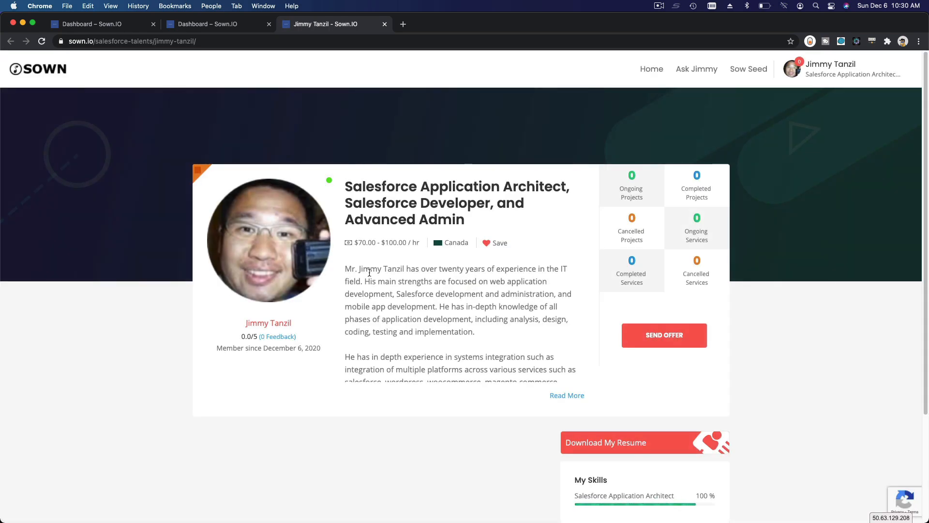
{"action": "mouse_move", "coordinate": [504, 211]}
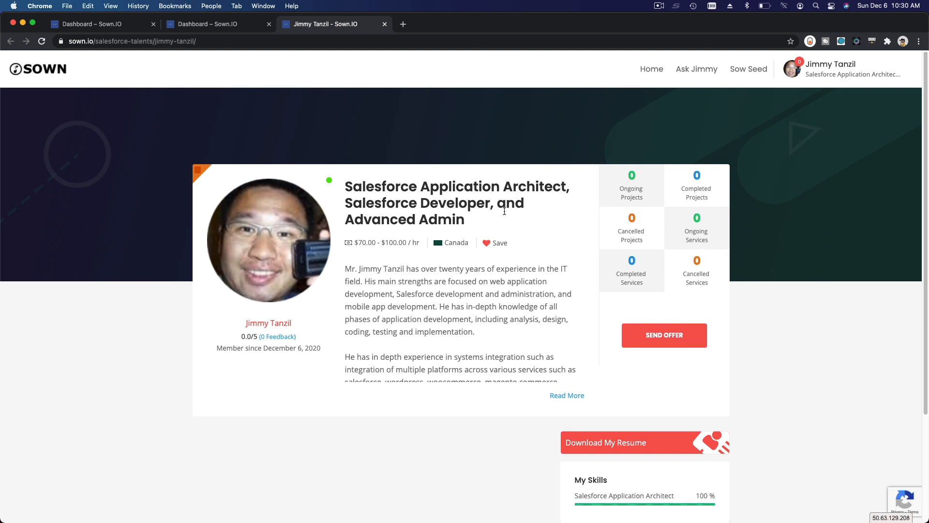
{"action": "mouse_move", "coordinate": [477, 211]}
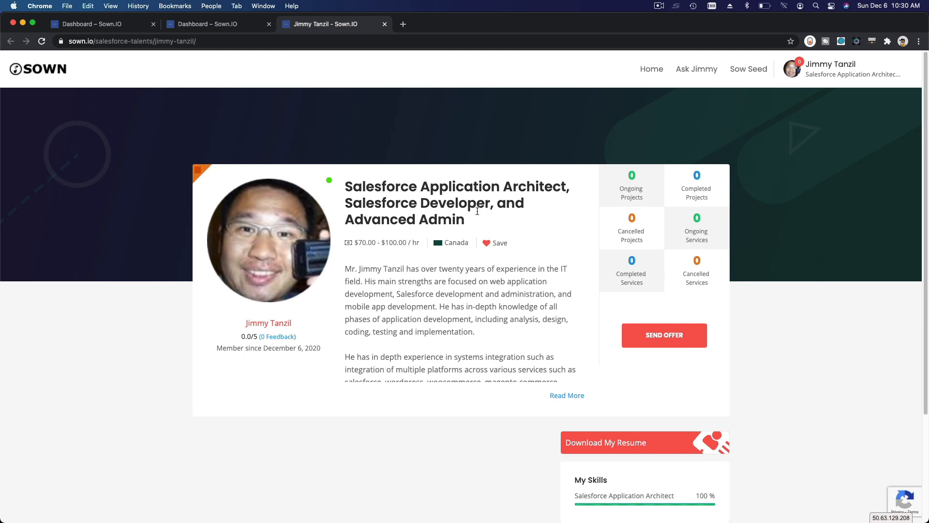
{"action": "mouse_move", "coordinate": [251, 86]}
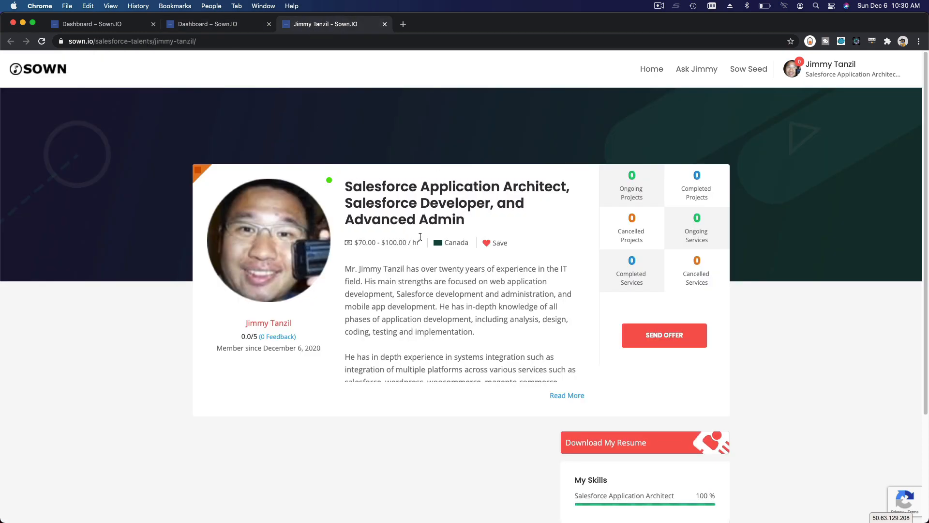
{"action": "mouse_move", "coordinate": [465, 253]}
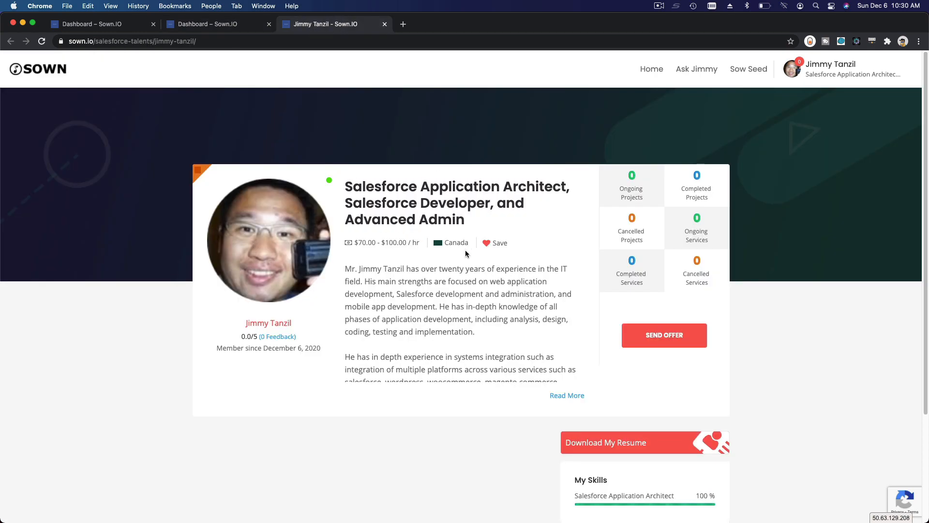
{"action": "mouse_move", "coordinate": [494, 241]}
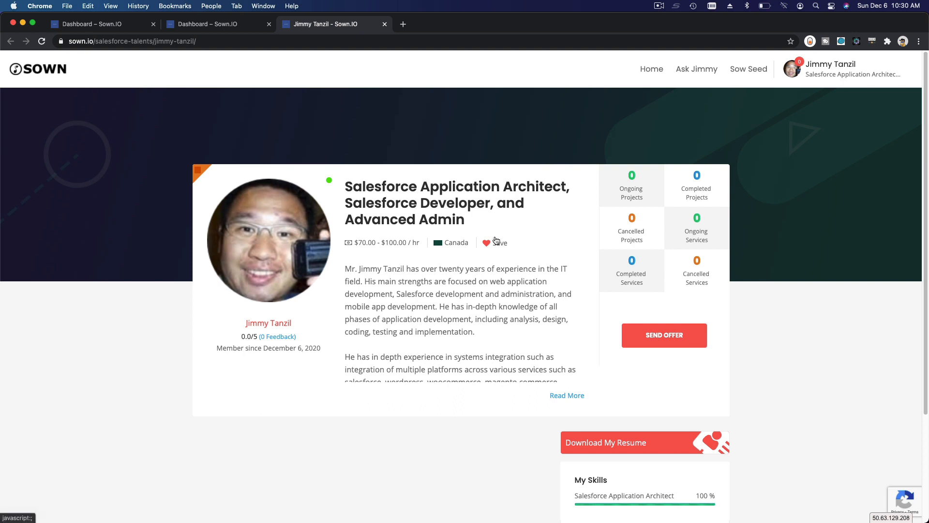
{"action": "mouse_move", "coordinate": [521, 245]}
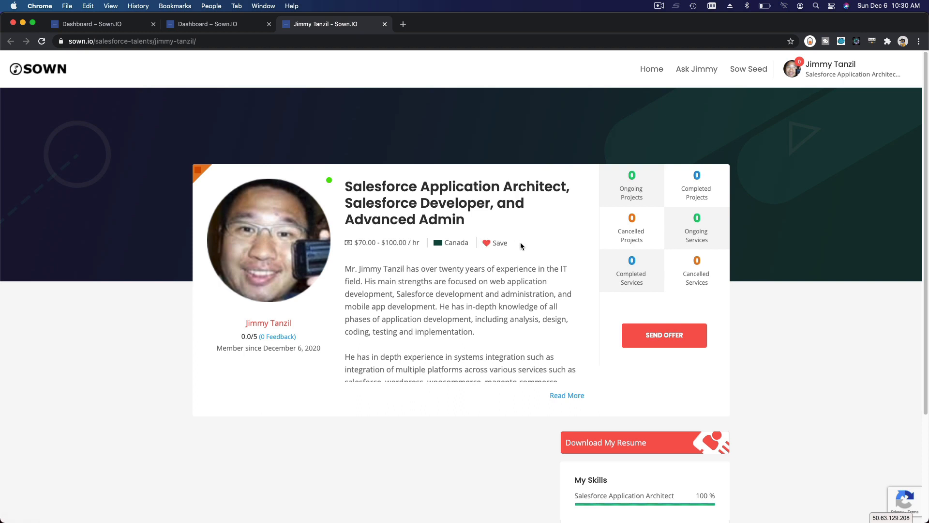
{"action": "mouse_move", "coordinate": [352, 273]}
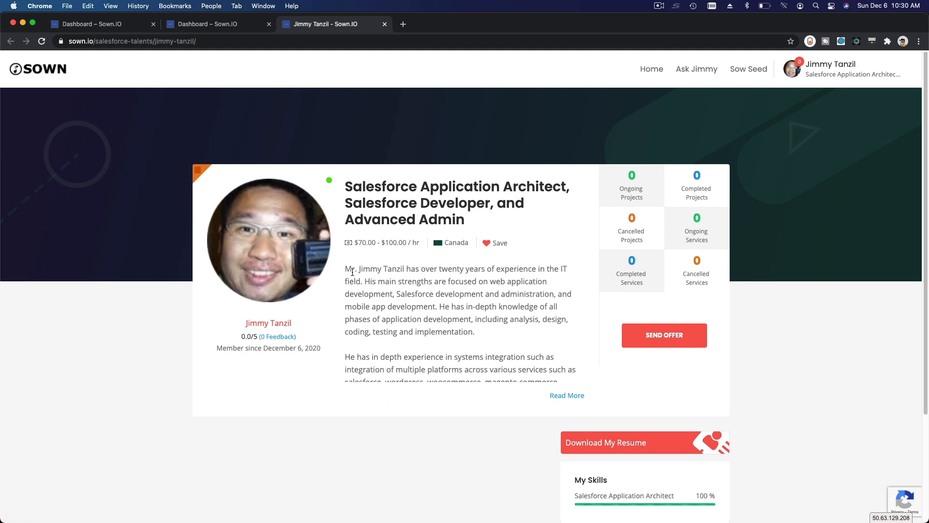
Expand the full profile description and review it down through My Skills
{"action": "left_click", "coordinate": [567, 394]}
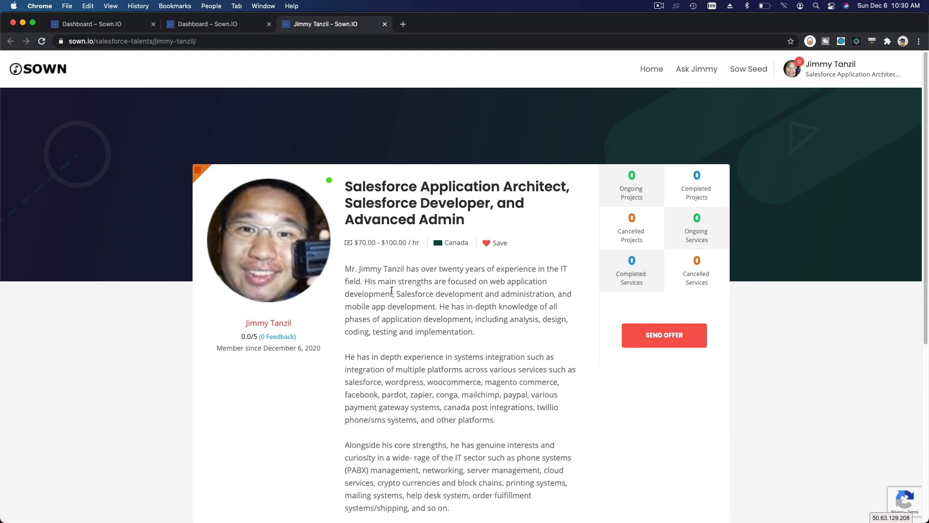
{"action": "scroll", "scroll_direction": "down", "scroll_amount": 3}
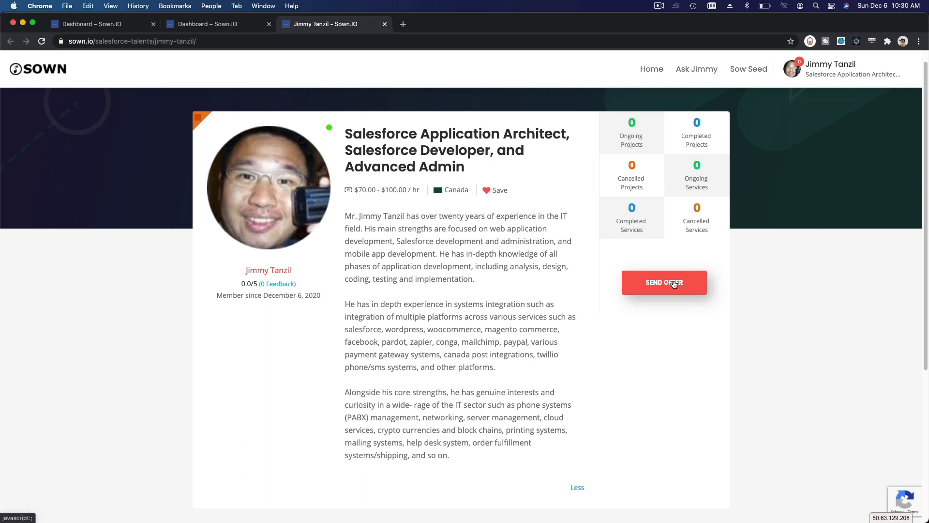
{"action": "mouse_move", "coordinate": [808, 297]}
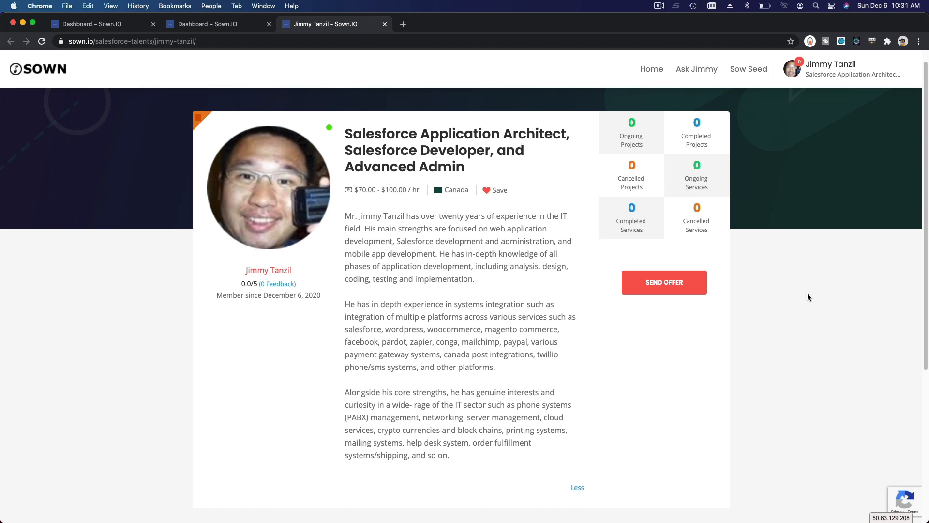
{"action": "scroll", "scroll_direction": "down", "scroll_amount": 3}
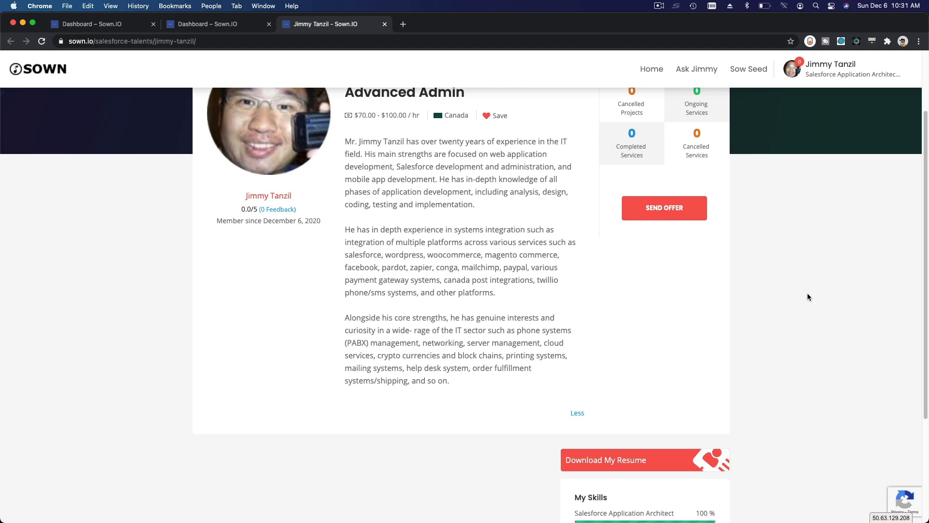
{"action": "scroll", "scroll_direction": "down", "scroll_amount": 3}
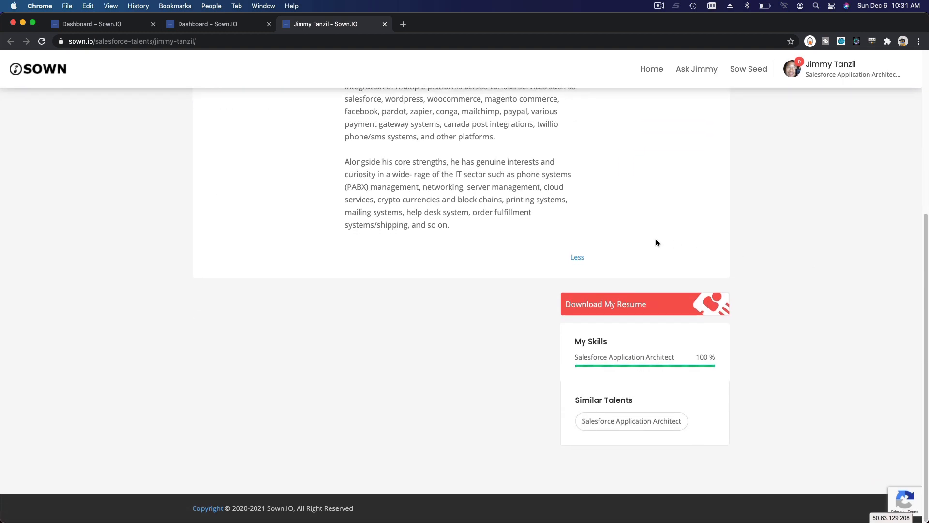
{"action": "mouse_move", "coordinate": [650, 300]}
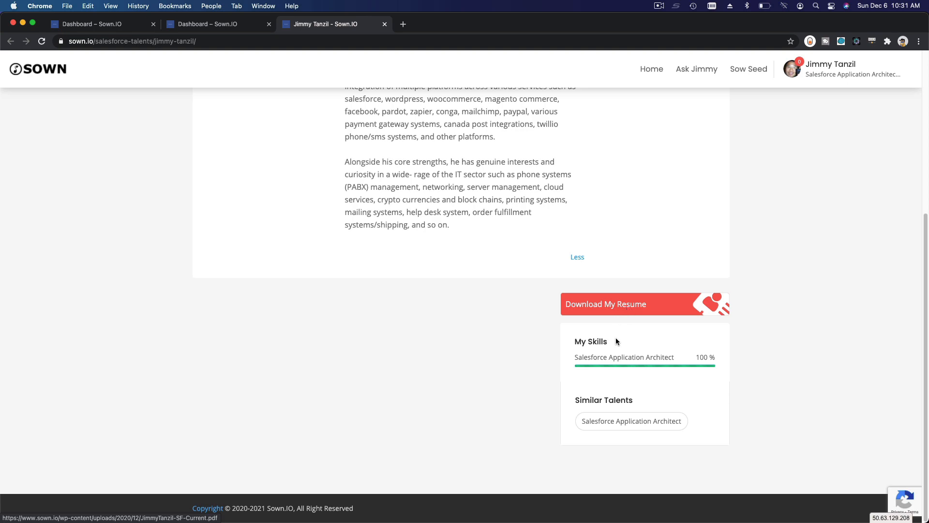
{"action": "mouse_move", "coordinate": [606, 461]}
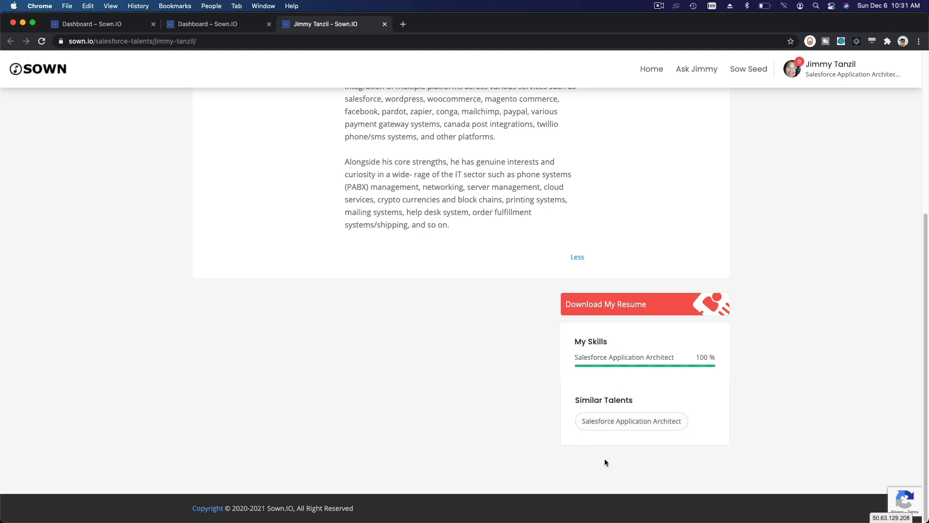
{"action": "scroll", "scroll_direction": "up", "scroll_amount": 3}
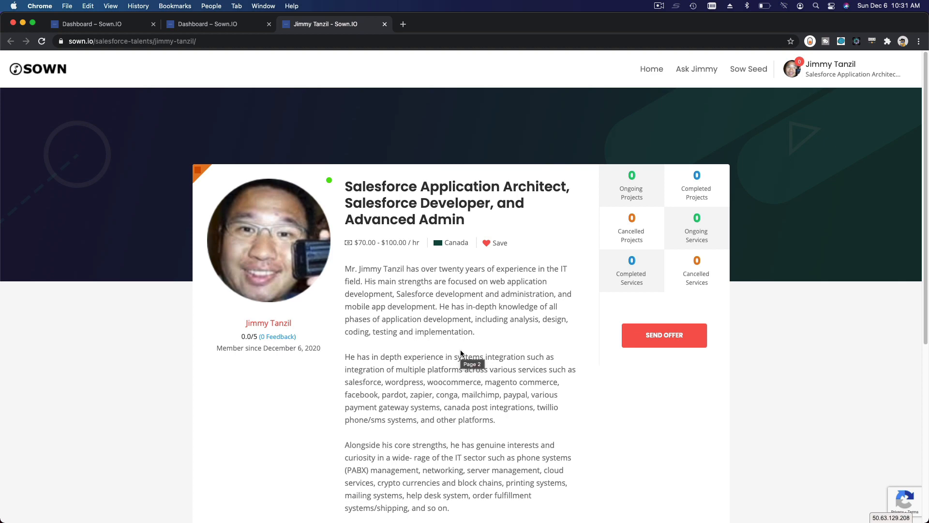
{"action": "mouse_move", "coordinate": [267, 101]}
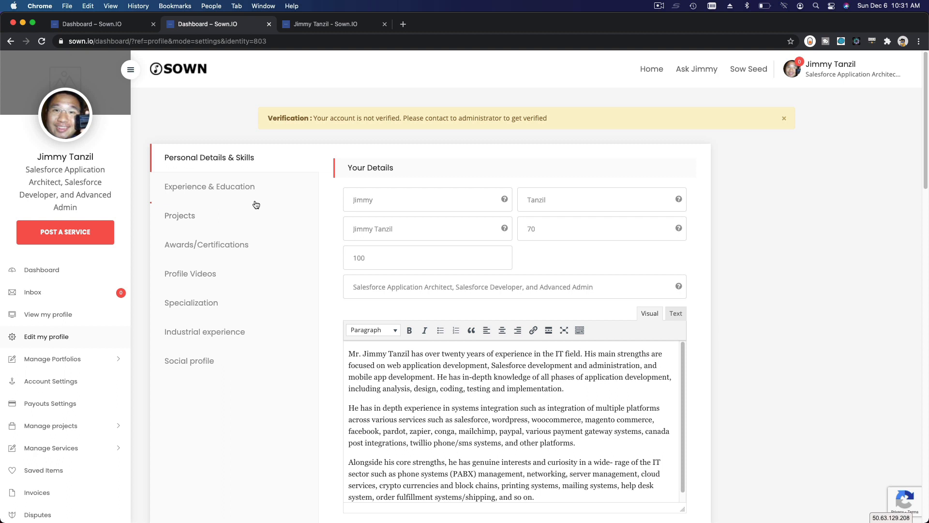
{"action": "mouse_move", "coordinate": [340, 153]}
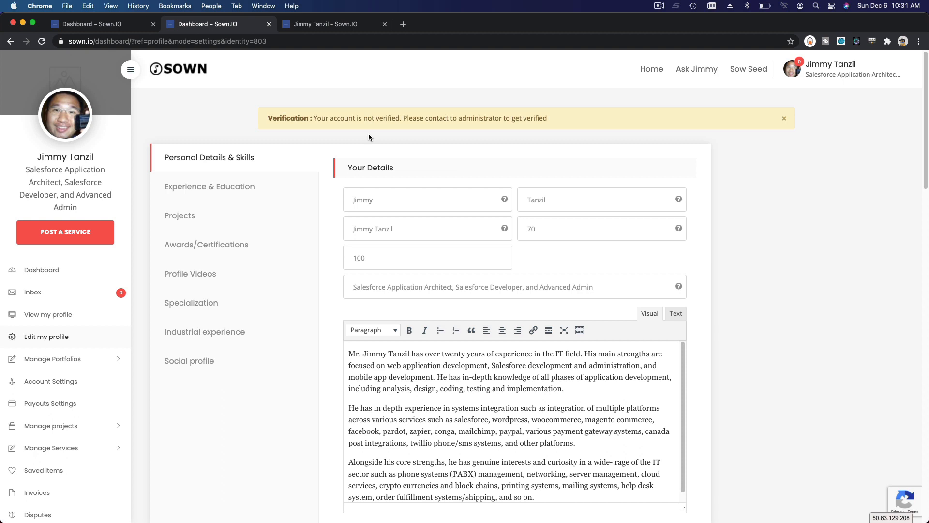
{"action": "mouse_move", "coordinate": [308, 327]}
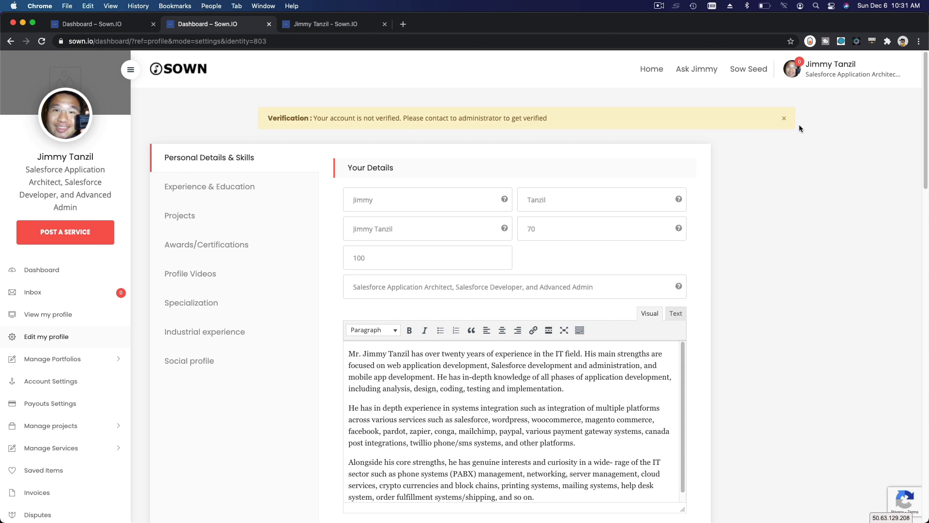
Close the yellow verification banner and move to Experience & Education
{"action": "left_click", "coordinate": [784, 118]}
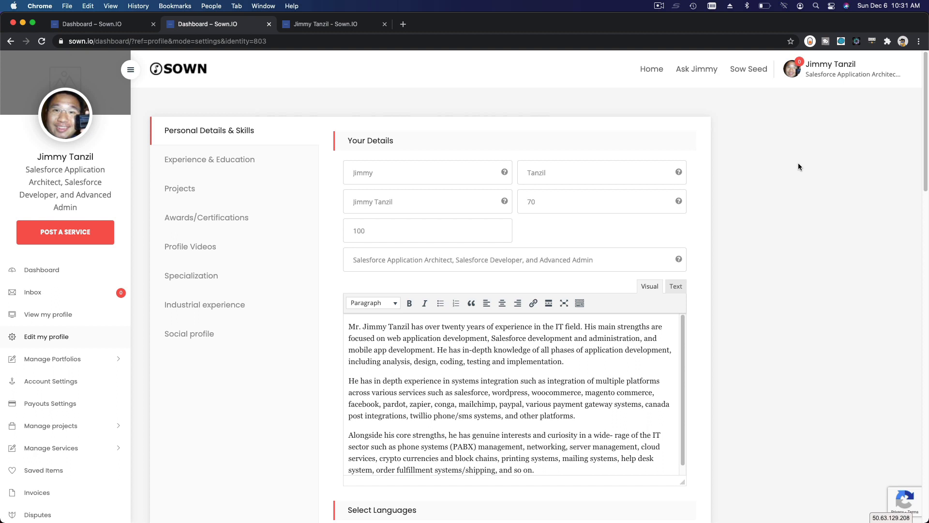
{"action": "mouse_move", "coordinate": [792, 169]}
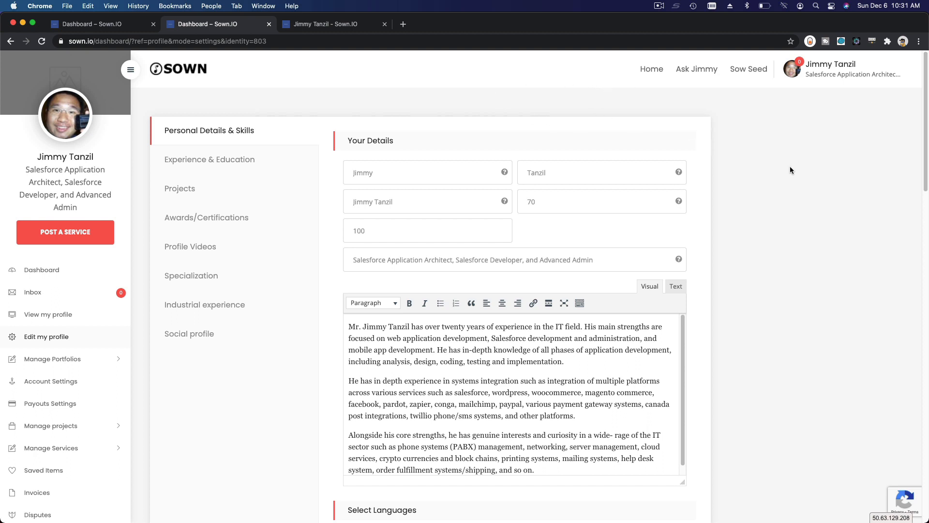
{"action": "mouse_move", "coordinate": [199, 122]}
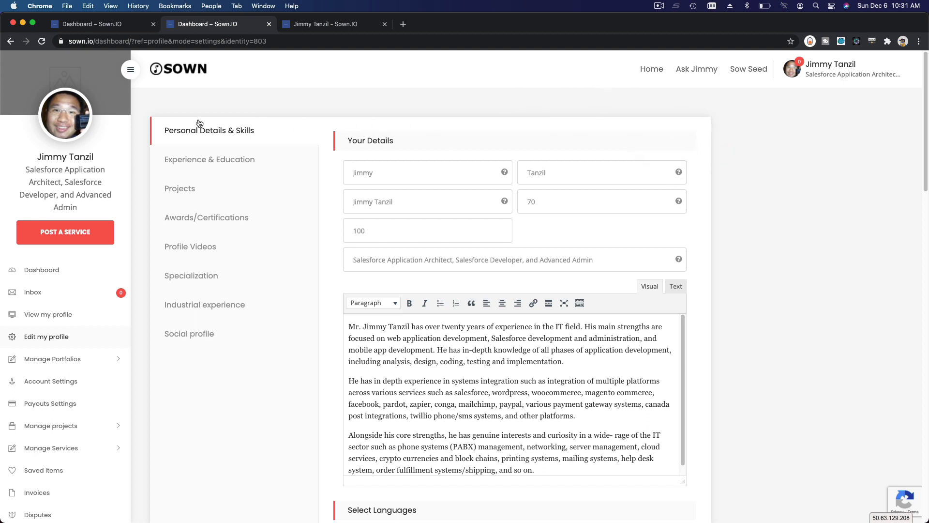
{"action": "mouse_move", "coordinate": [209, 162]}
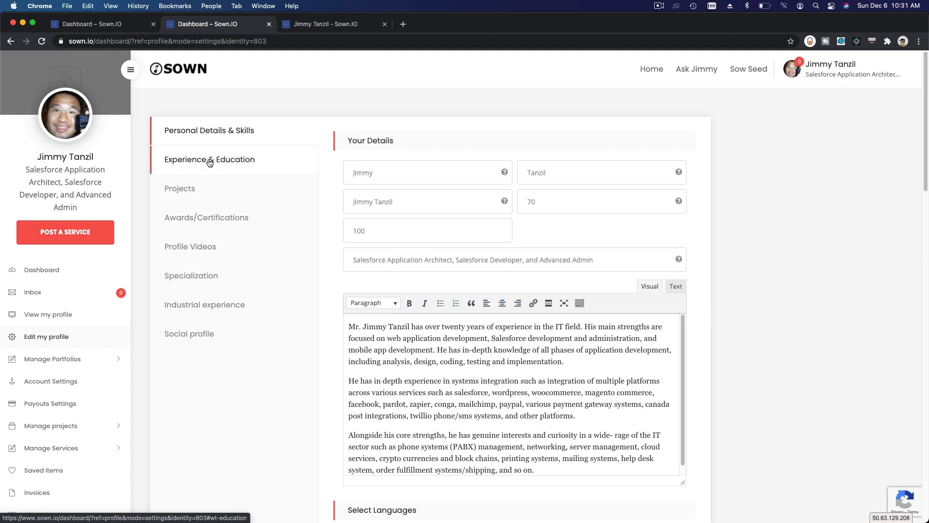
{"action": "left_click", "coordinate": [209, 159]}
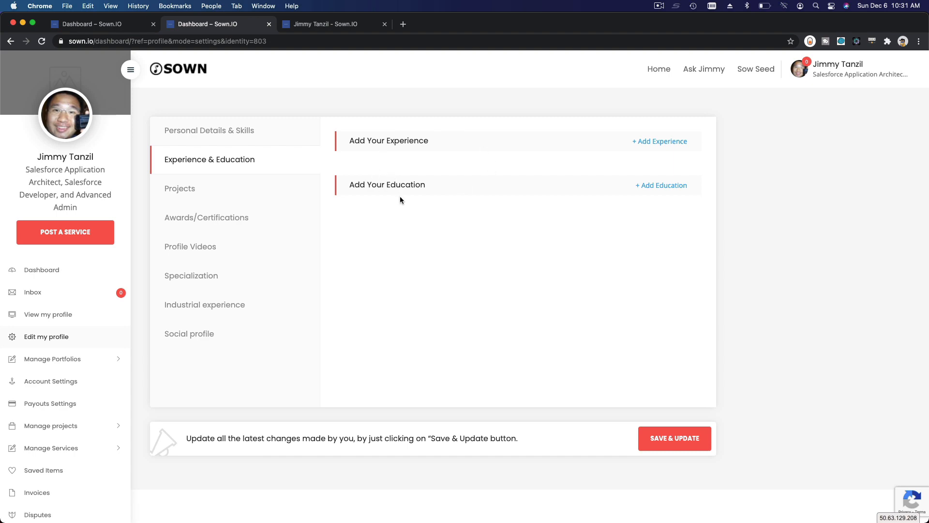
{"action": "mouse_move", "coordinate": [445, 504]}
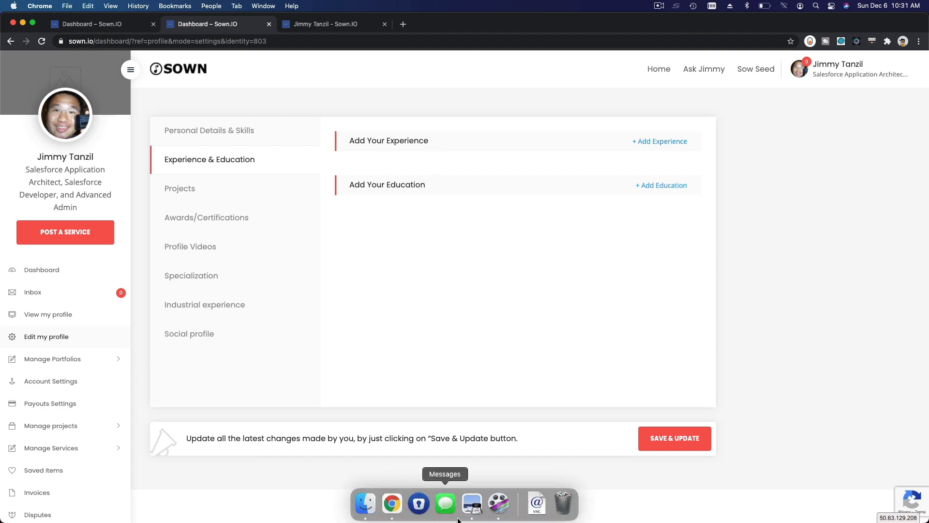
Check the resume PDF in Preview for reference, then move on to the Projects section
{"action": "left_click", "coordinate": [472, 503]}
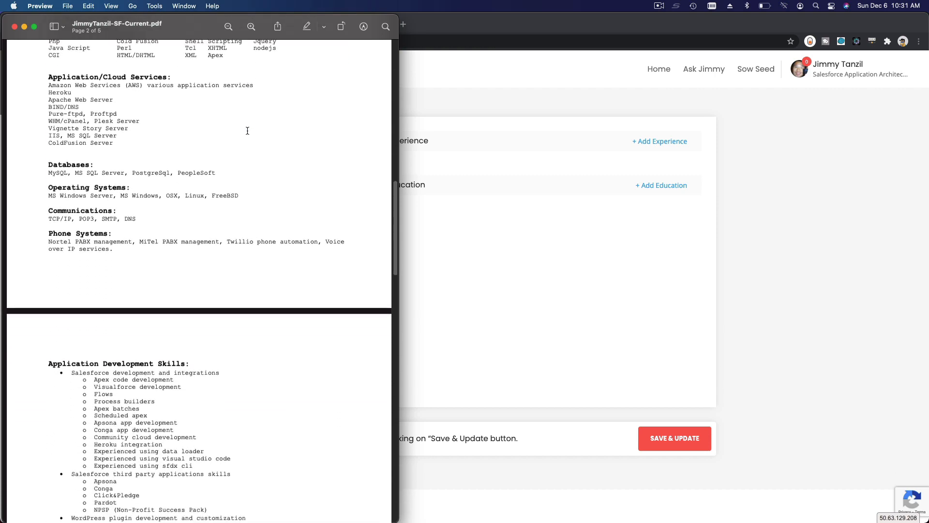
{"action": "scroll", "scroll_direction": "down", "scroll_amount": 3}
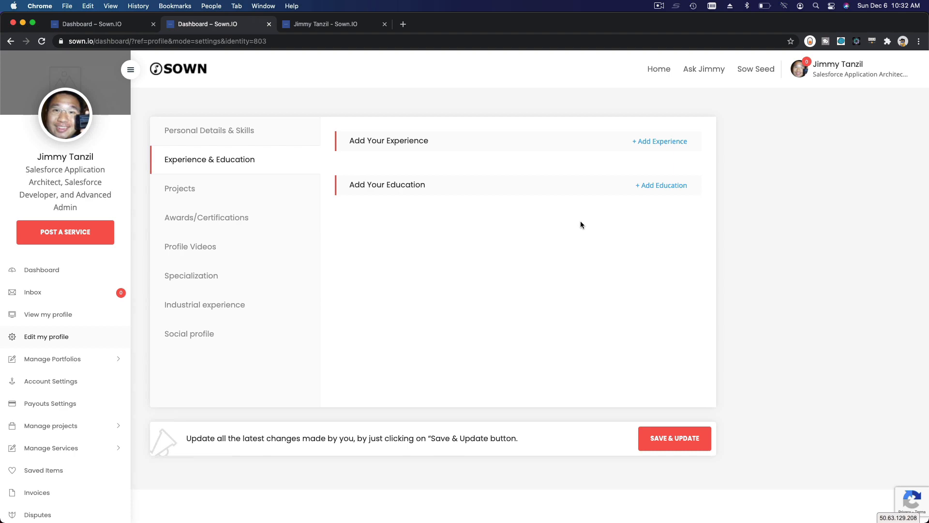
{"action": "mouse_move", "coordinate": [298, 81]}
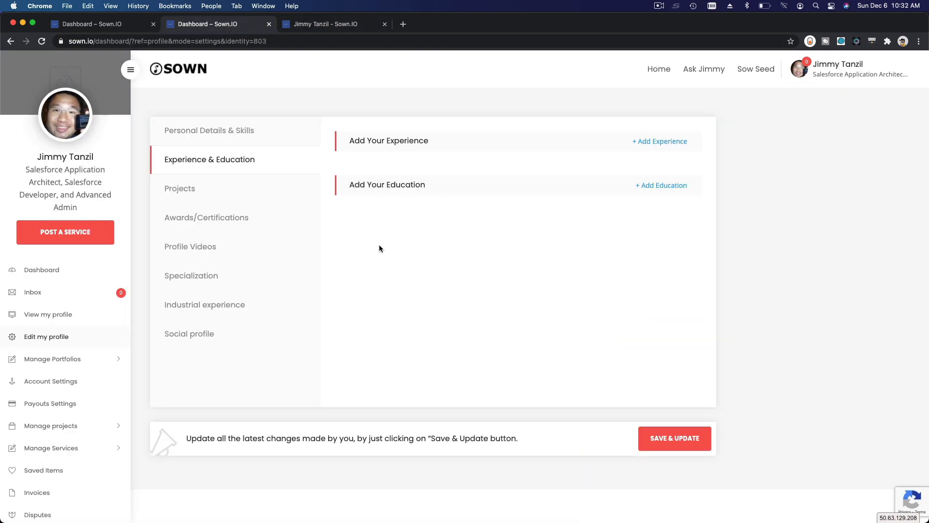
{"action": "left_click", "coordinate": [180, 188]}
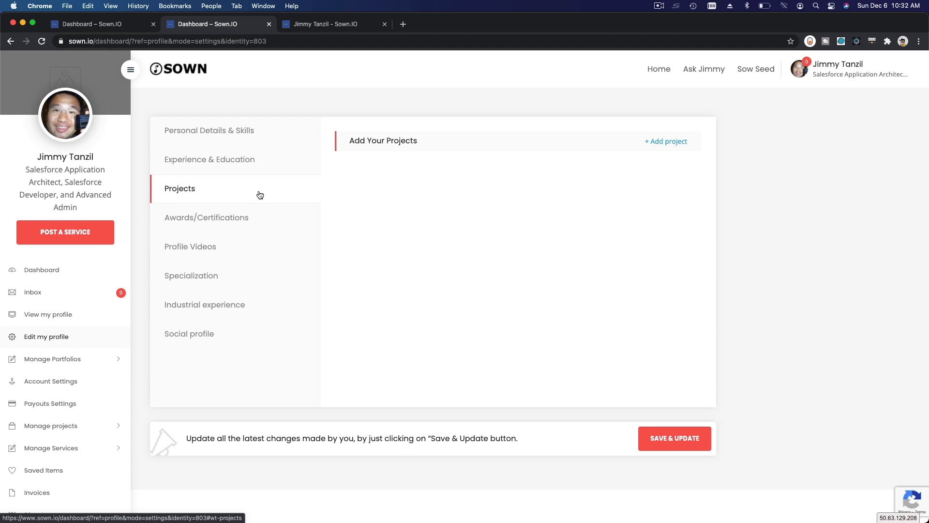
{"action": "mouse_move", "coordinate": [574, 139]}
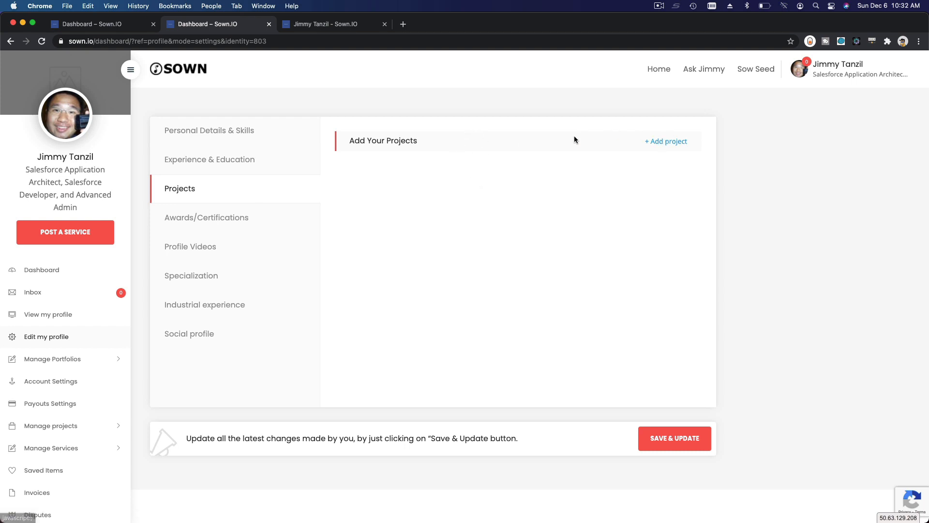
Add a placeholder project entry and bring up its title and URL form
{"action": "left_click", "coordinate": [666, 141]}
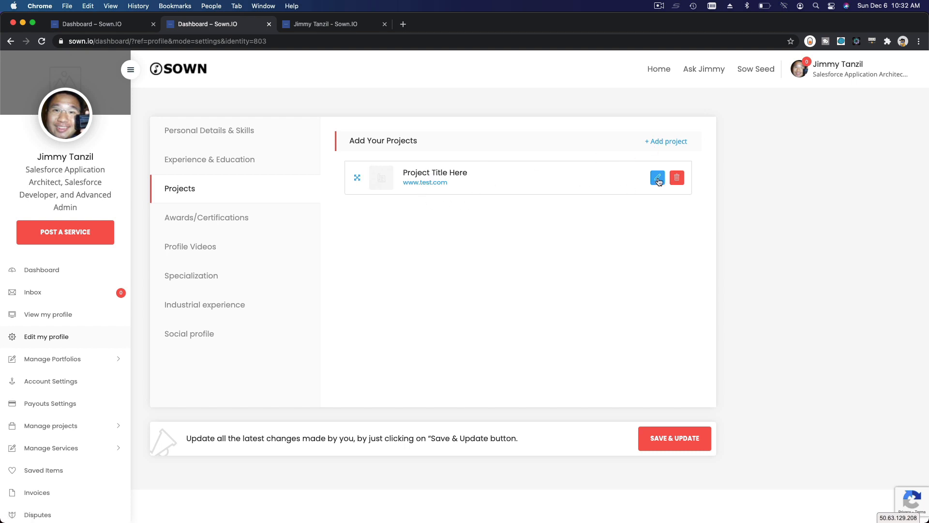
{"action": "left_click", "coordinate": [658, 177]}
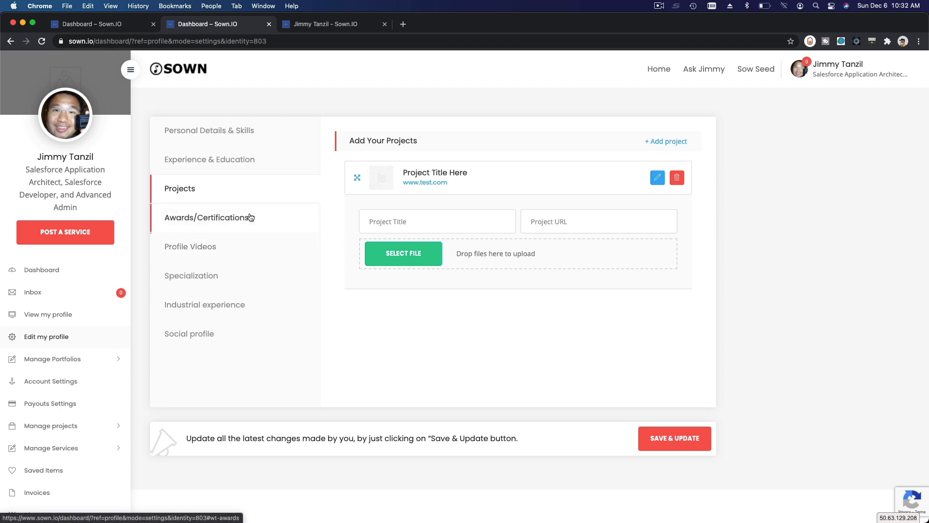
Add a new award titled Salesforce Certified Application Architect under Awards/Certifications
{"action": "left_click", "coordinate": [206, 217]}
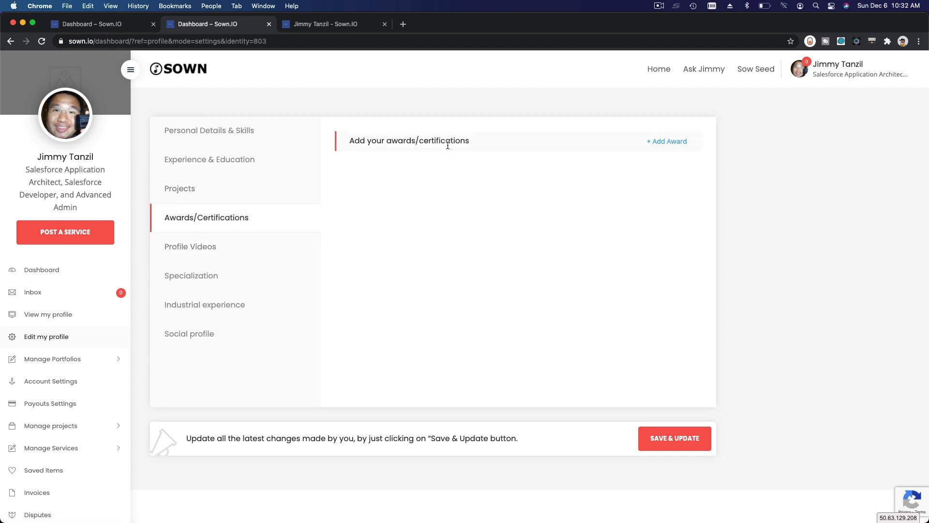
{"action": "mouse_move", "coordinate": [663, 172]}
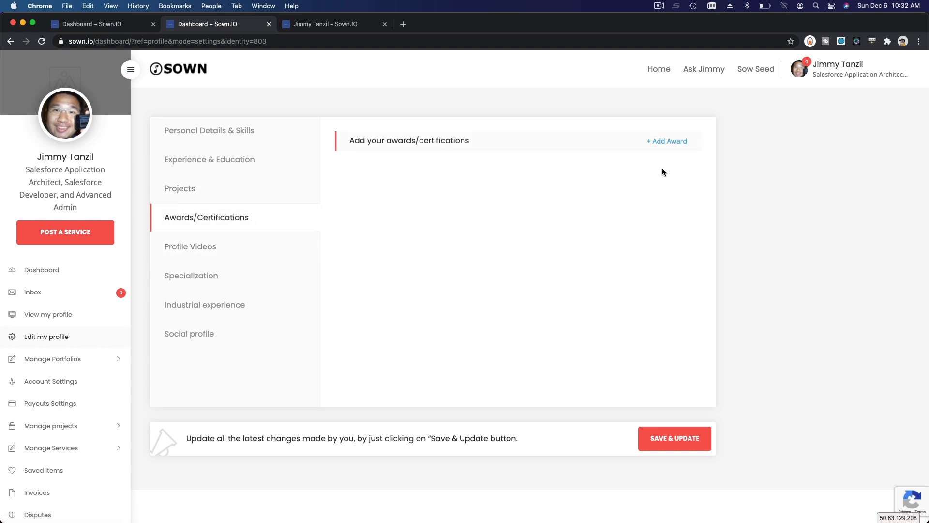
{"action": "left_click", "coordinate": [667, 141]}
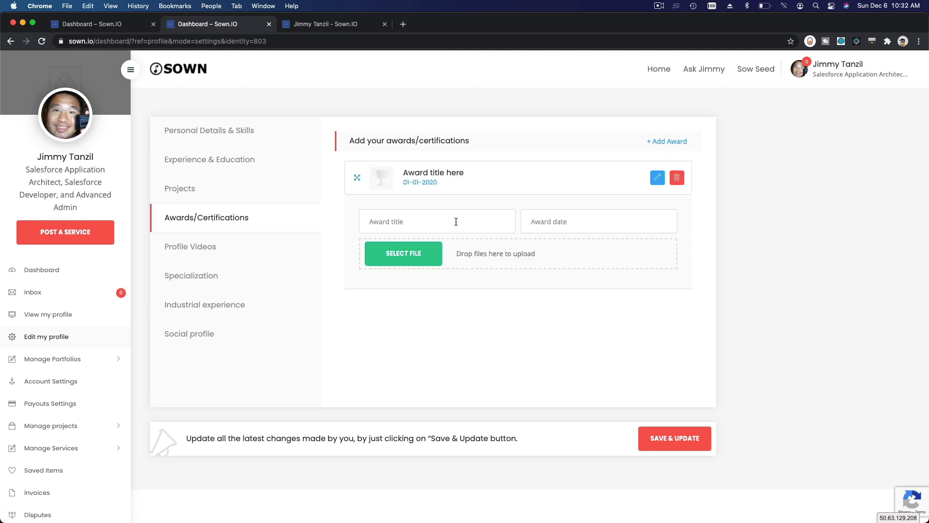
{"action": "type", "text": "Salesf"}
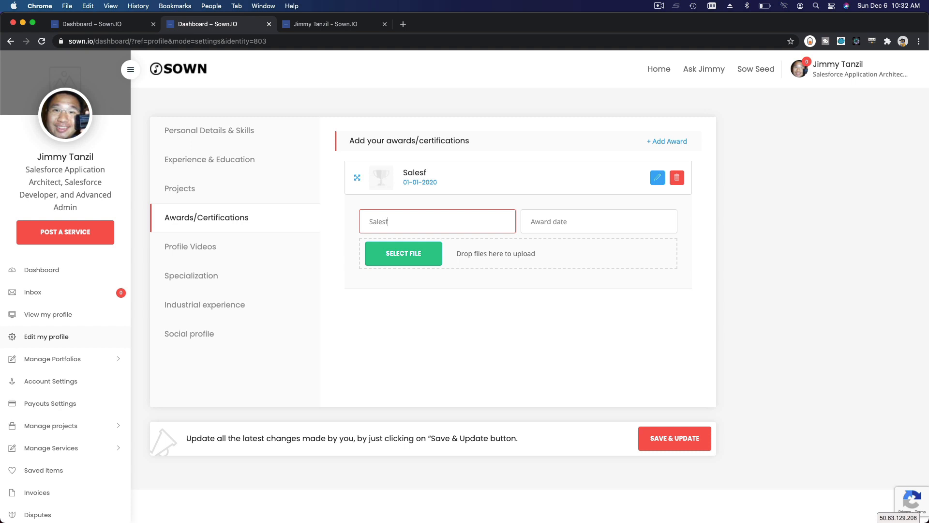
{"action": "type", "text": "orce Certified Applicatio"}
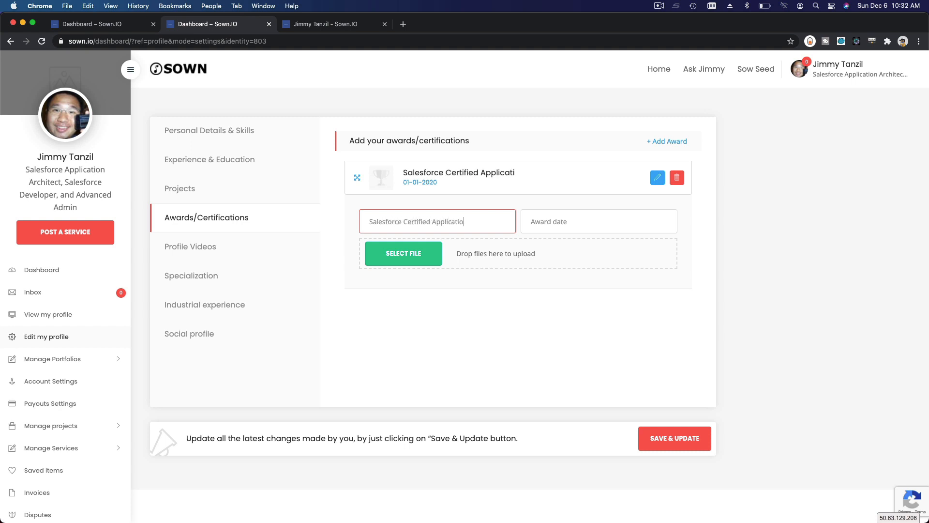
{"action": "type", "text": "n Architect"}
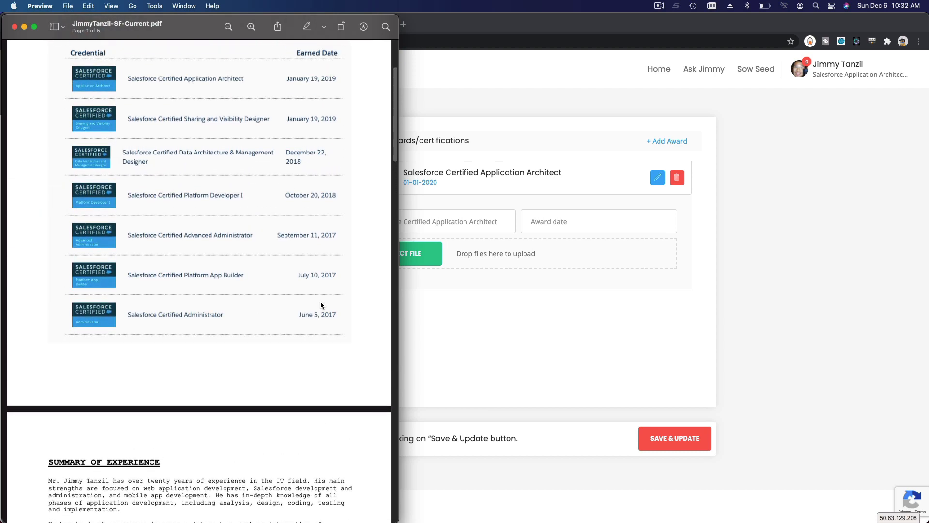
{"action": "left_click", "coordinate": [201, 23]}
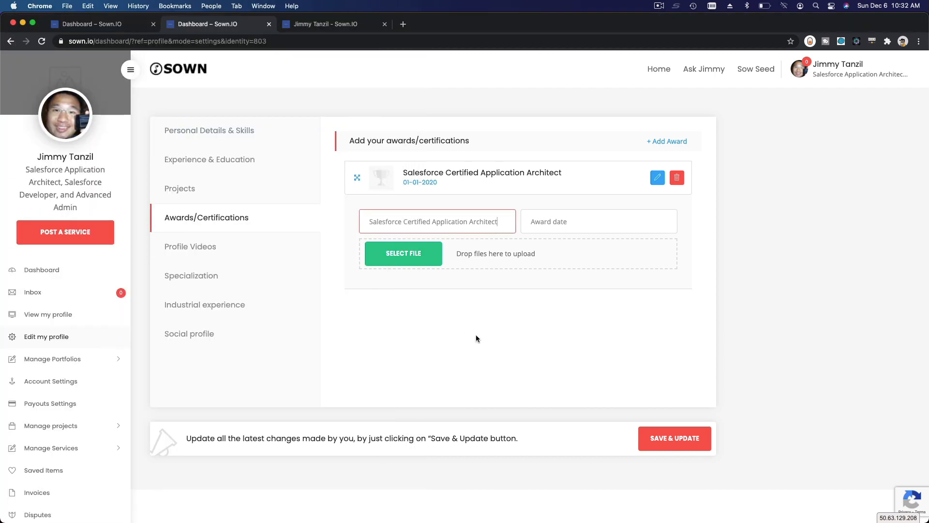
{"action": "left_click", "coordinate": [598, 221]}
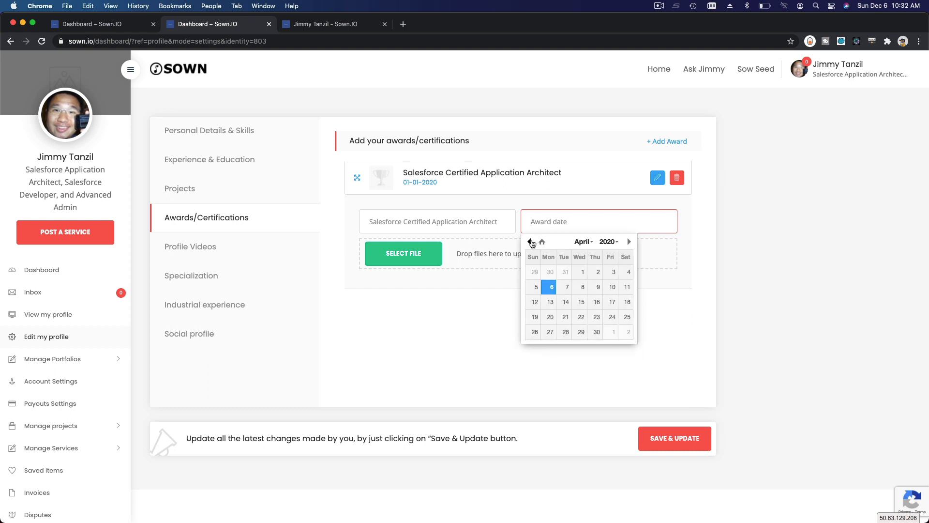
Set the award date to 2019-01-19 via the calendar, leaving no certificate file attached
{"action": "left_click", "coordinate": [530, 242]}
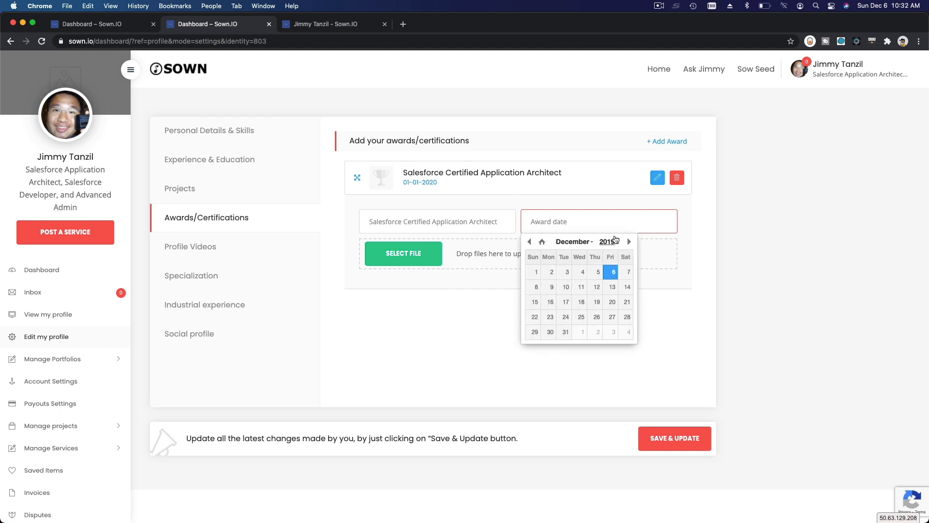
{"action": "left_click", "coordinate": [528, 242]}
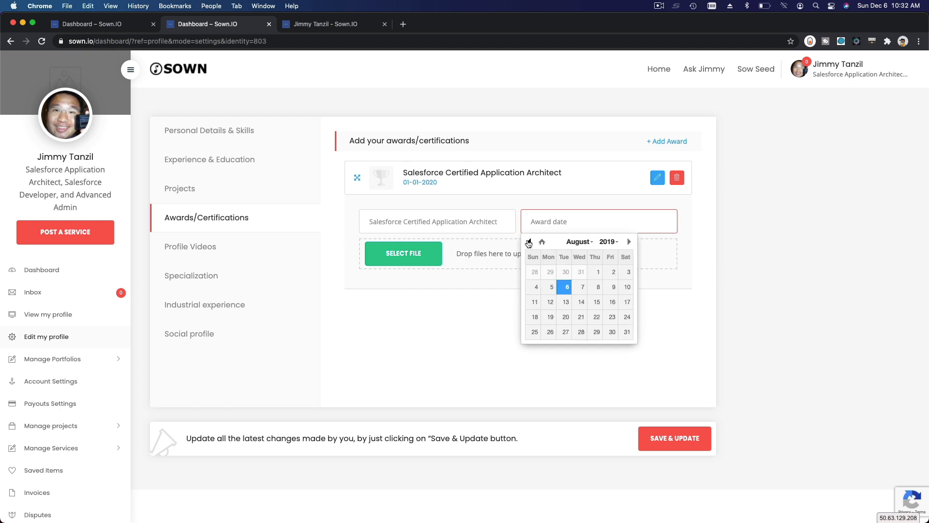
{"action": "left_click", "coordinate": [529, 242]}
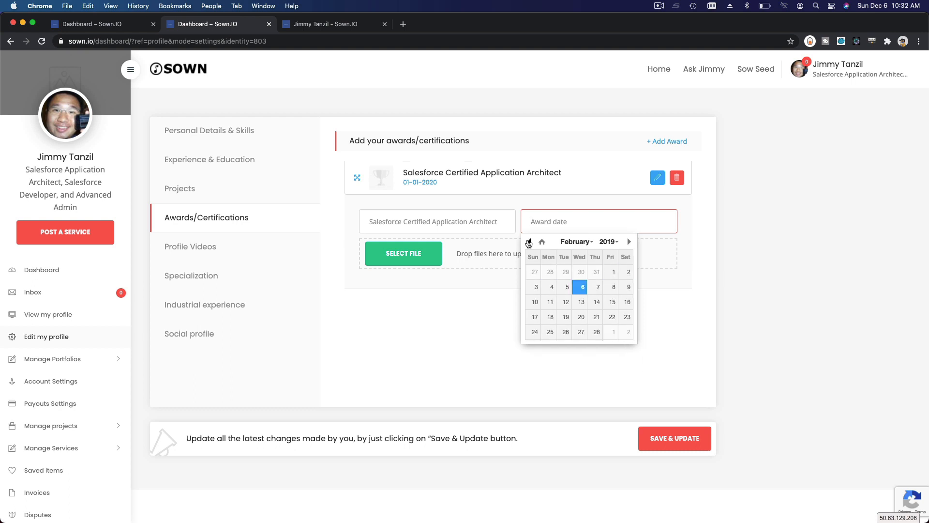
{"action": "left_click", "coordinate": [528, 242]}
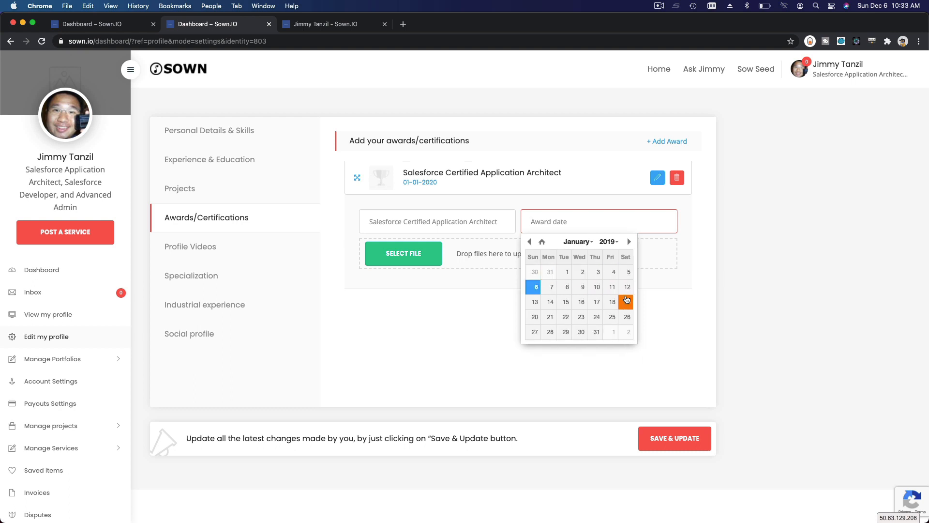
{"action": "left_click", "coordinate": [625, 302]}
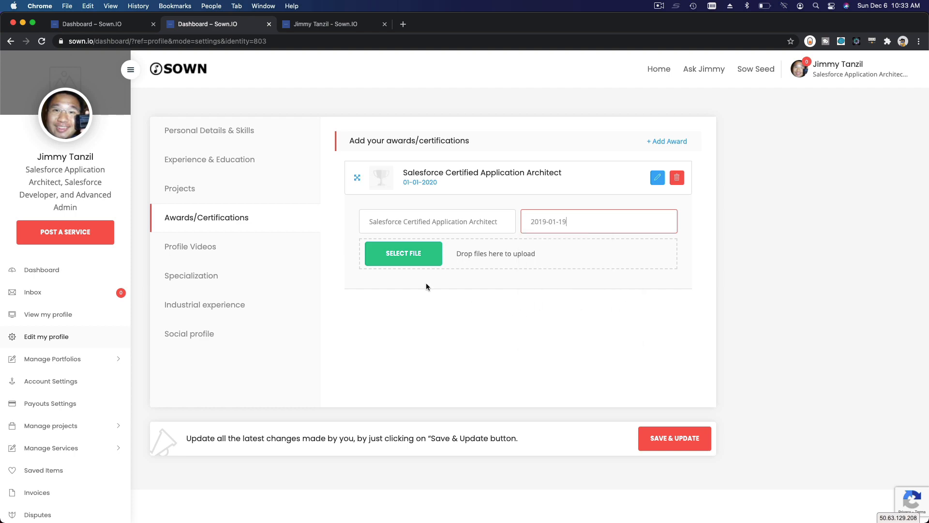
{"action": "left_click", "coordinate": [402, 254]}
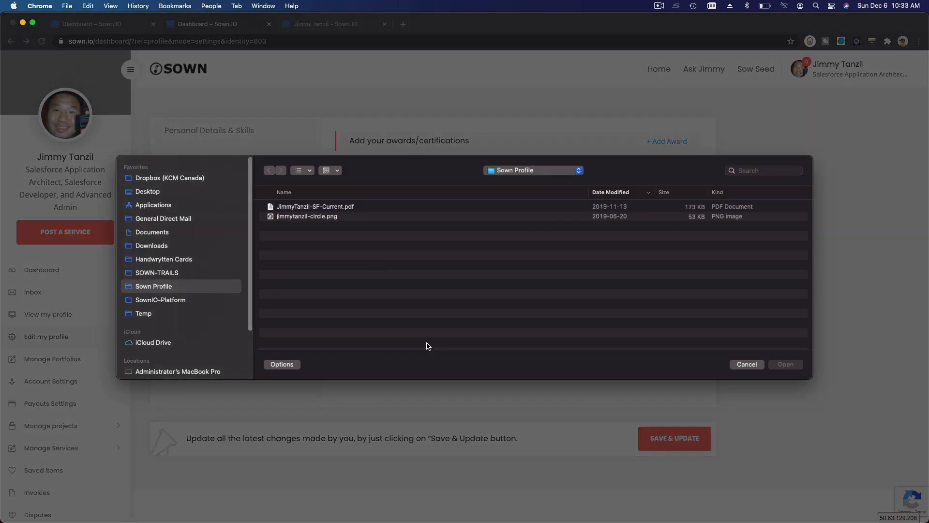
{"action": "mouse_move", "coordinate": [744, 367]}
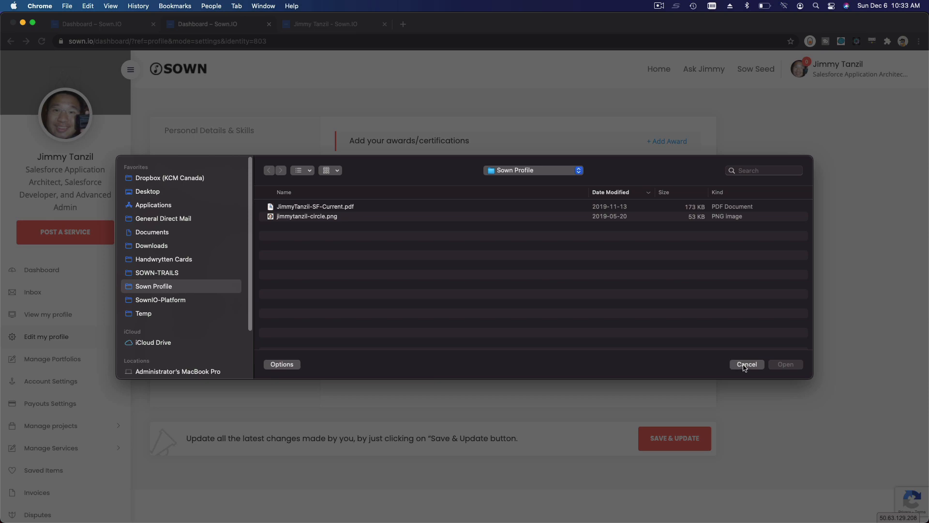
{"action": "left_click", "coordinate": [747, 363]}
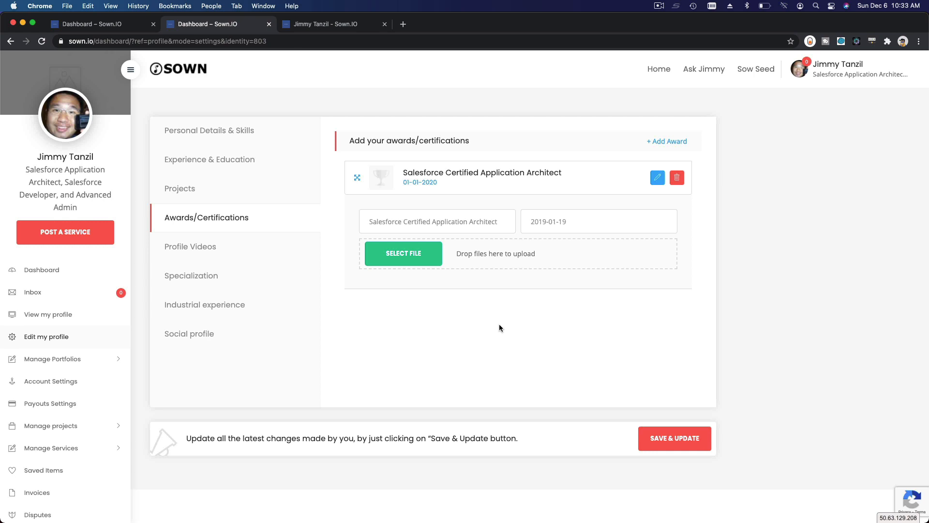
{"action": "mouse_move", "coordinate": [431, 319]}
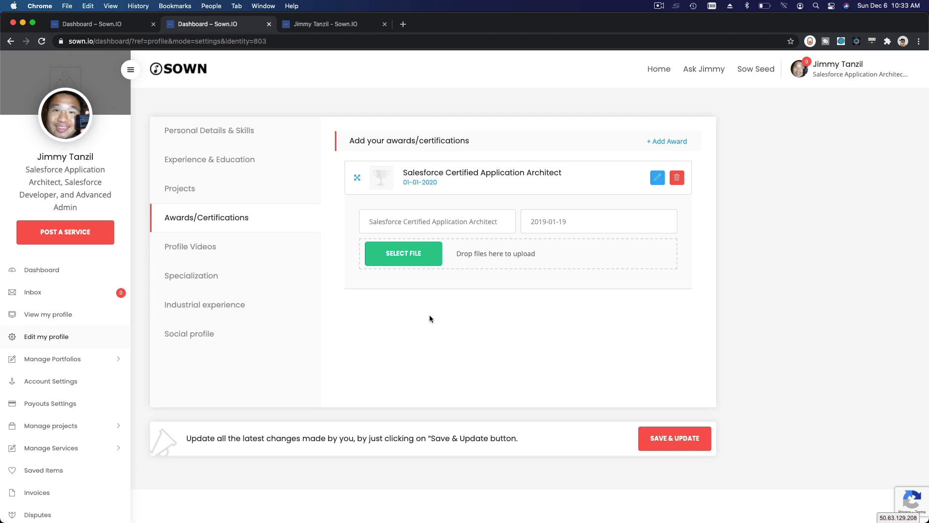
{"action": "mouse_move", "coordinate": [403, 24]}
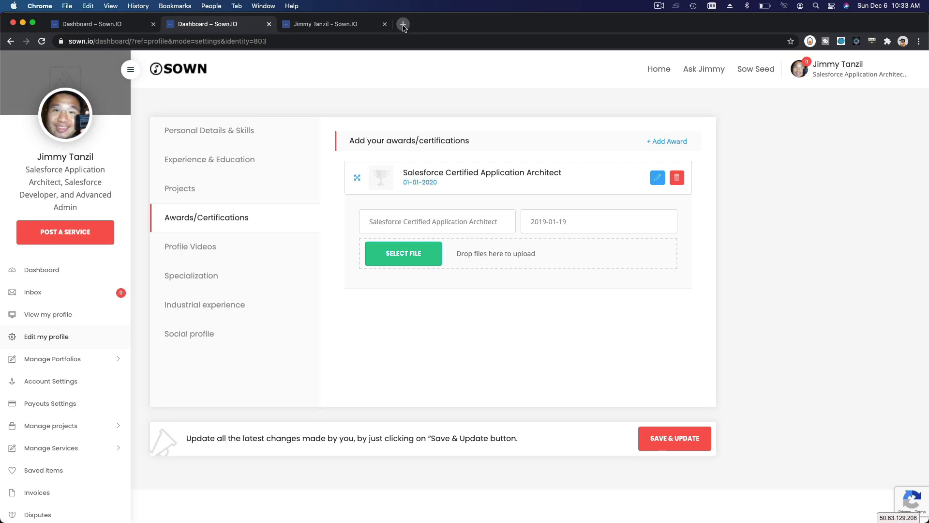
Save the Application Architect badge from Google Images as SFCAA.png in the Sown Profile folder
{"action": "left_click", "coordinate": [402, 24]}
{"action": "type", "text": "salesforce certified application architect"}
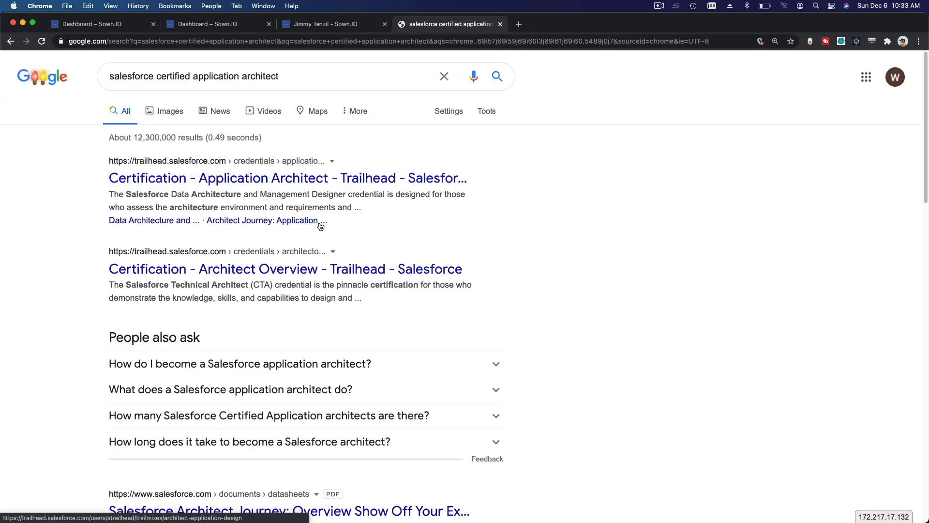
{"action": "left_click", "coordinate": [170, 110]}
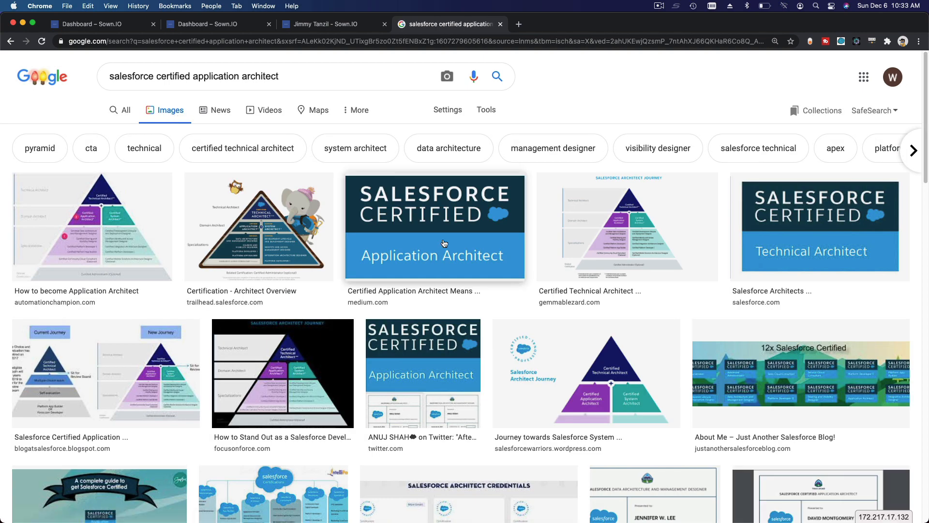
{"action": "right_click", "coordinate": [443, 243]}
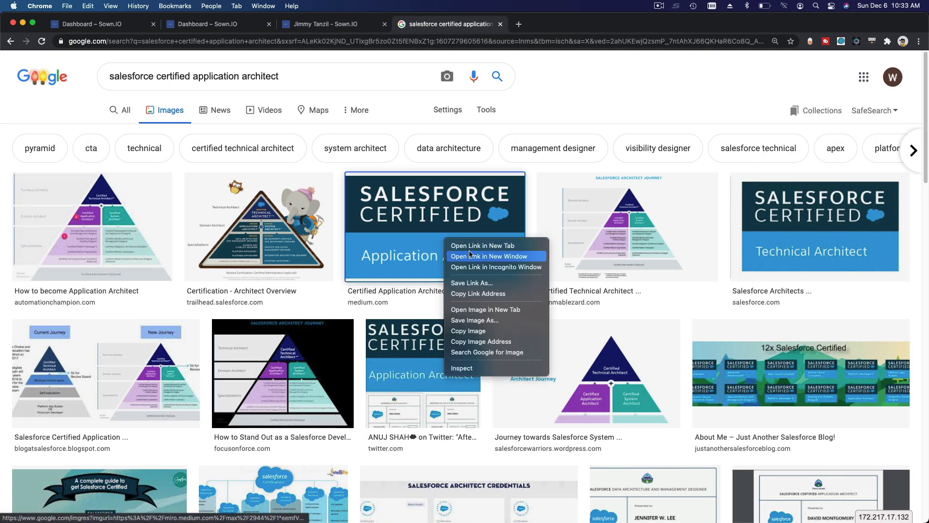
{"action": "mouse_move", "coordinate": [484, 293]}
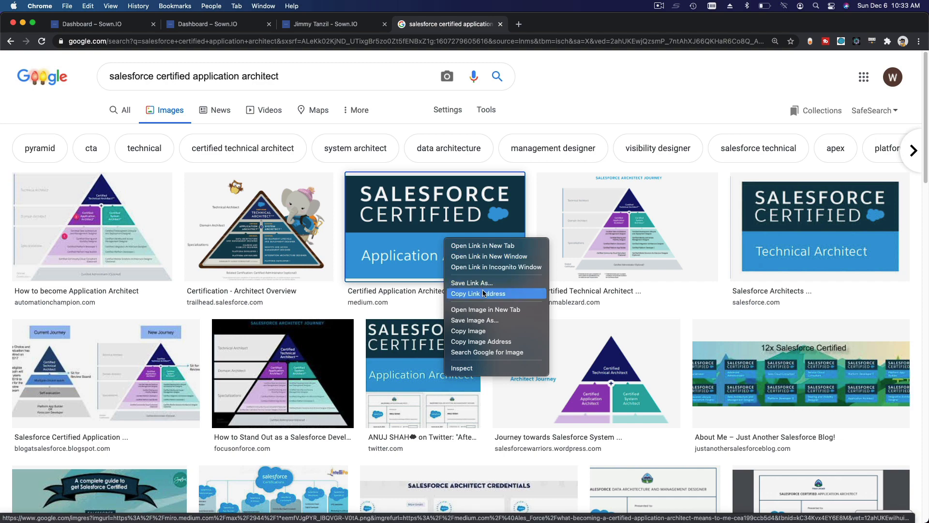
{"action": "left_click", "coordinate": [484, 293]}
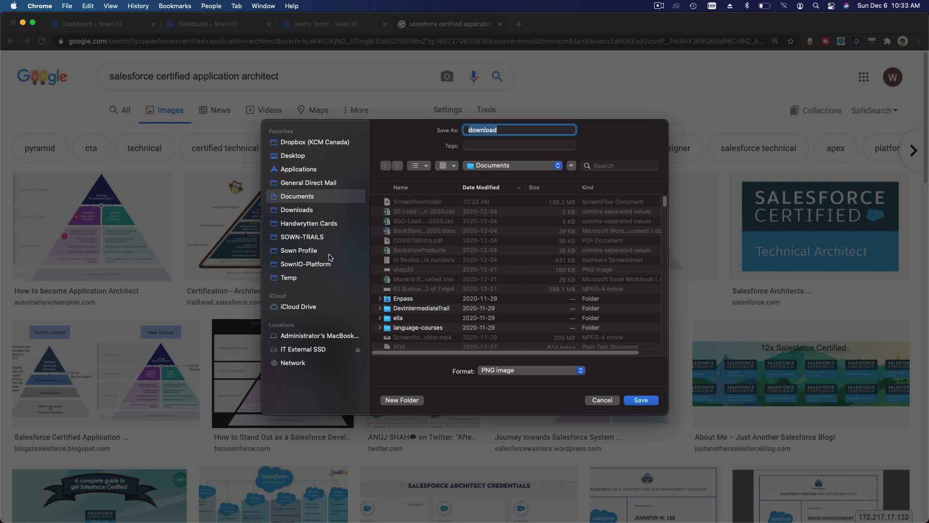
{"action": "left_click", "coordinate": [298, 249]}
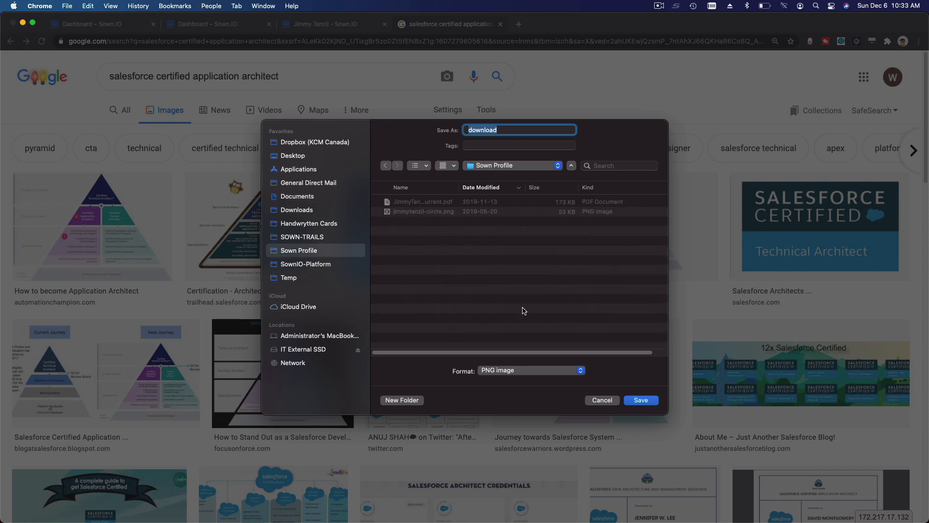
{"action": "type", "text": "S"}
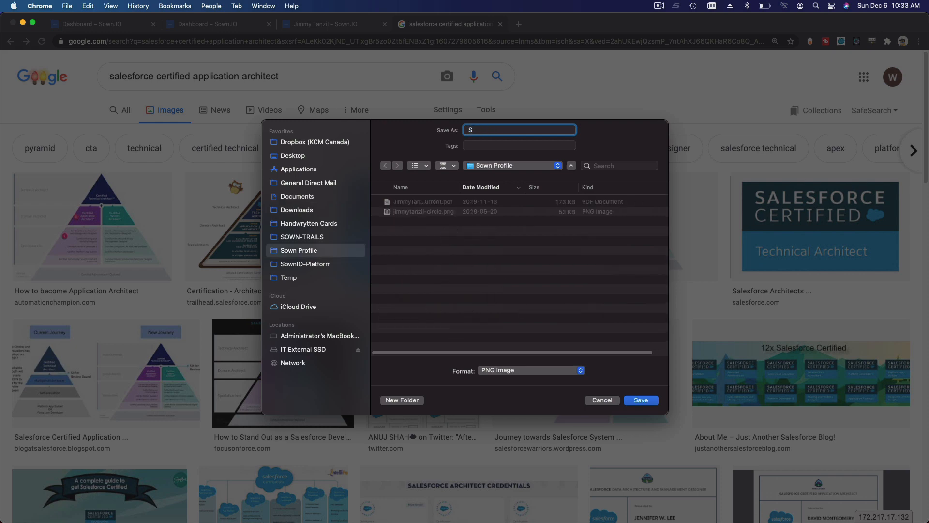
{"action": "type", "text": "FCAA"}
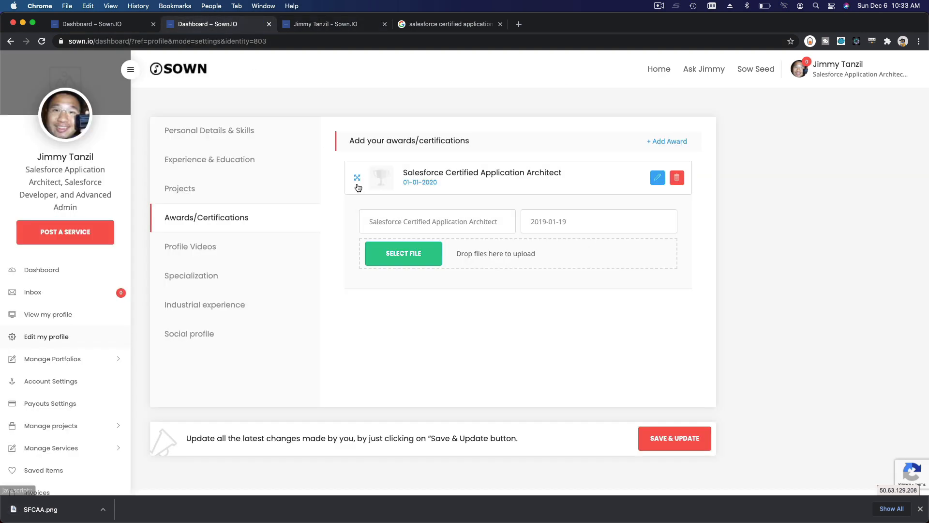
Attach SFCAA.png to the Application Architect award and save the profile settings
{"action": "left_click", "coordinate": [402, 253]}
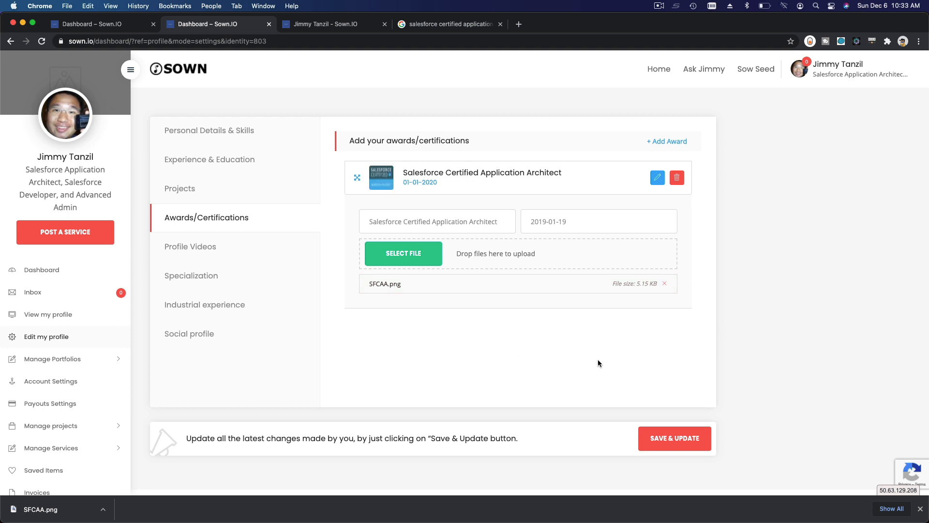
{"action": "left_click", "coordinate": [674, 438]}
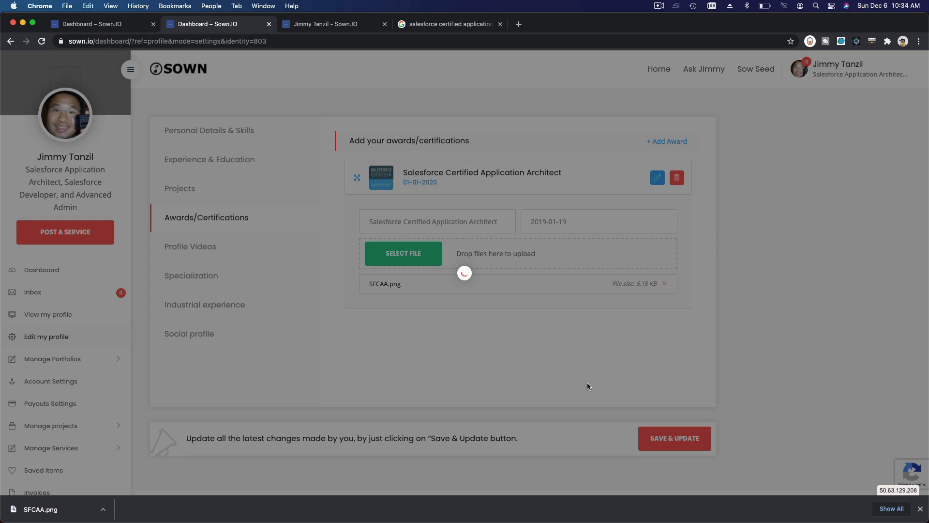
{"action": "left_click", "coordinate": [675, 438]}
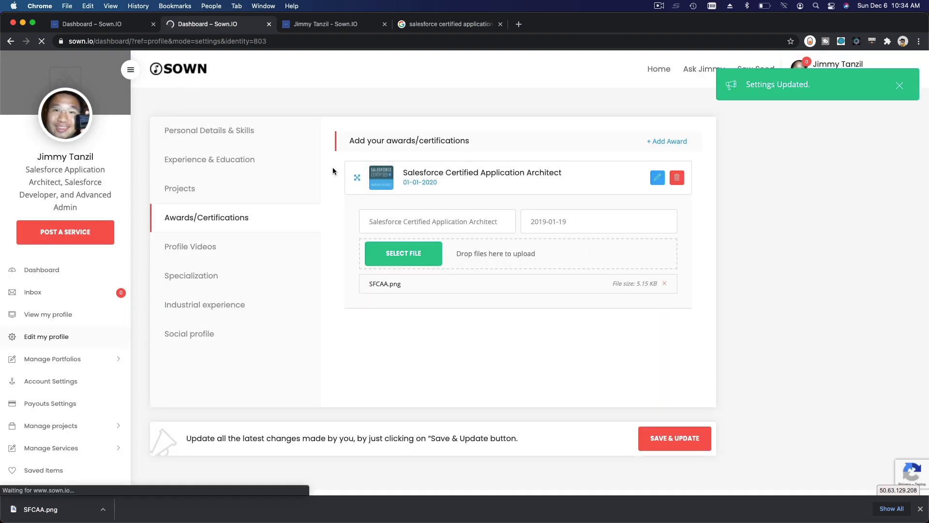
{"action": "left_click", "coordinate": [325, 23]}
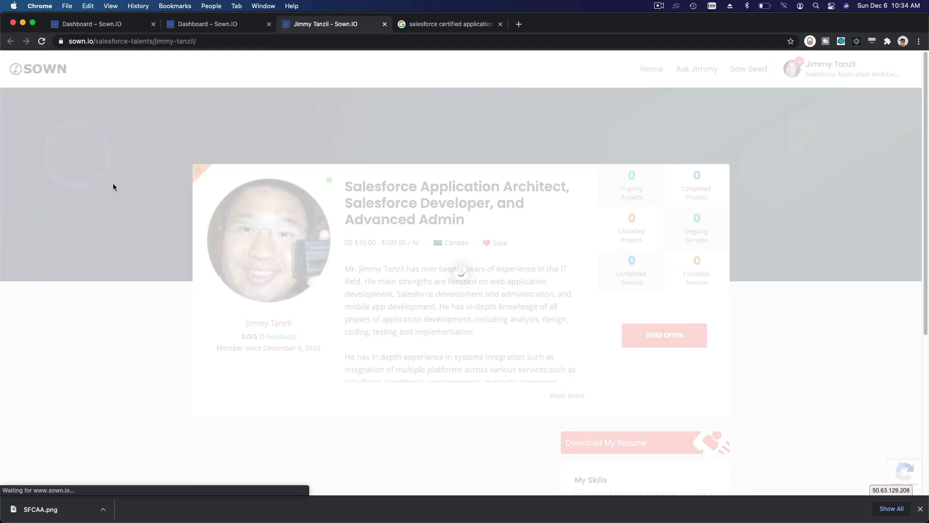
Review the Awards & Certifications on the public profile, then bring the résumé PDF back up
{"action": "scroll", "scroll_direction": "down", "scroll_amount": 3}
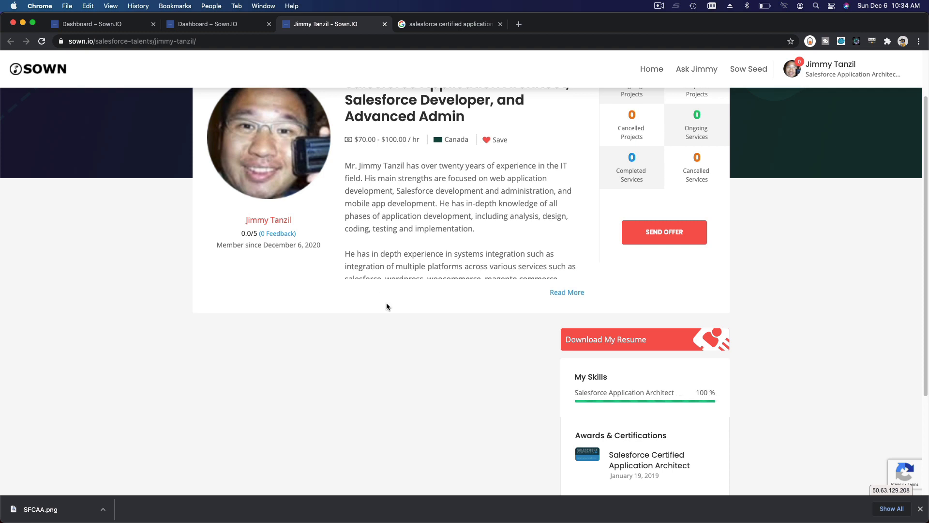
{"action": "scroll", "scroll_direction": "down", "scroll_amount": 3}
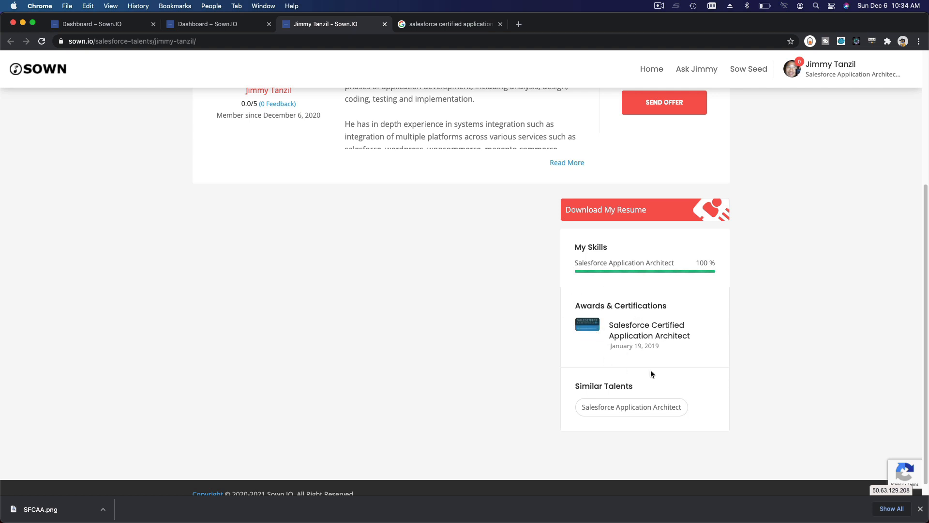
{"action": "mouse_move", "coordinate": [590, 316]}
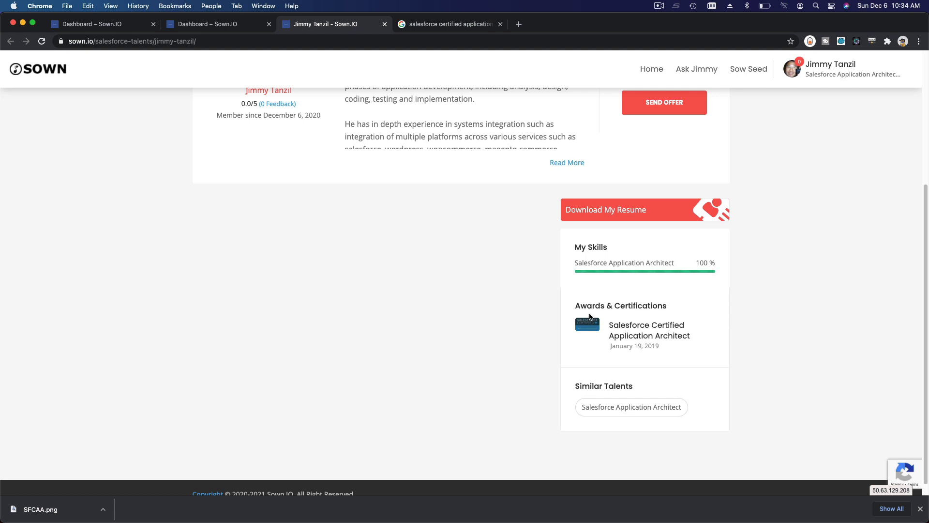
{"action": "mouse_move", "coordinate": [472, 503]}
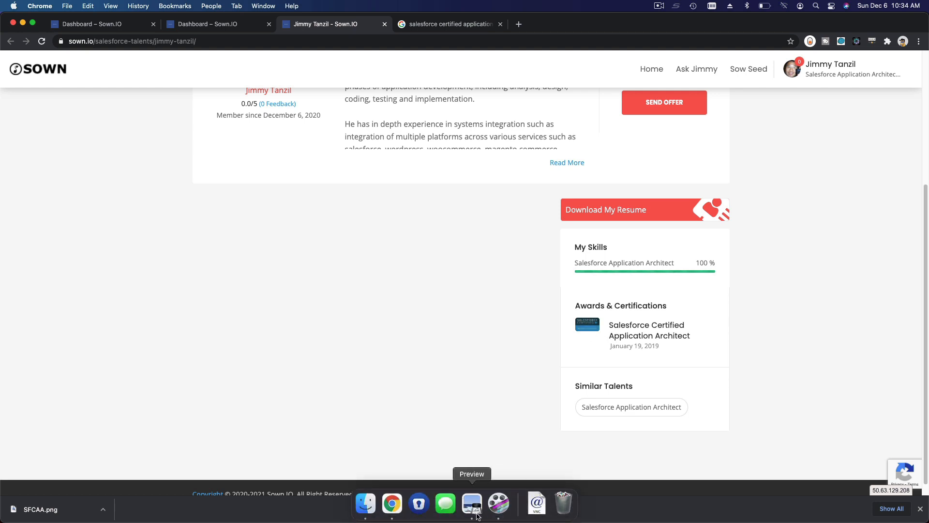
{"action": "left_click", "coordinate": [473, 503]}
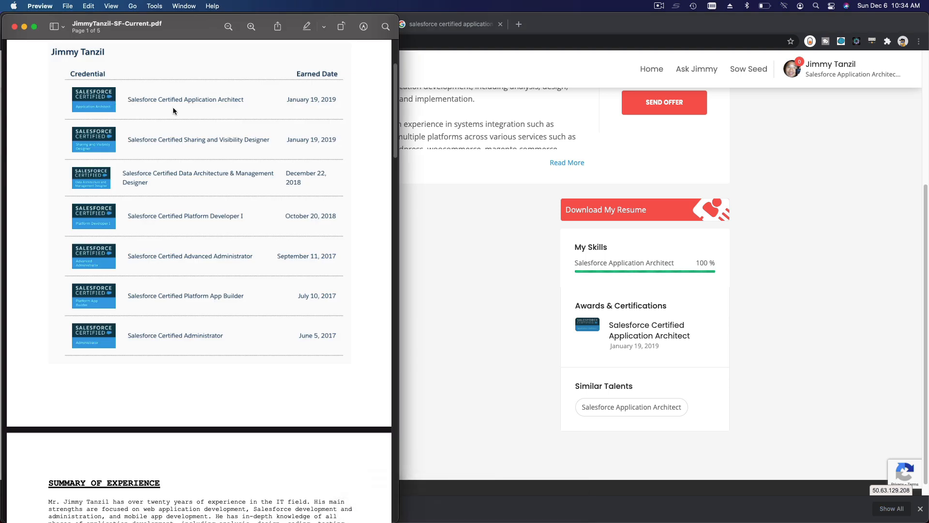
{"action": "mouse_move", "coordinate": [601, 385]}
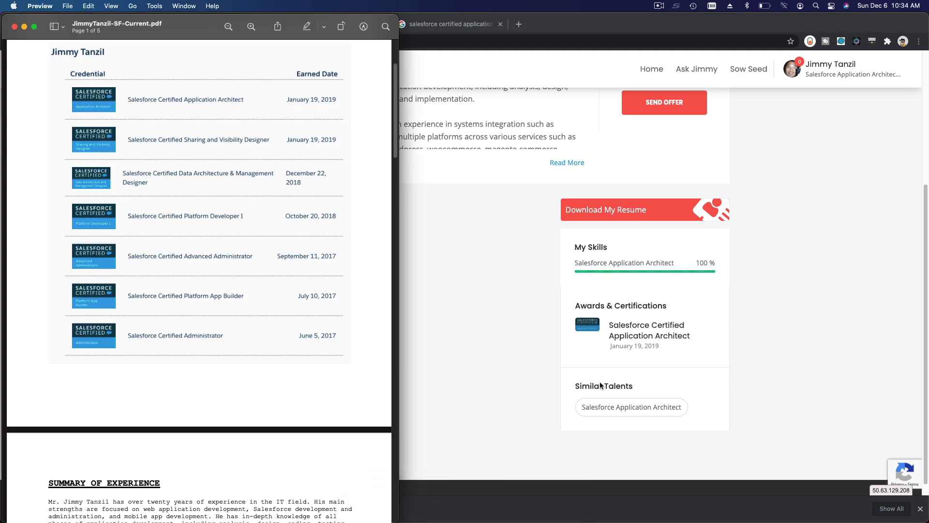
{"action": "mouse_move", "coordinate": [630, 439]}
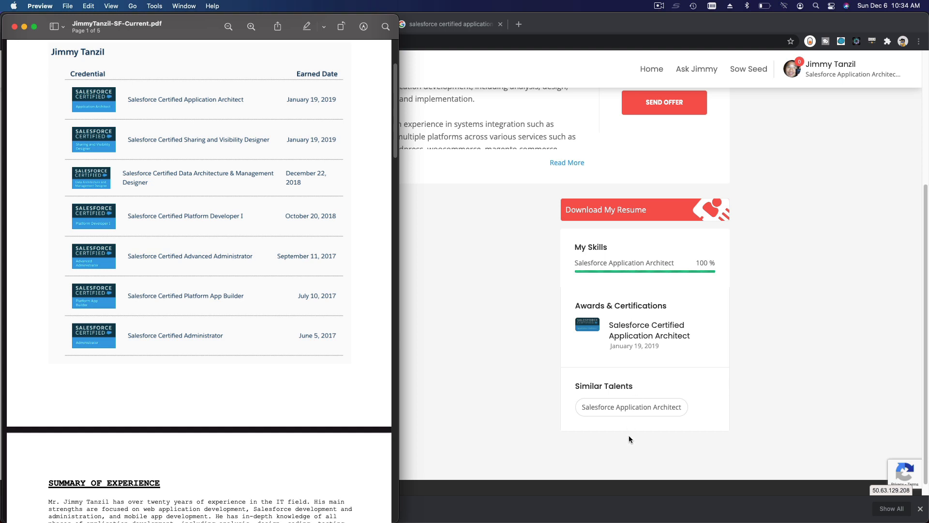
{"action": "mouse_move", "coordinate": [649, 346]}
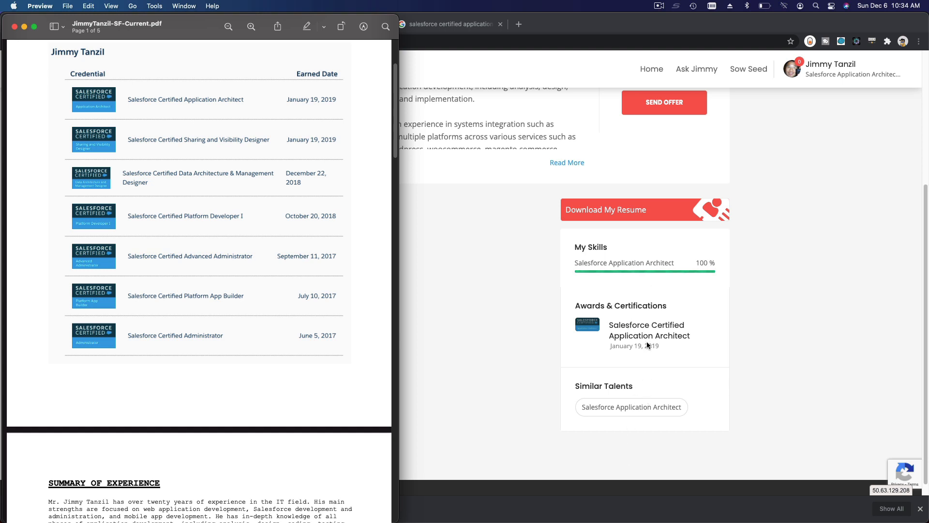
{"action": "mouse_move", "coordinate": [632, 321]}
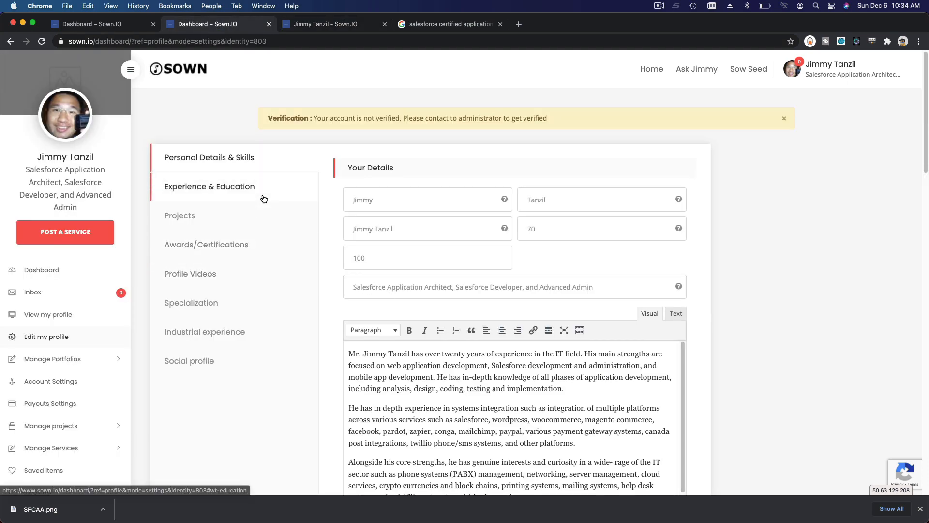
Add a blank Video URL entry under Profile Videos and move on to Specialization
{"action": "left_click", "coordinate": [190, 273]}
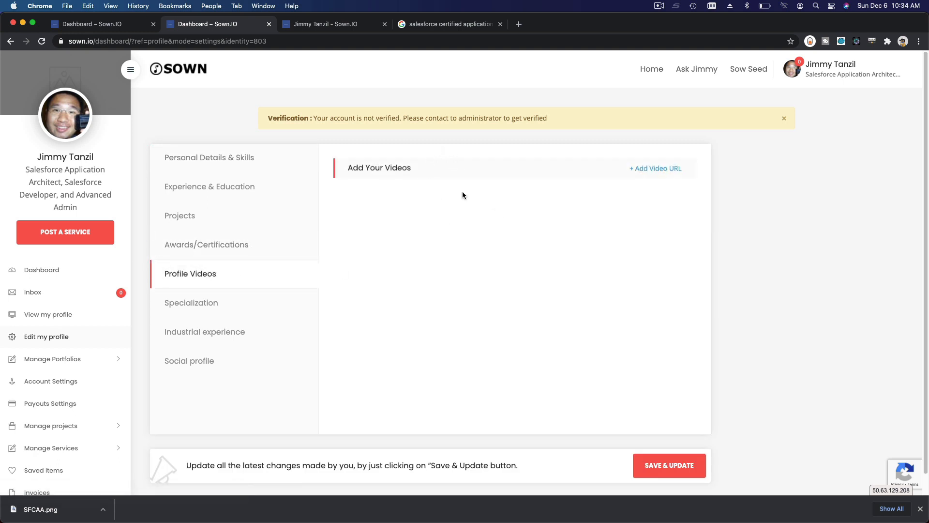
{"action": "mouse_move", "coordinate": [489, 288]}
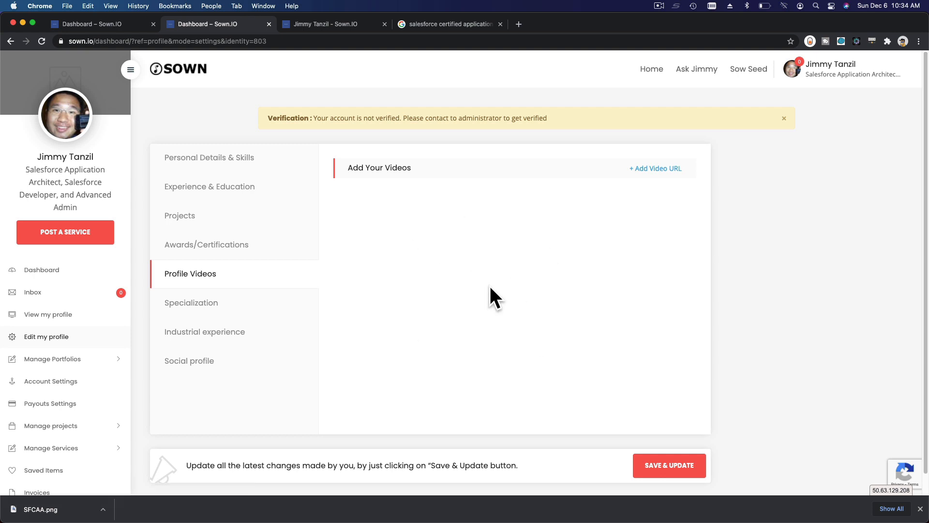
{"action": "mouse_move", "coordinate": [450, 164]}
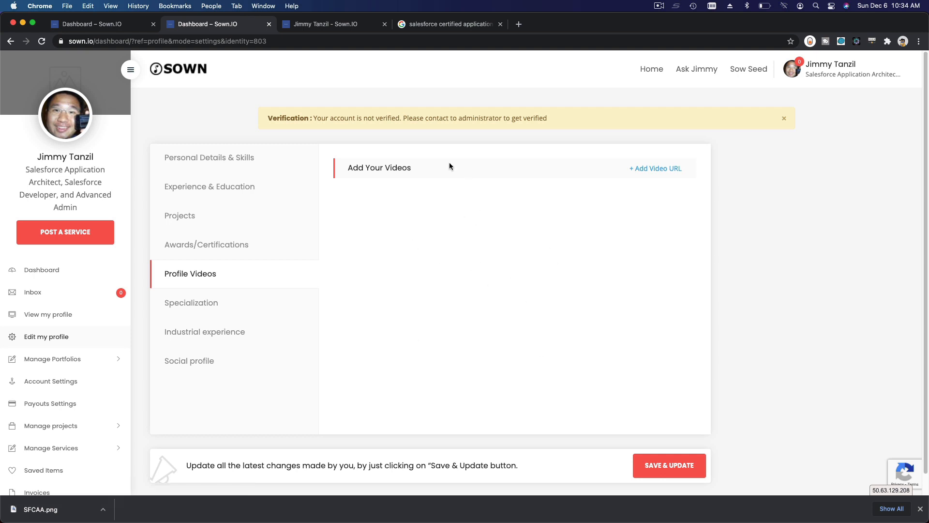
{"action": "mouse_move", "coordinate": [441, 197]}
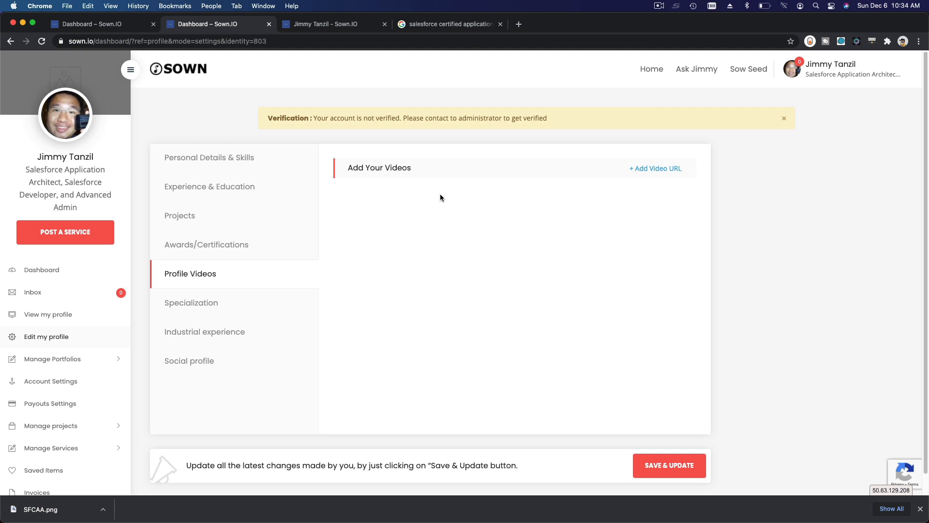
{"action": "left_click", "coordinate": [655, 169]}
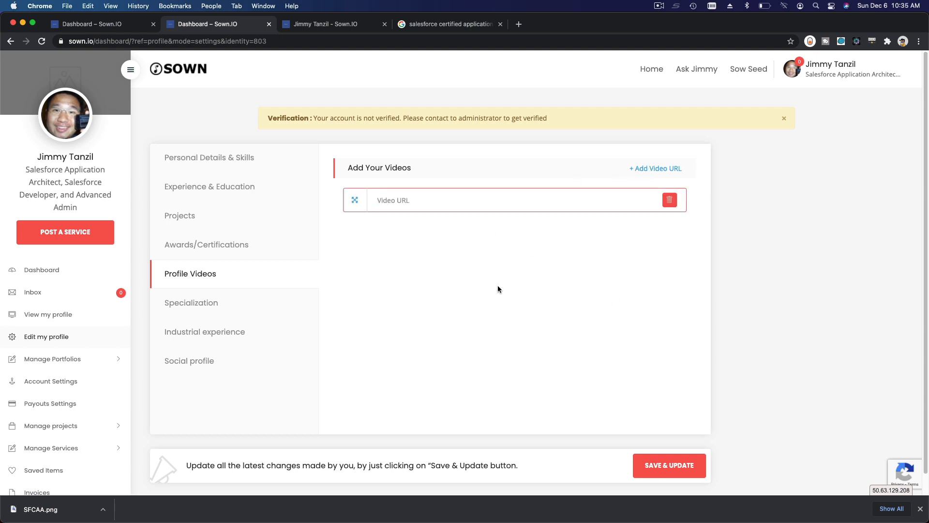
{"action": "left_click", "coordinate": [192, 301]}
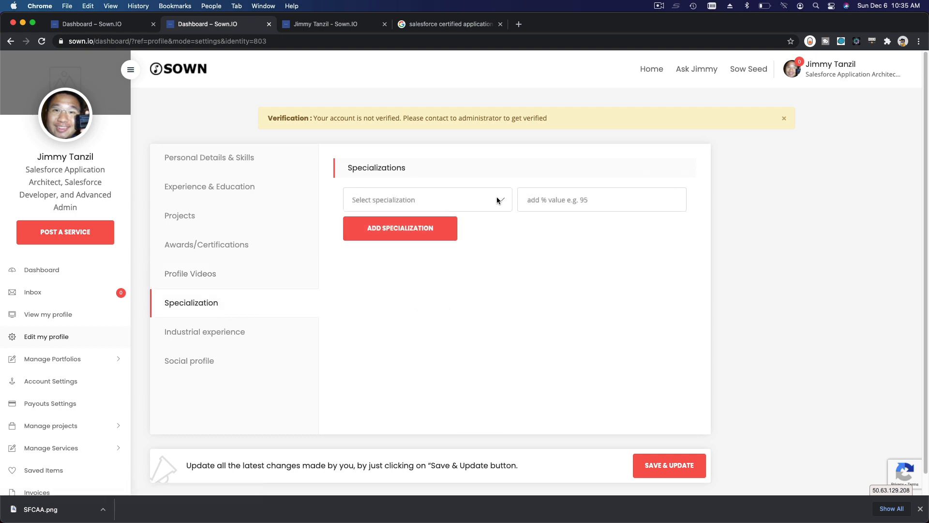
Add Sales Cloud as a specialization at 50%
{"action": "left_click", "coordinate": [428, 199]}
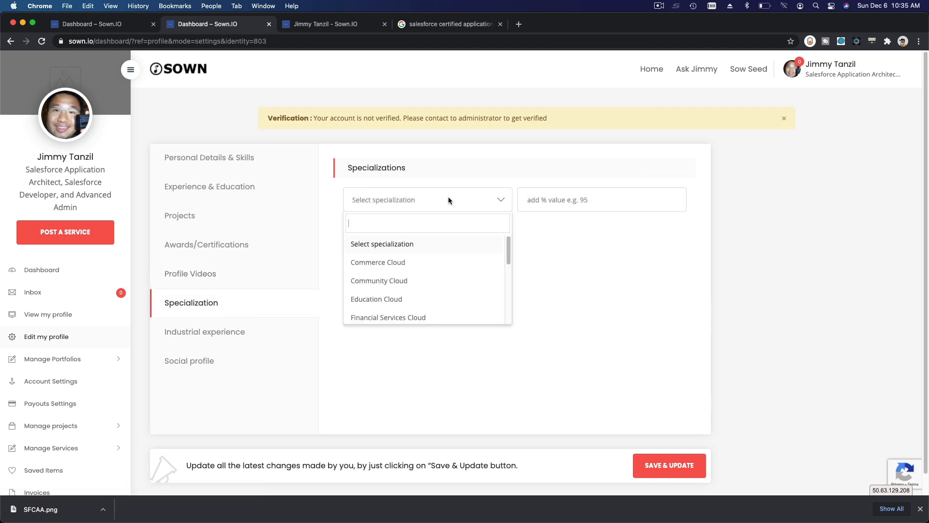
{"action": "scroll", "scroll_direction": "down", "scroll_amount": 3}
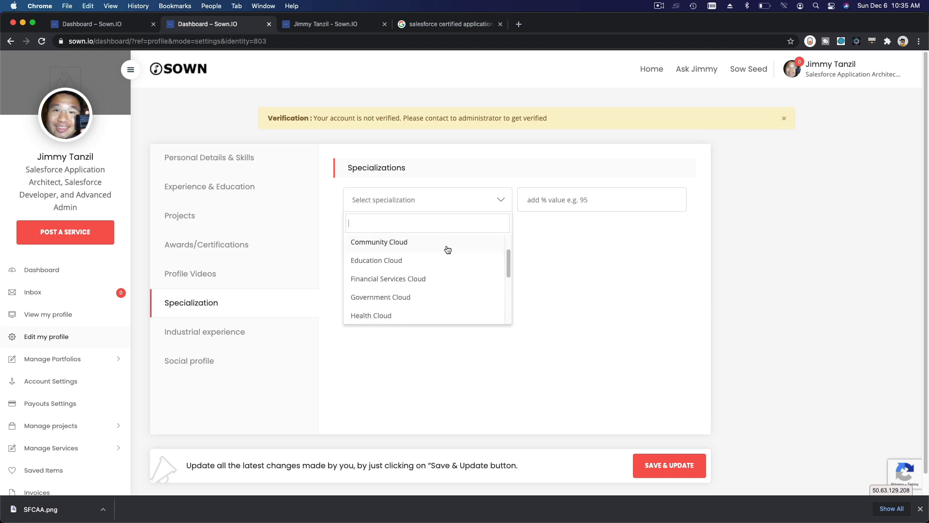
{"action": "scroll", "scroll_direction": "down", "scroll_amount": 3}
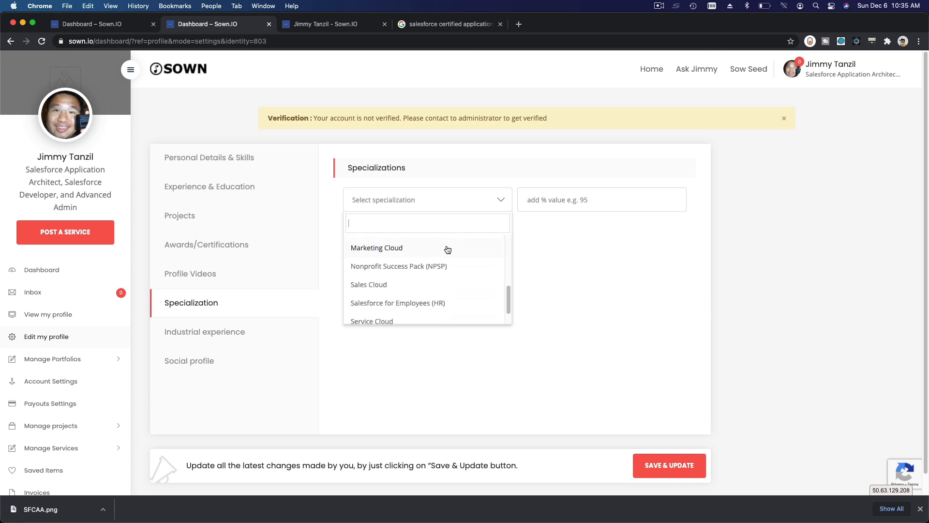
{"action": "left_click", "coordinate": [368, 284]}
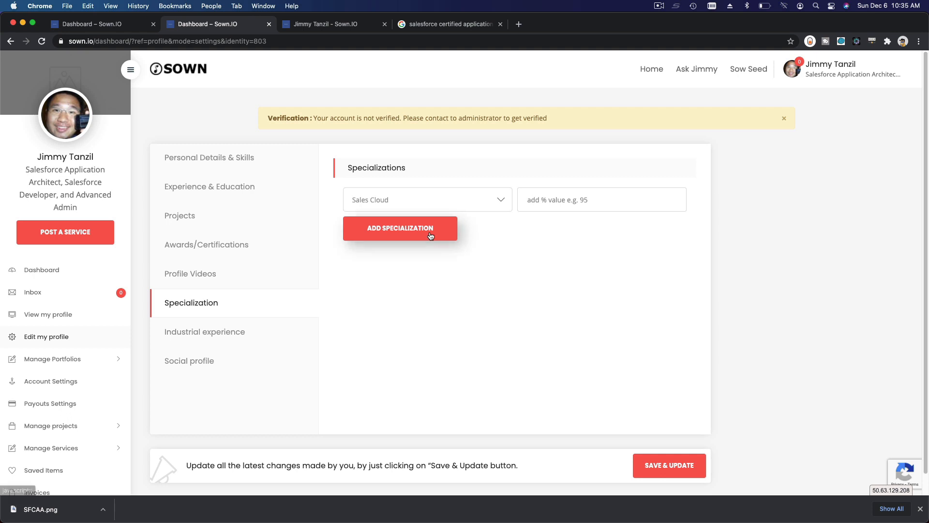
{"action": "left_click", "coordinate": [400, 227]}
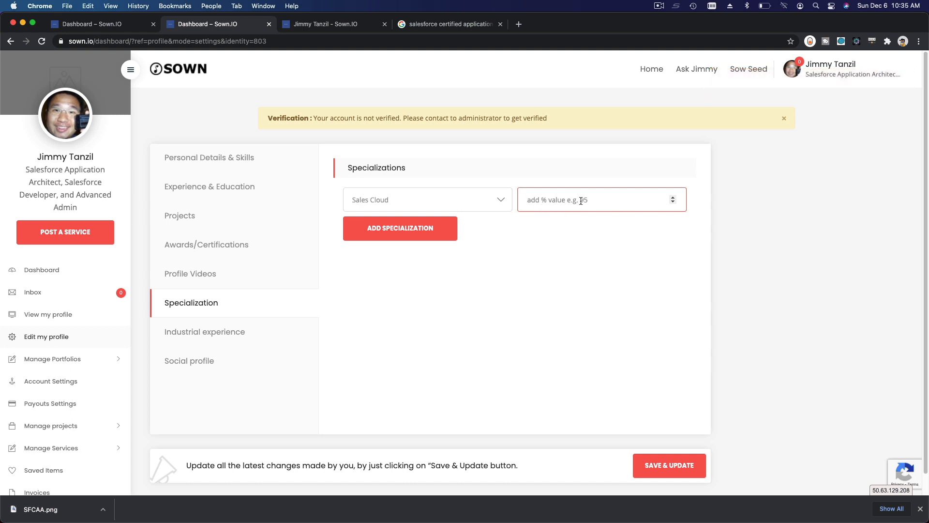
{"action": "type", "text": "50"}
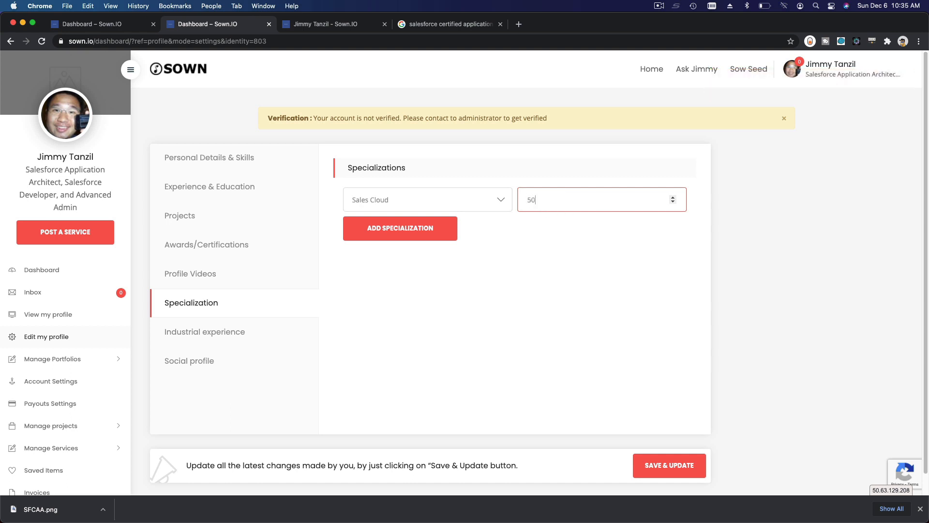
{"action": "left_click", "coordinate": [400, 227]}
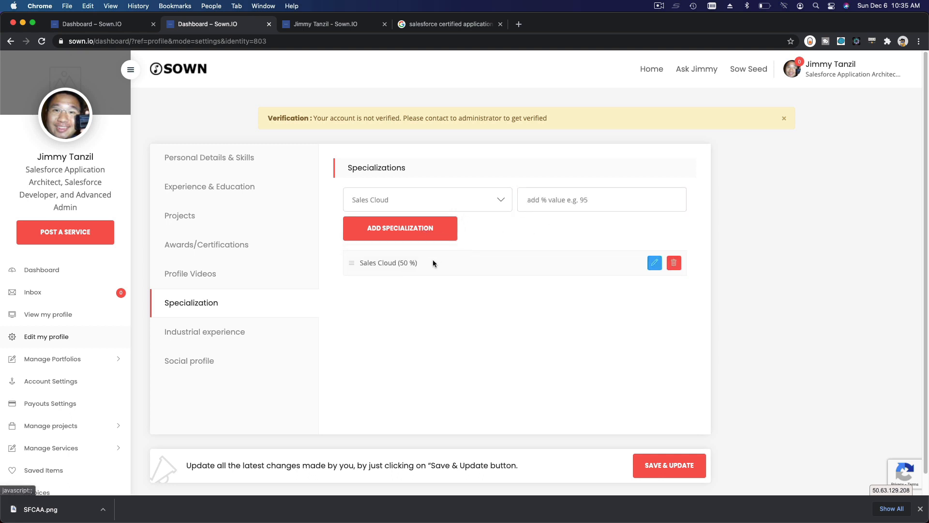
{"action": "left_click", "coordinate": [400, 228]}
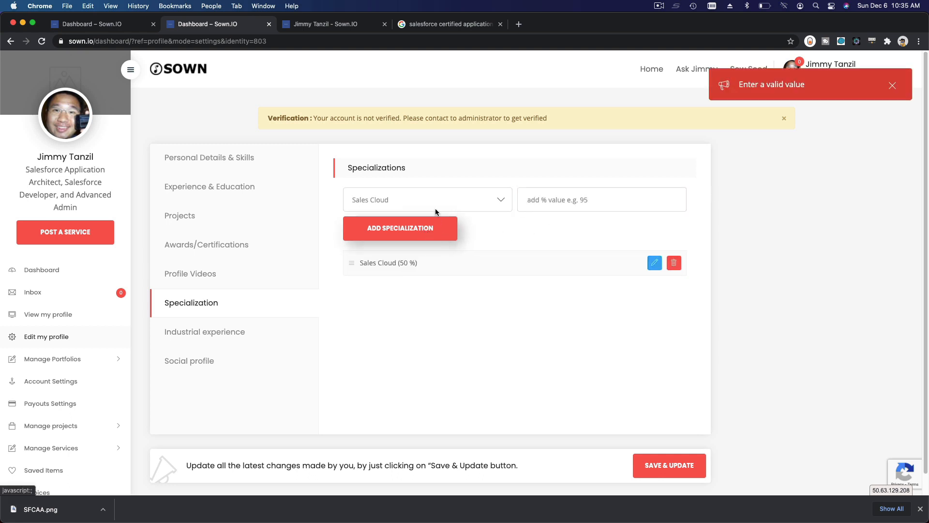
Add Nonprofit Success Pack (NPSP) as a specialization at 25%
{"action": "left_click", "coordinate": [427, 200]}
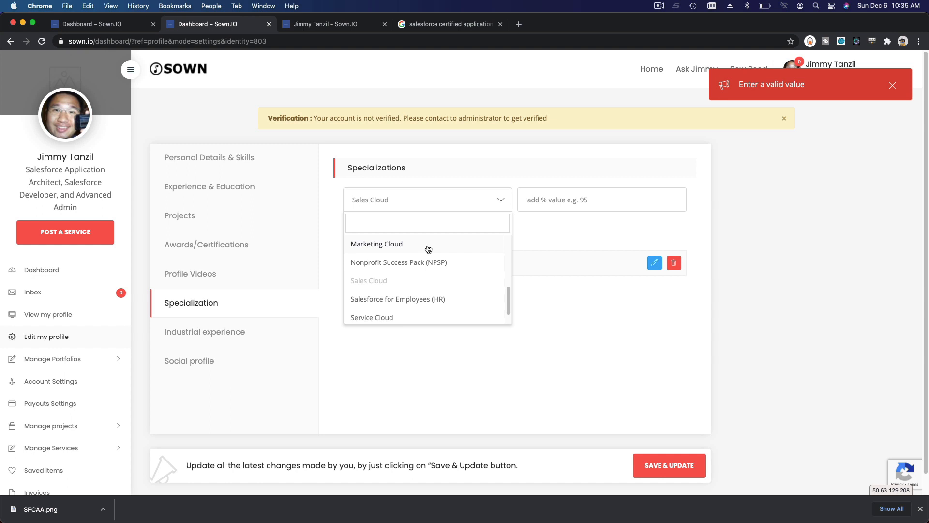
{"action": "left_click", "coordinate": [399, 262]}
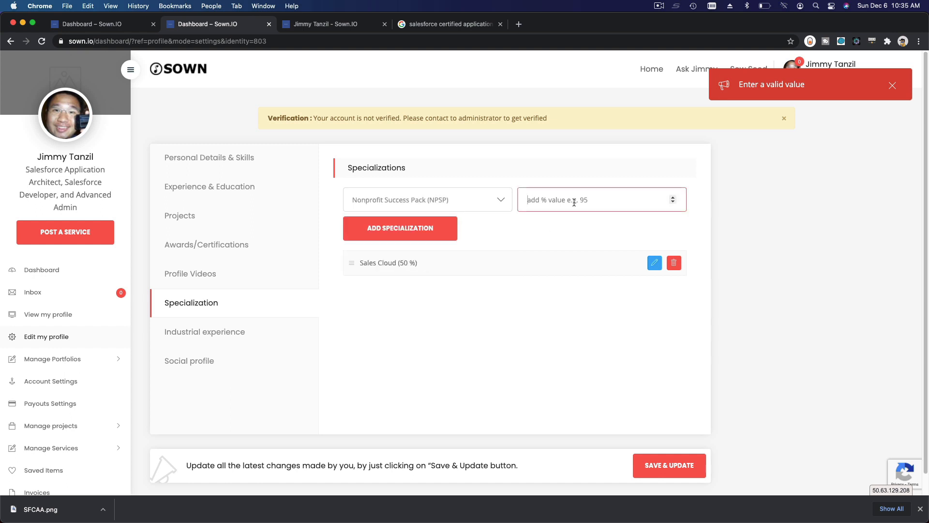
{"action": "type", "text": "25"}
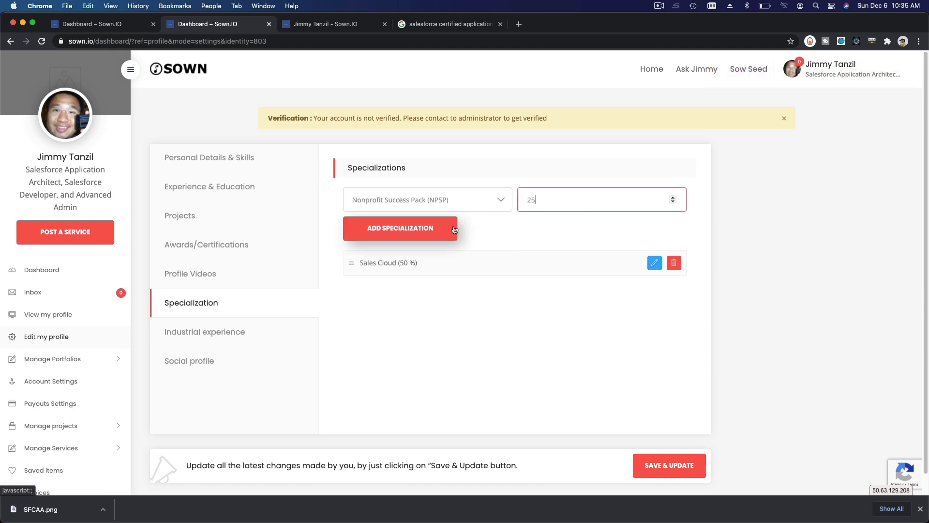
{"action": "left_click", "coordinate": [400, 227]}
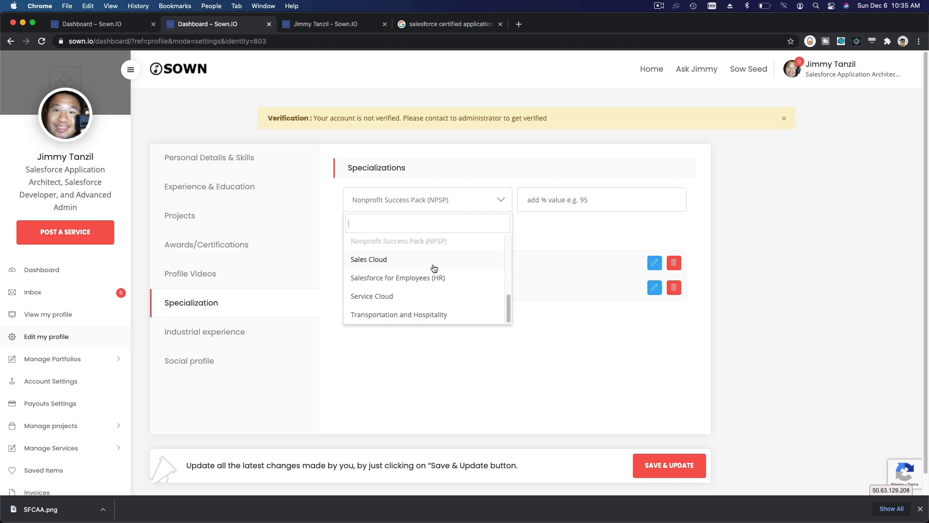
Add Service and Community Cloud at 10% and Marketing Cloud at 5% as specializations
{"action": "left_click", "coordinate": [372, 296]}
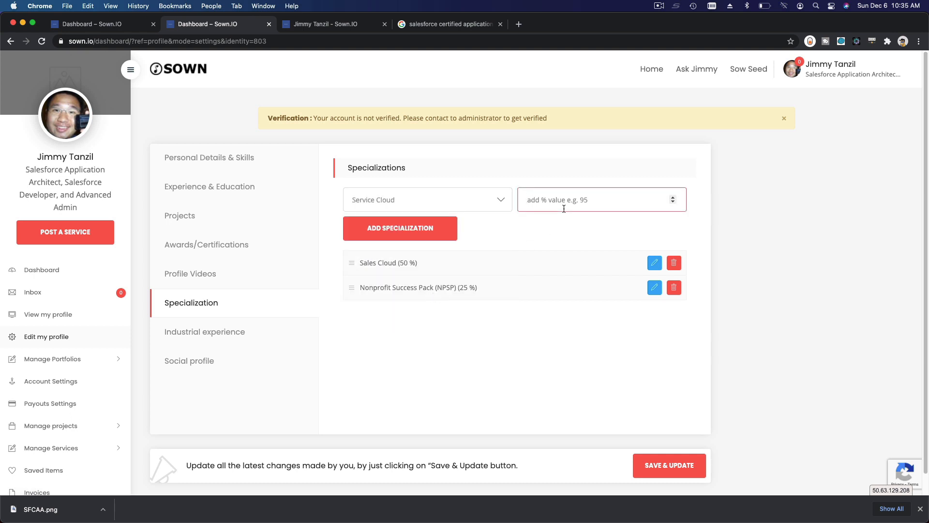
{"action": "type", "text": "10"}
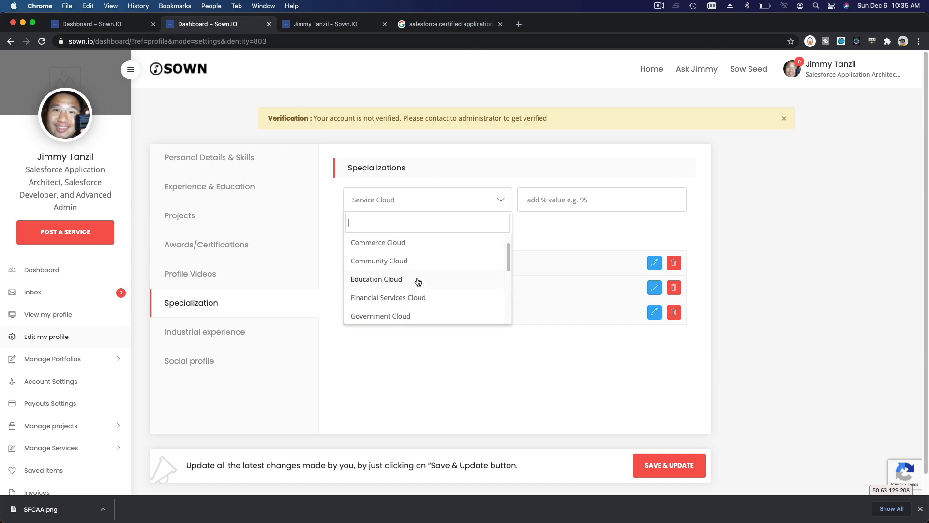
{"action": "left_click", "coordinate": [379, 260]}
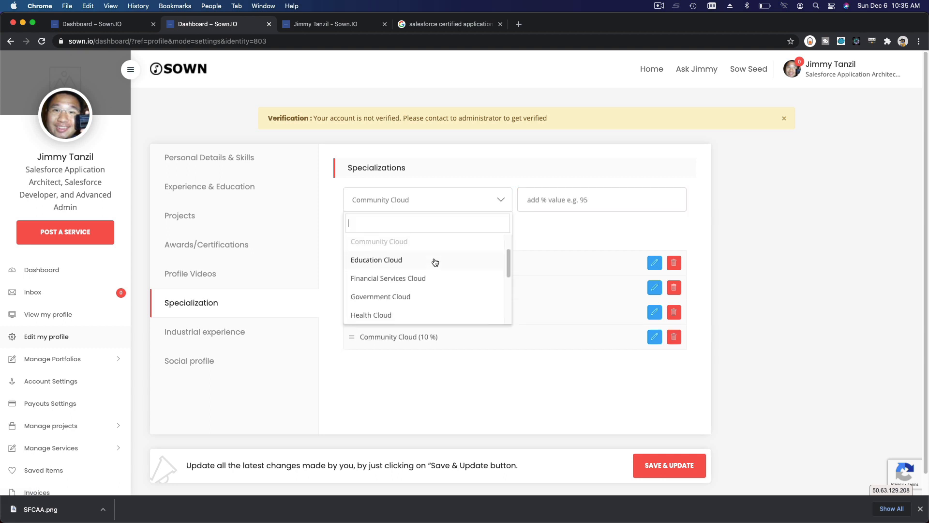
{"action": "scroll", "scroll_direction": "down", "scroll_amount": 3}
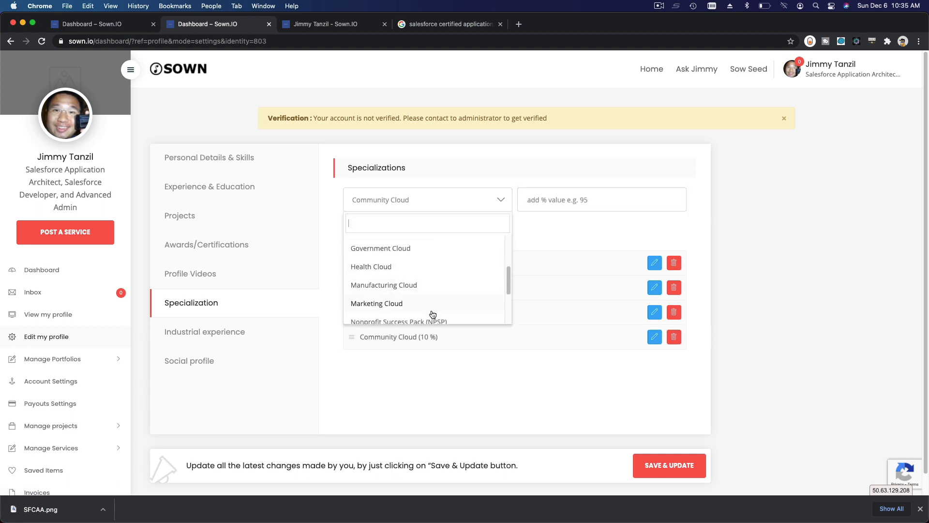
{"action": "left_click", "coordinate": [376, 303]}
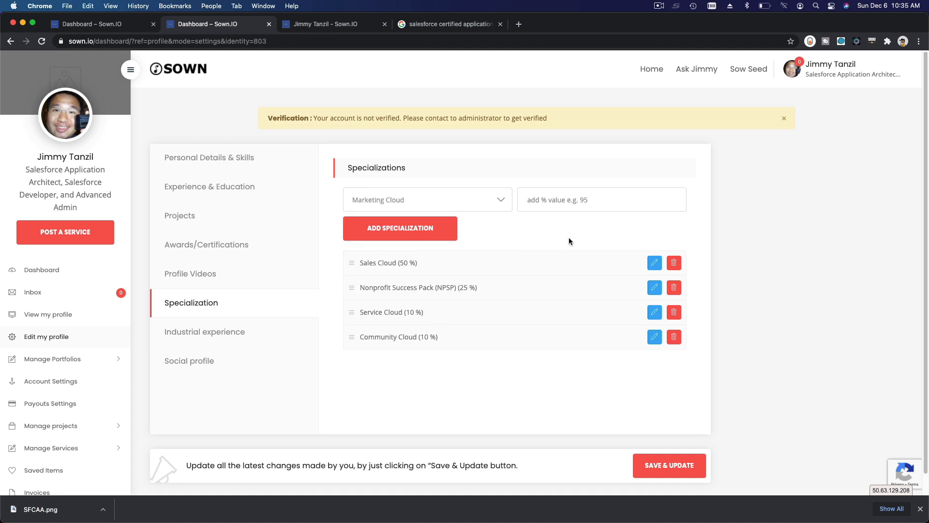
{"action": "left_click", "coordinate": [602, 200]}
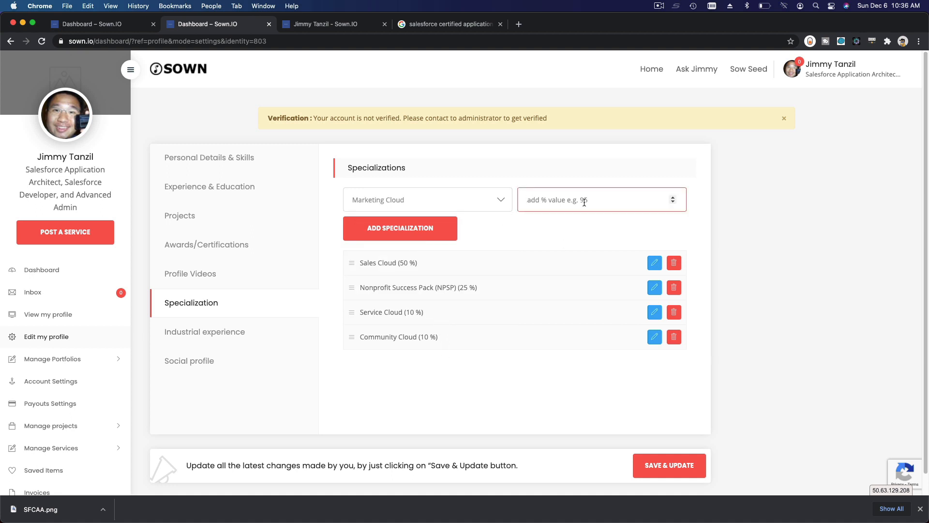
{"action": "type", "text": "5"}
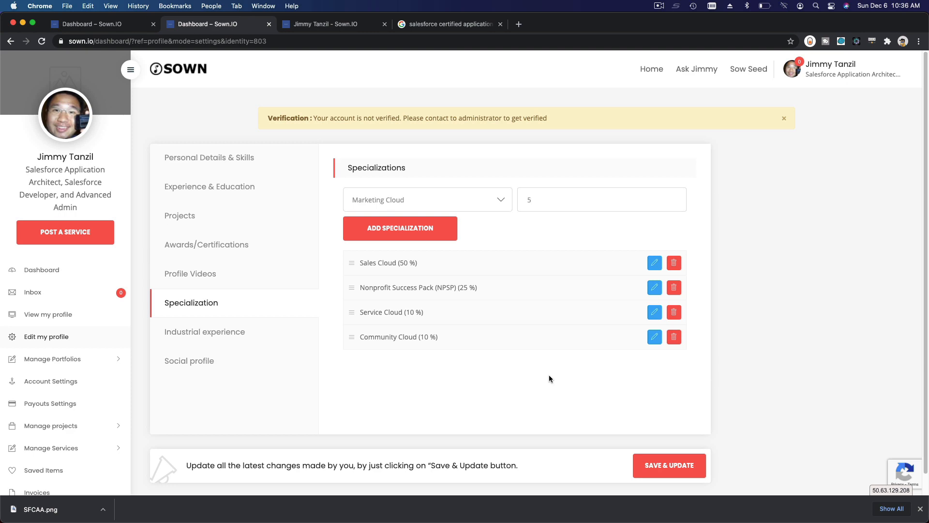
{"action": "left_click", "coordinate": [400, 227]}
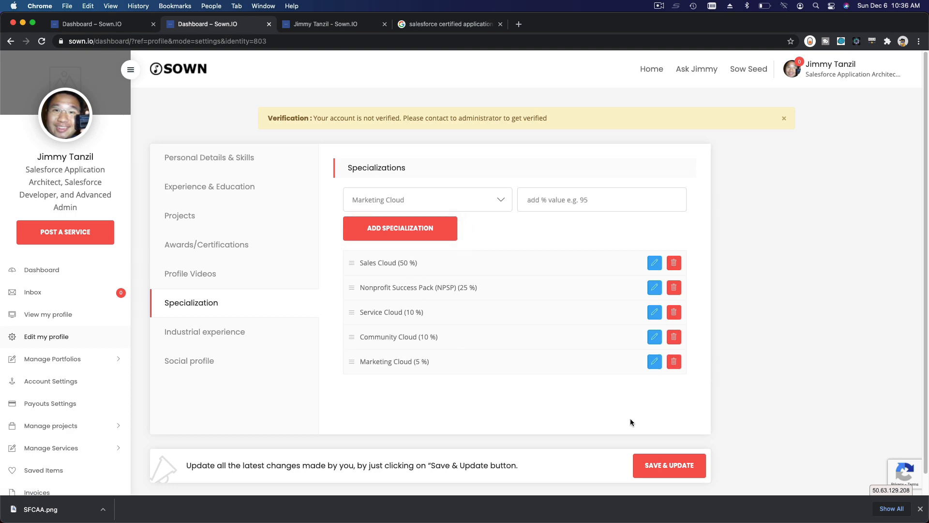
Save and update the profile with the five specializations
{"action": "left_click", "coordinate": [670, 464]}
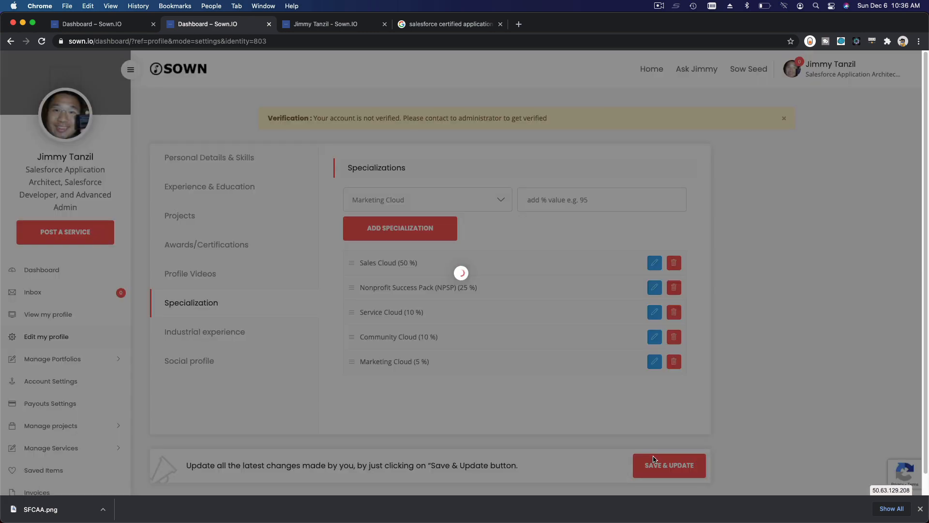
{"action": "left_click", "coordinate": [669, 464]}
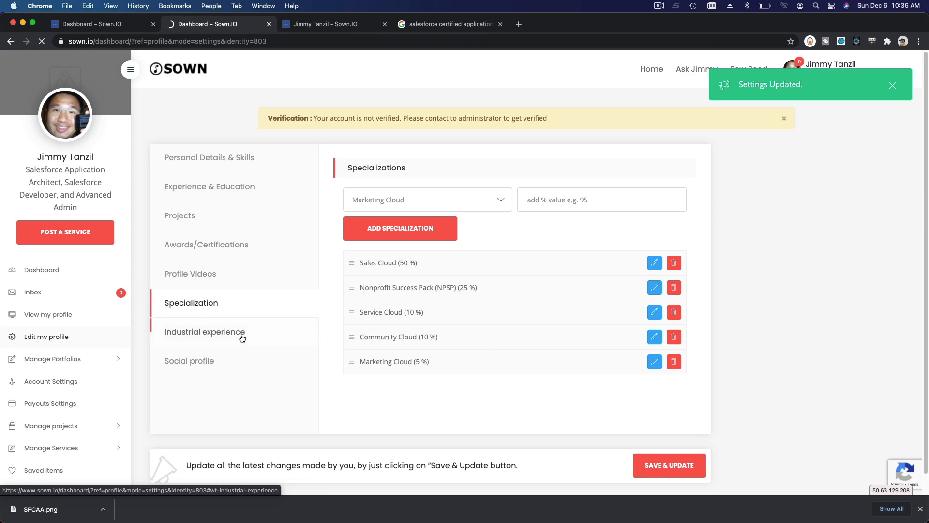
Add Religion at 70% as an industrial experience
{"action": "left_click", "coordinate": [209, 157]}
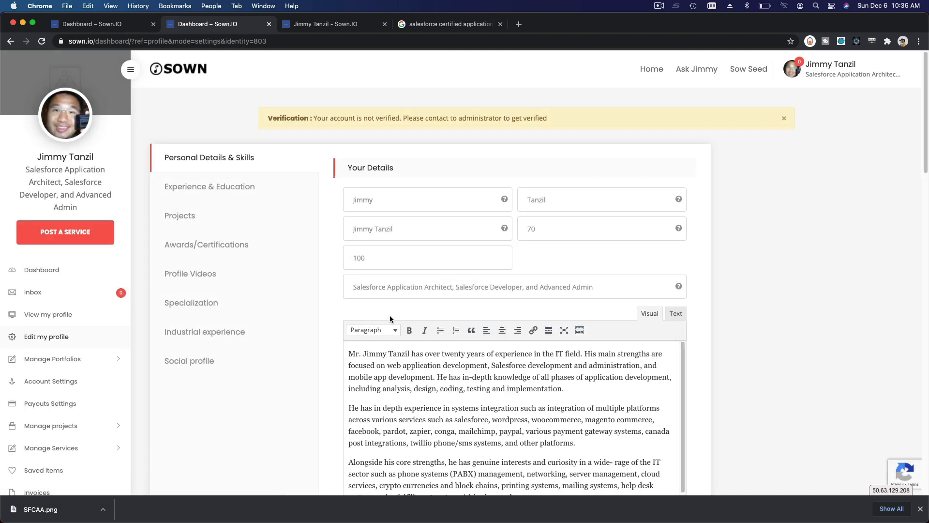
{"action": "left_click", "coordinate": [206, 331]}
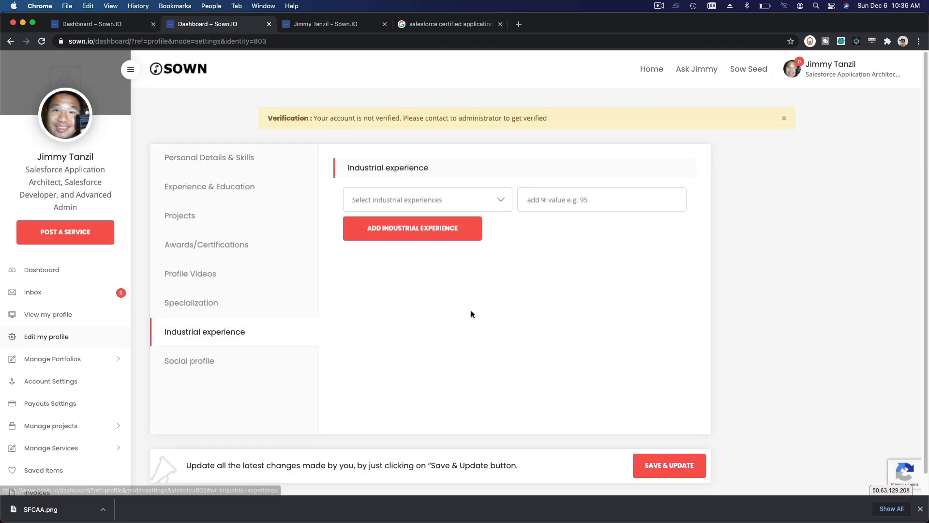
{"action": "left_click", "coordinate": [428, 199]}
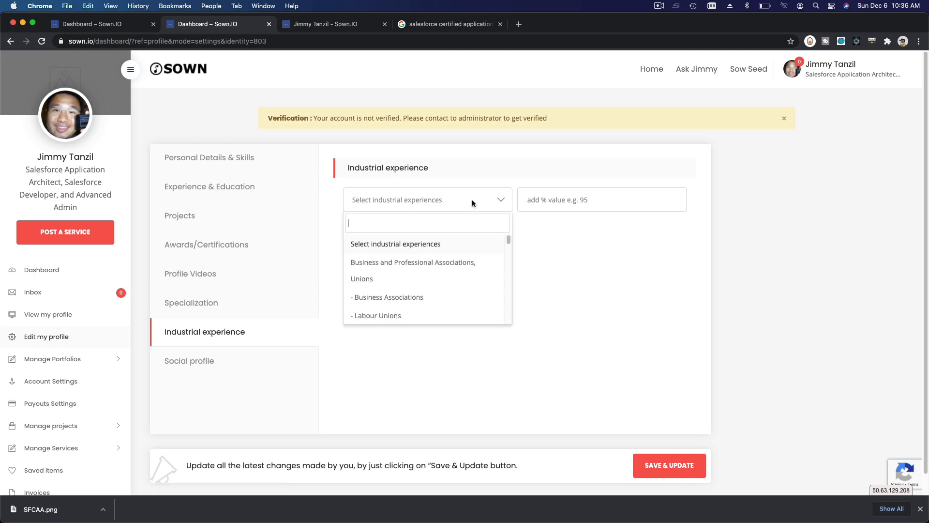
{"action": "type", "text": "Rel"}
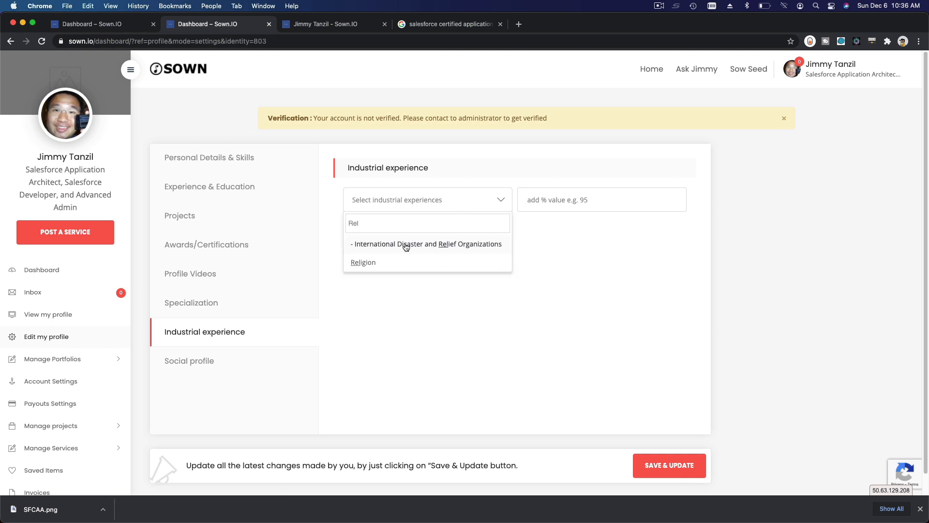
{"action": "left_click", "coordinate": [363, 262]}
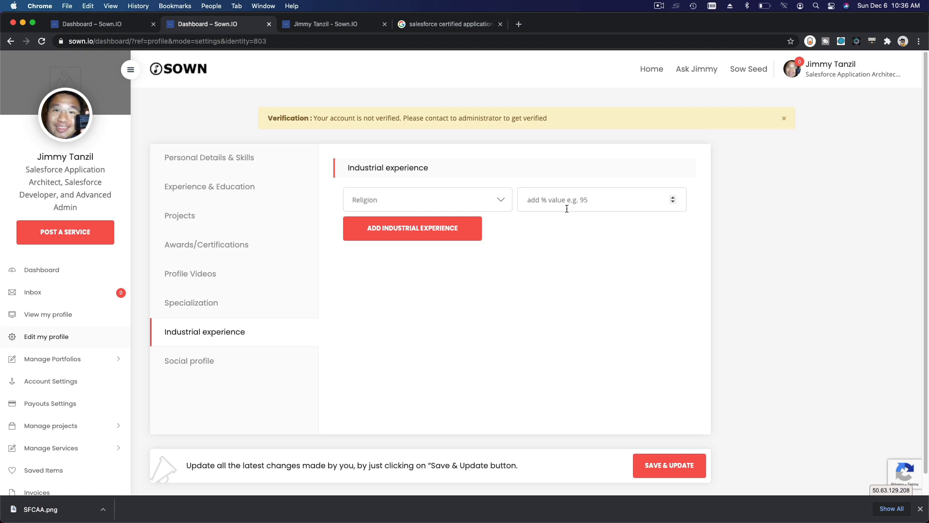
{"action": "type", "text": "7"}
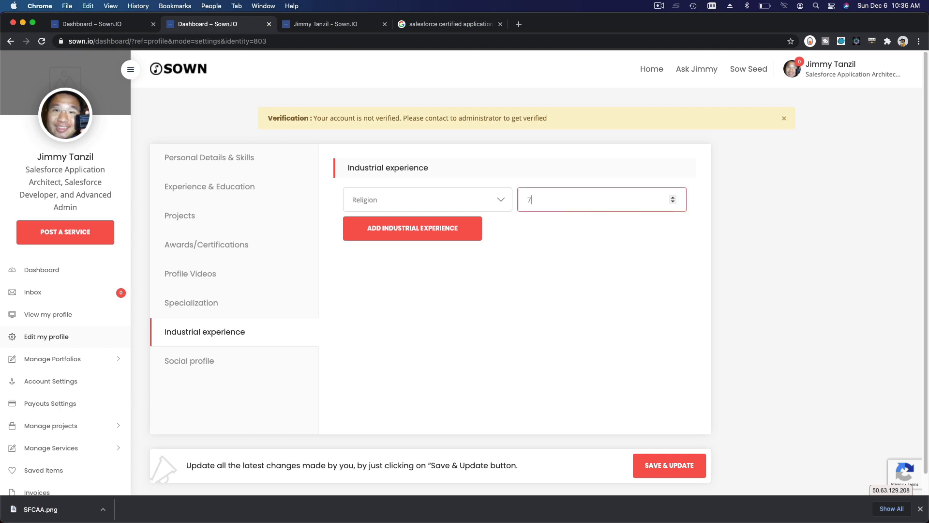
{"action": "left_click", "coordinate": [413, 227]}
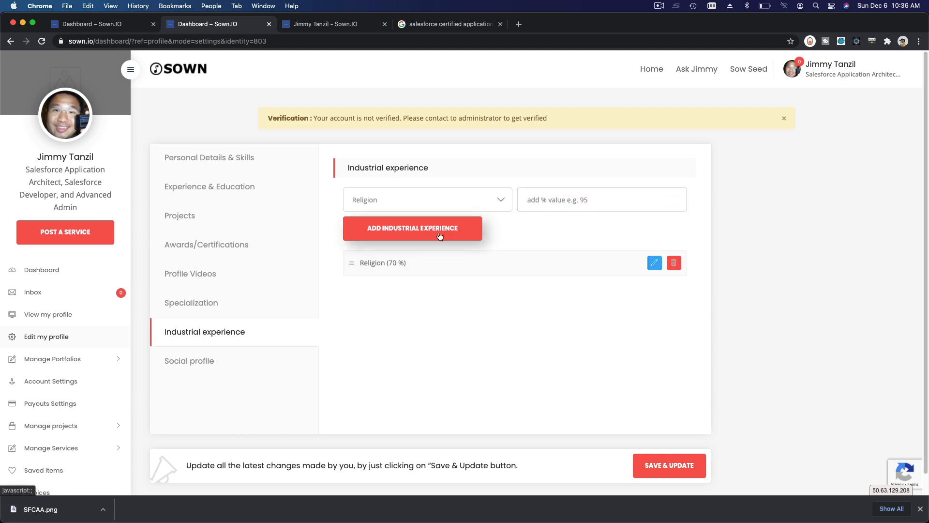
Add Victim Support at 10% as an industrial experience
{"action": "left_click", "coordinate": [428, 199]}
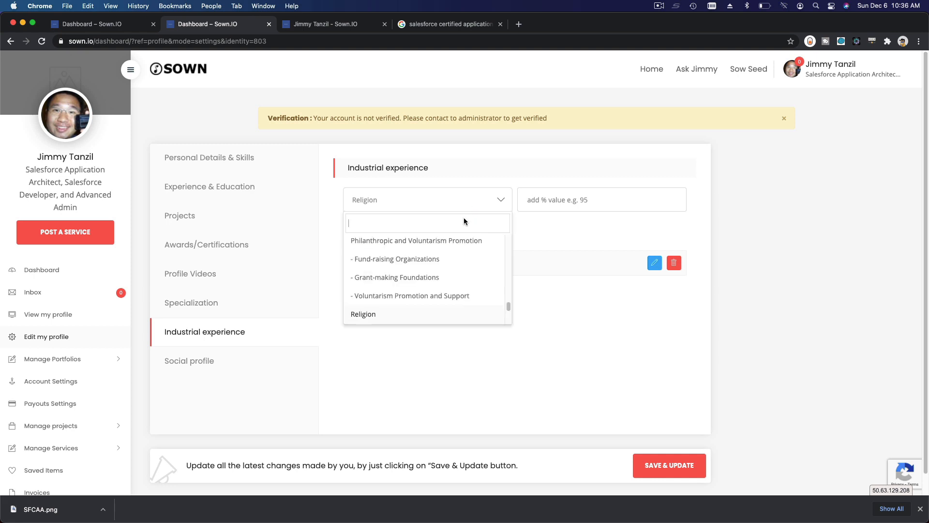
{"action": "type", "text": "Vic"}
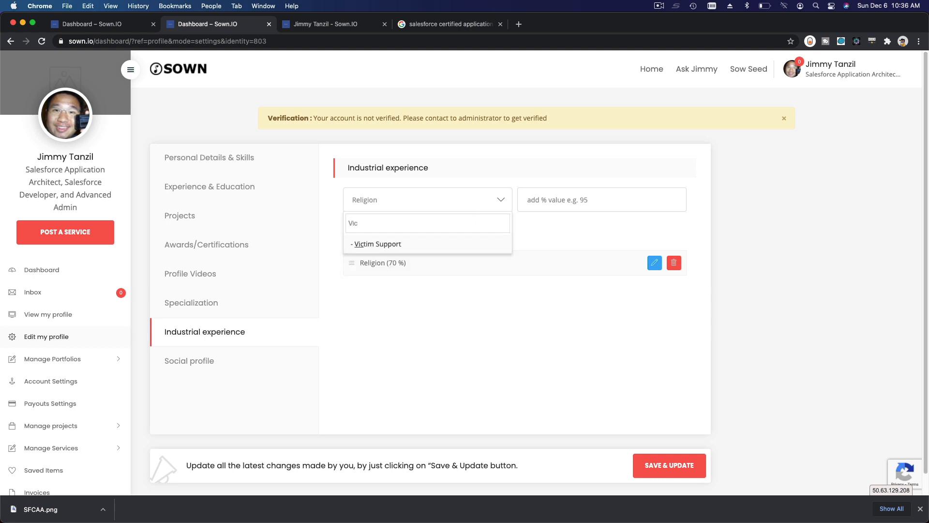
{"action": "left_click", "coordinate": [378, 244]}
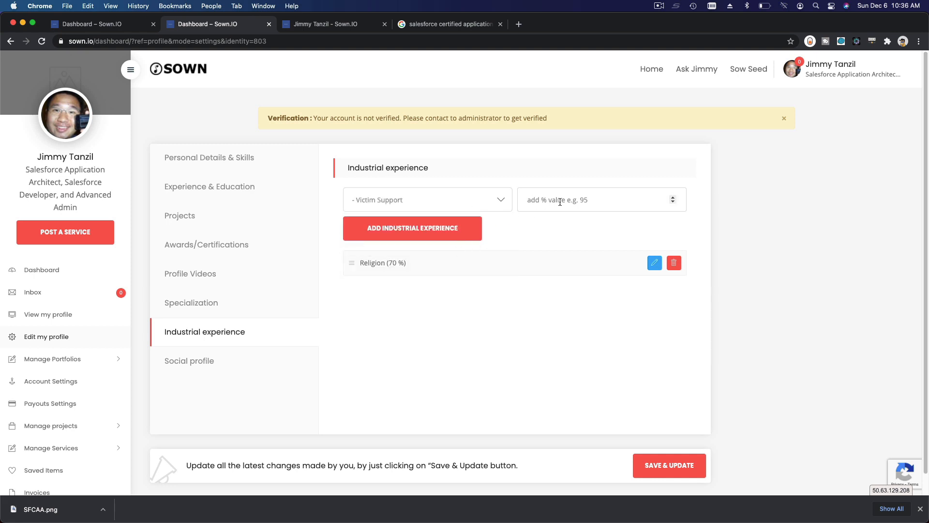
{"action": "type", "text": "10"}
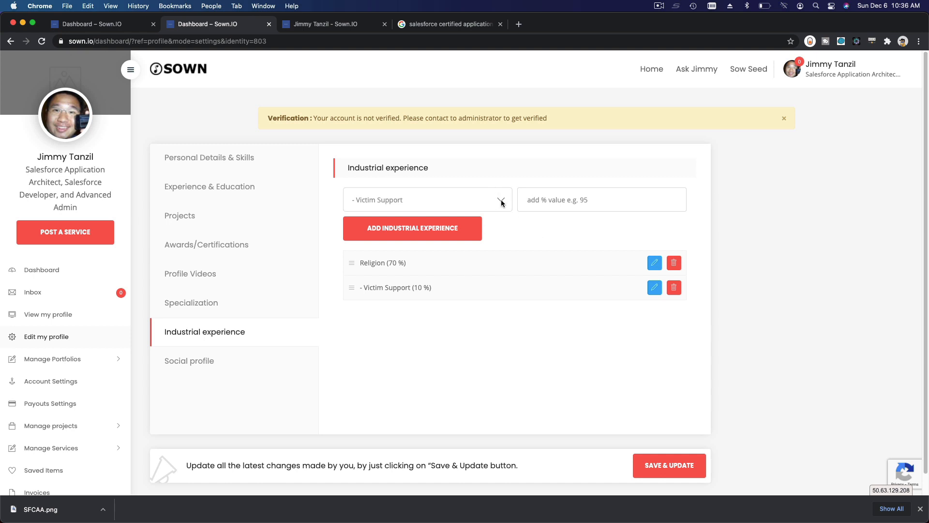
Add International Human Rights and Peace Organizations at 20% as an industrial experience
{"action": "left_click", "coordinate": [499, 199]}
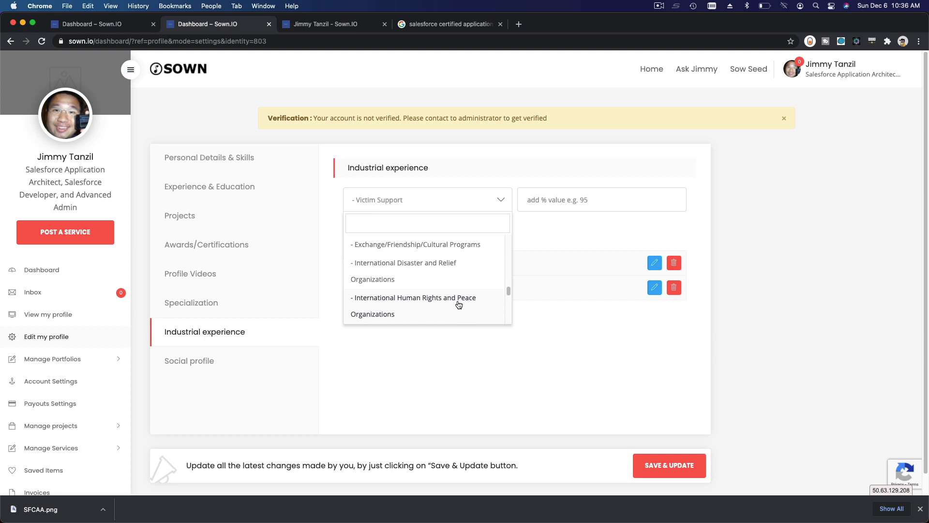
{"action": "left_click", "coordinate": [413, 305]}
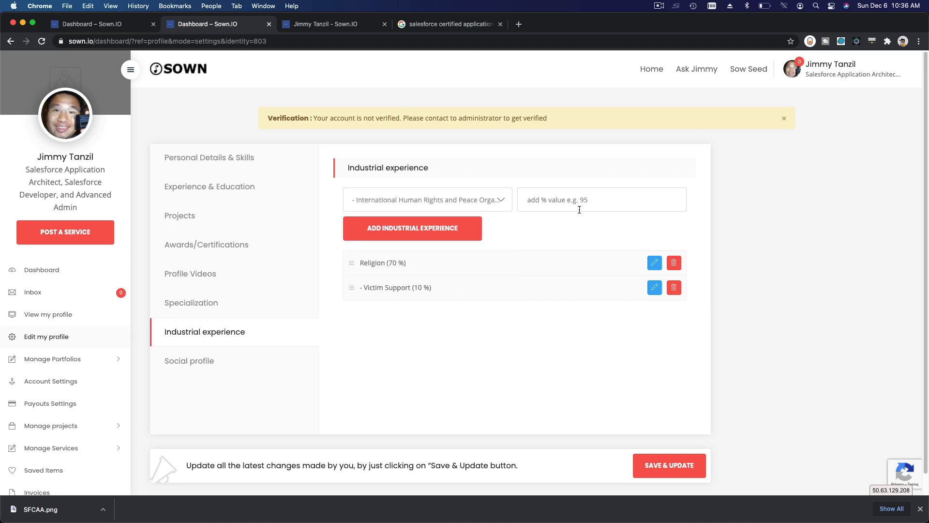
{"action": "type", "text": "20"}
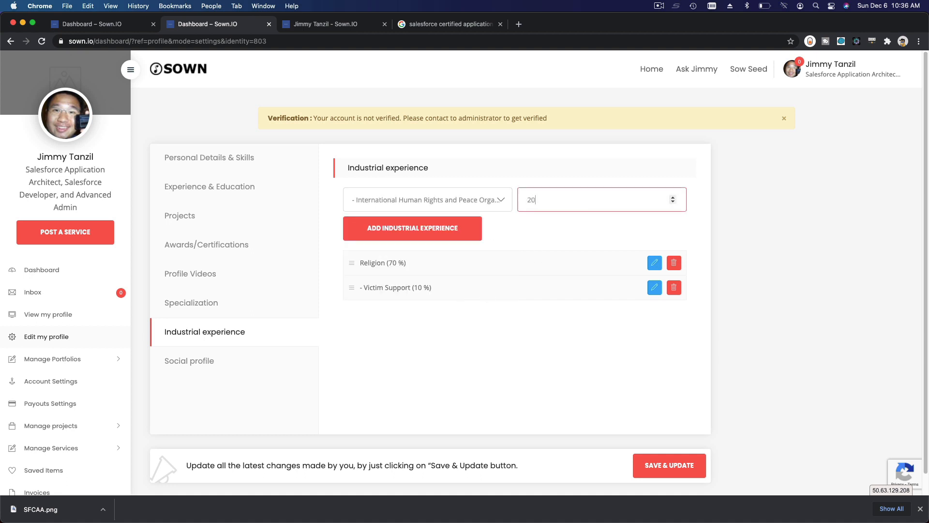
{"action": "left_click", "coordinate": [413, 228]}
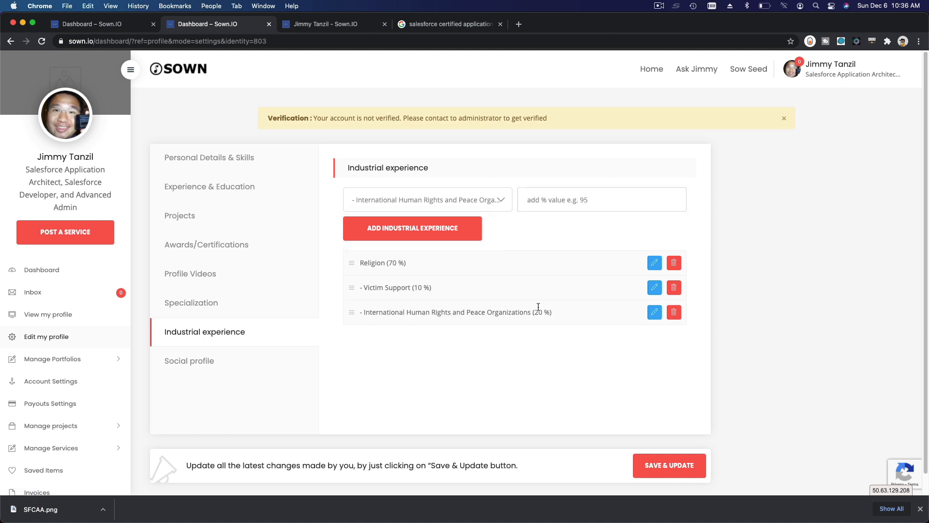
{"action": "mouse_move", "coordinate": [411, 306]}
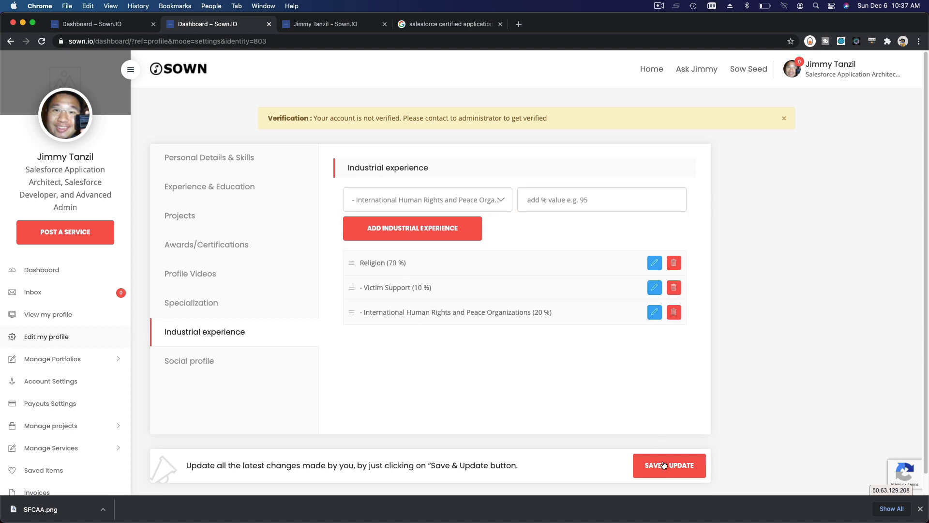
Save the three industrial experiences and move to the Social profile links settings
{"action": "left_click", "coordinate": [669, 464]}
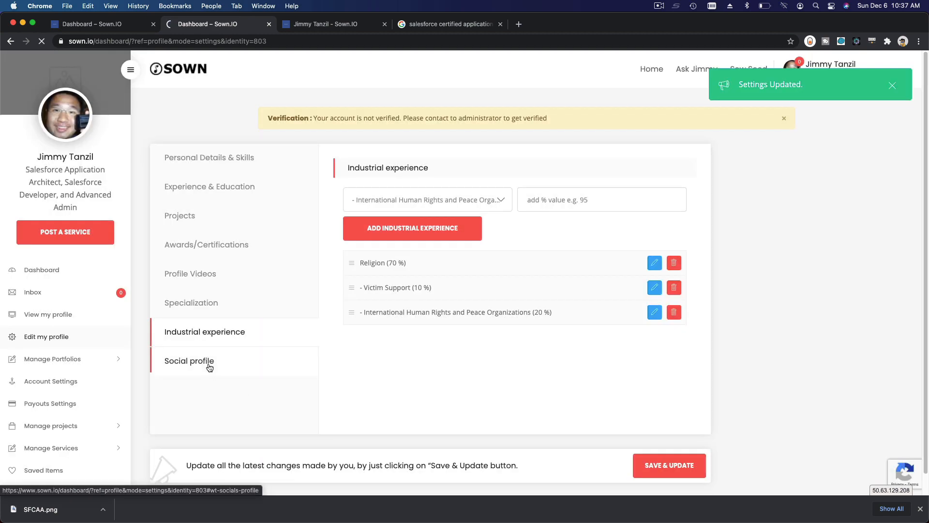
{"action": "left_click", "coordinate": [190, 360]}
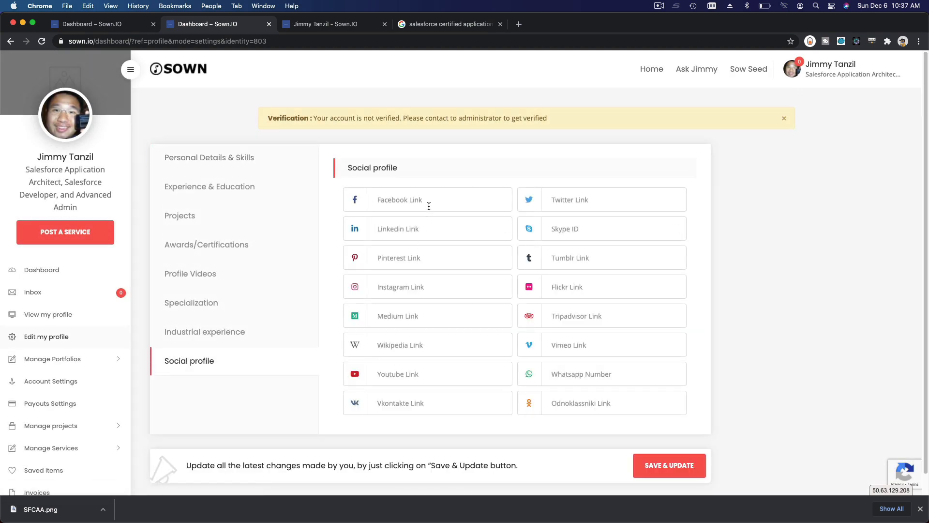
{"action": "mouse_move", "coordinate": [430, 234]}
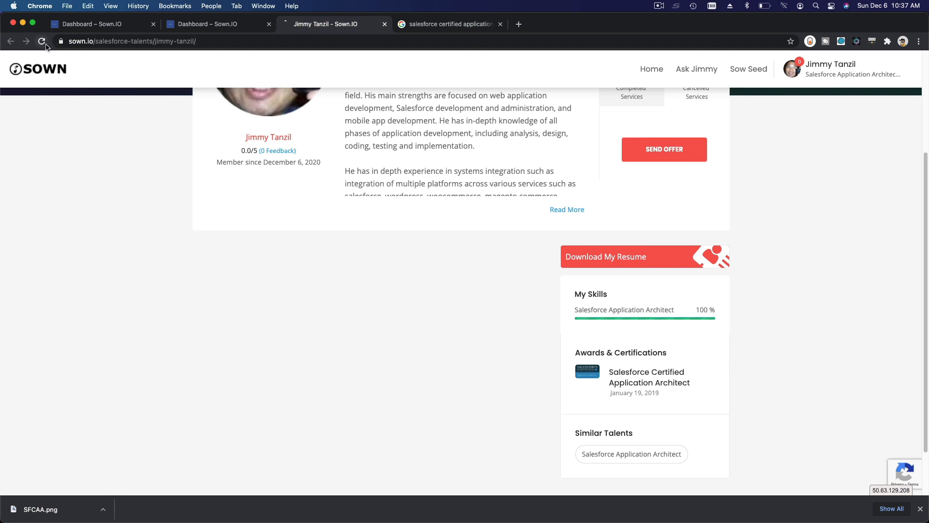
Scroll the public profile to review the Industrial experiences card with Religion, Victim Support and Human Rights percentages
{"action": "scroll", "scroll_direction": "down", "scroll_amount": 3}
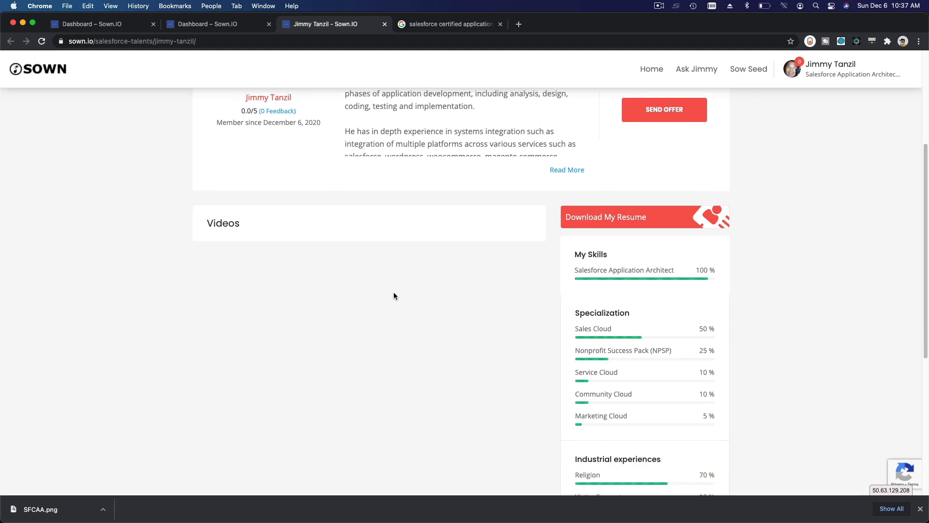
{"action": "scroll", "scroll_direction": "down", "scroll_amount": 3}
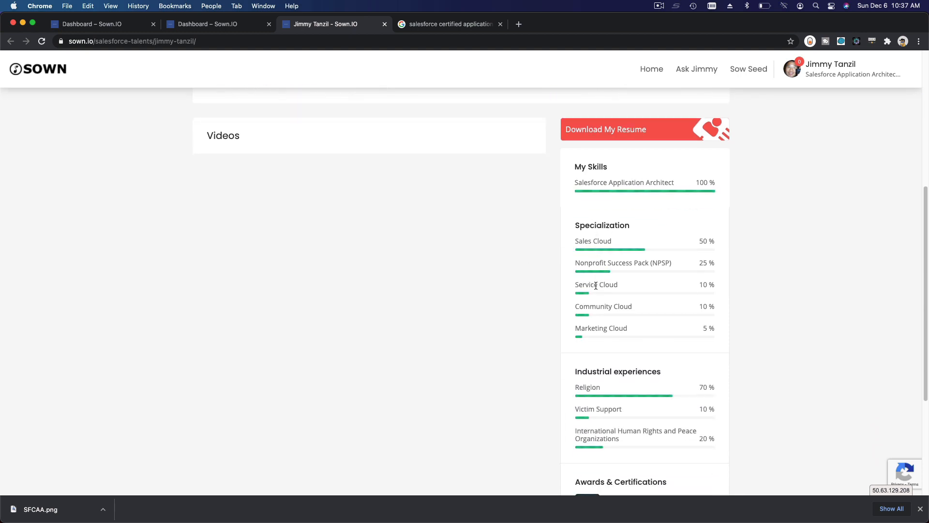
{"action": "scroll", "scroll_direction": "down", "scroll_amount": 3}
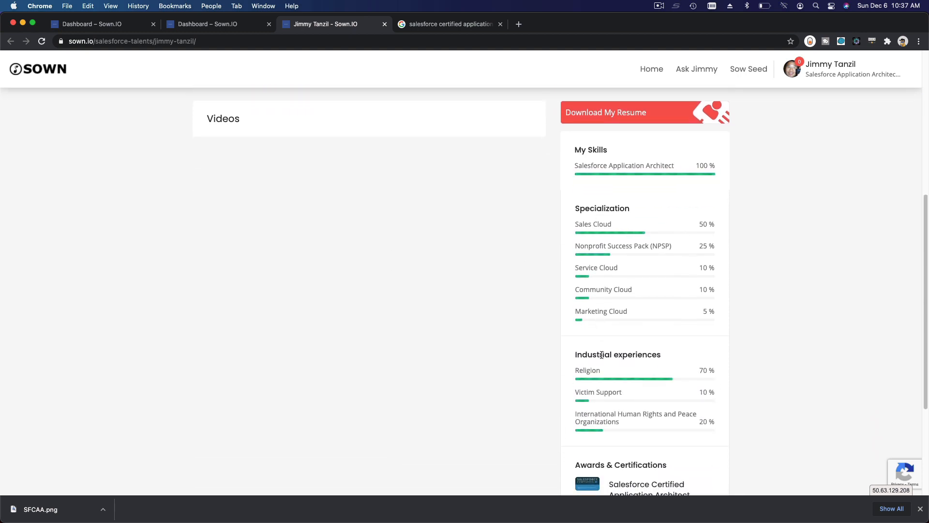
{"action": "scroll", "scroll_direction": "up", "scroll_amount": 3}
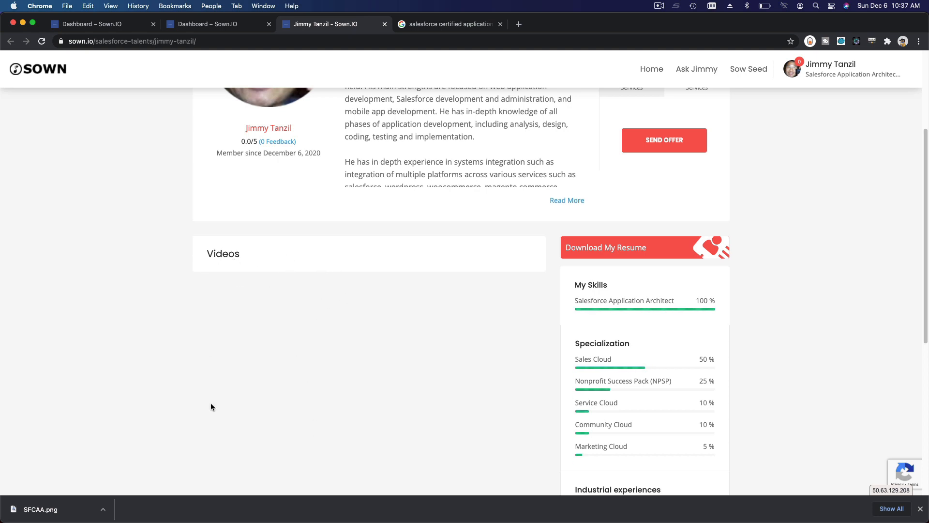
{"action": "scroll", "scroll_direction": "up", "scroll_amount": 3}
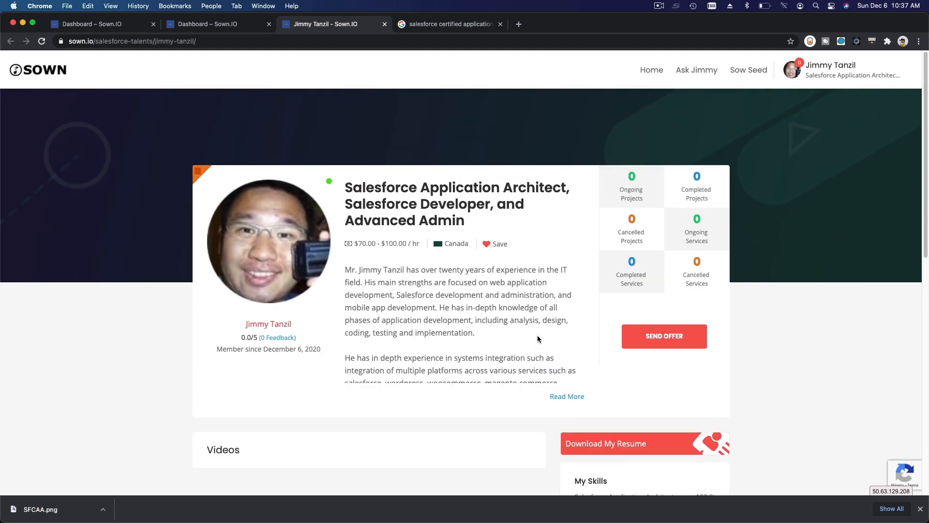
{"action": "scroll", "scroll_direction": "down", "scroll_amount": 3}
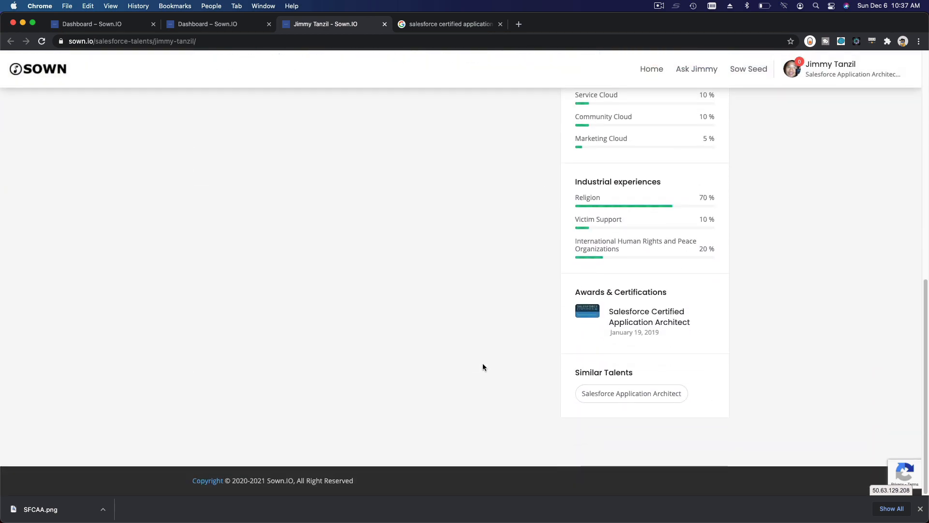
{"action": "scroll", "scroll_direction": "up", "scroll_amount": 3}
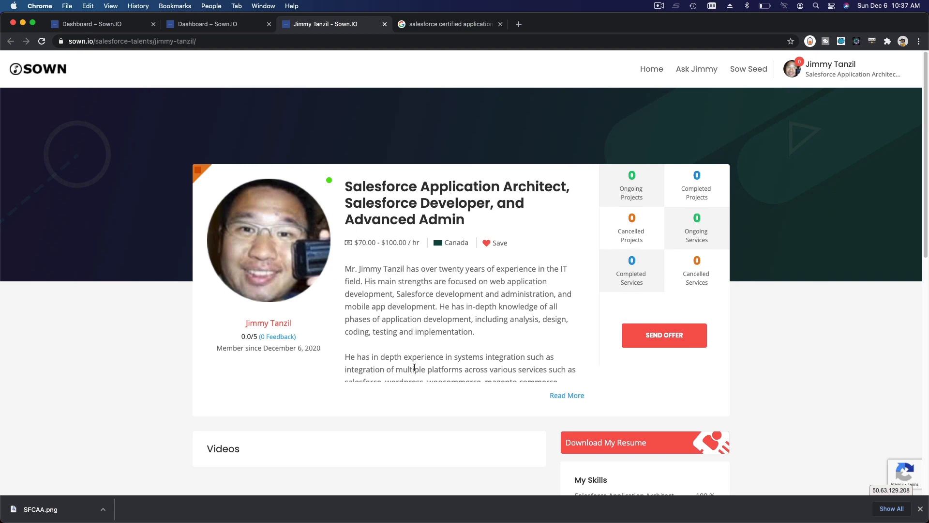
{"action": "mouse_move", "coordinate": [459, 356]}
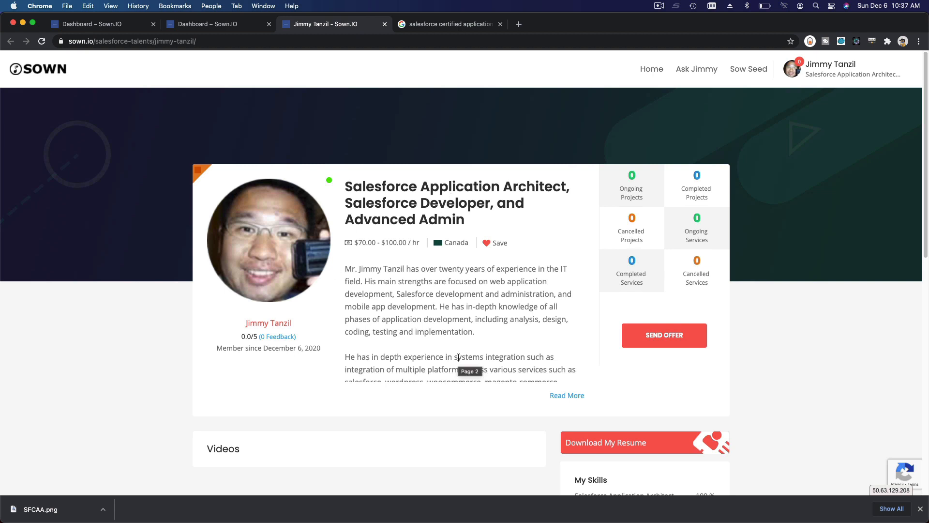
{"action": "mouse_move", "coordinate": [465, 505]}
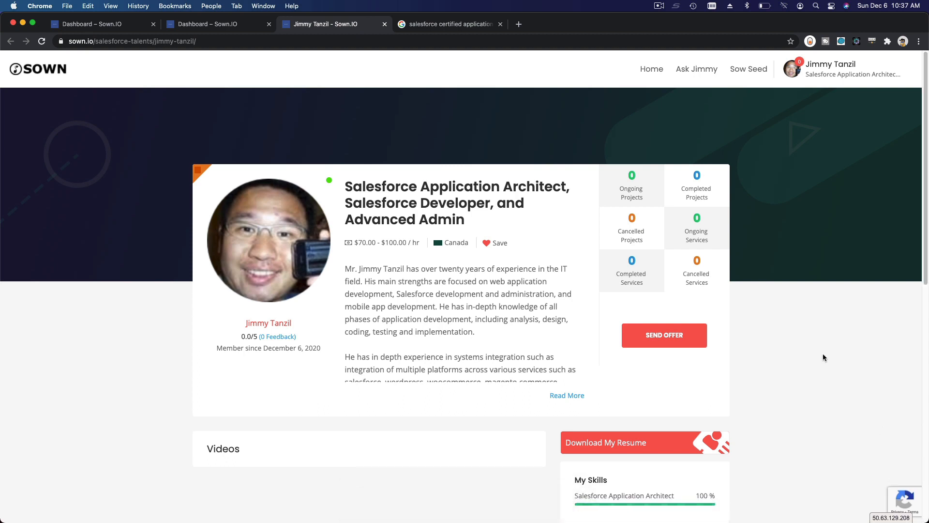
{"action": "mouse_move", "coordinate": [823, 354]}
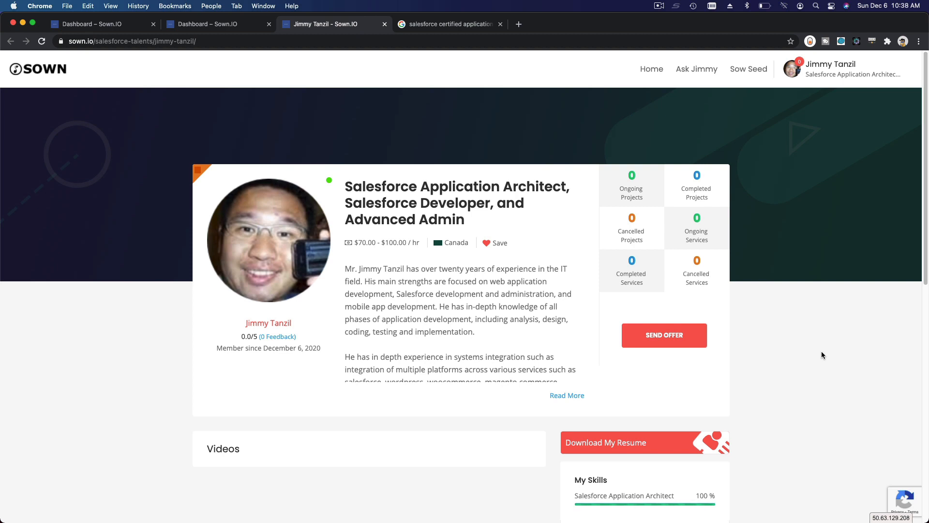
{"action": "mouse_move", "coordinate": [335, 116]}
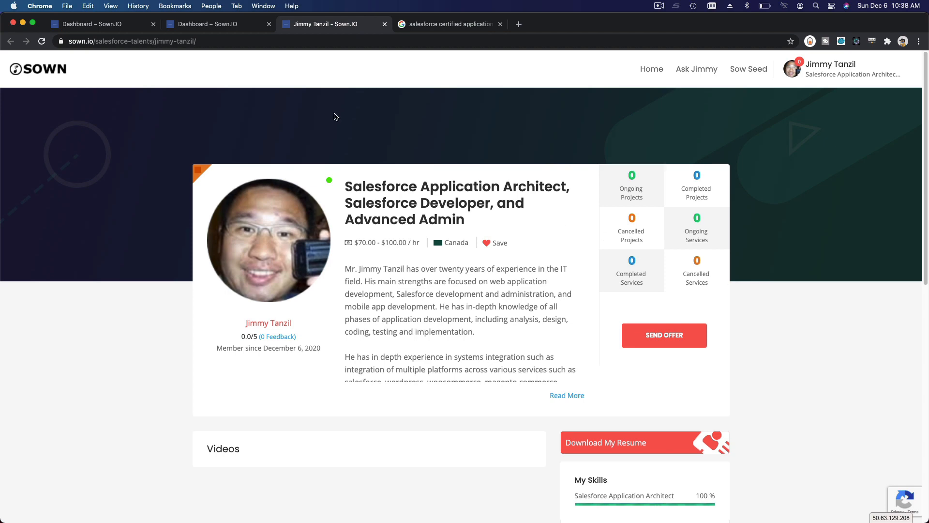
Switch to the Google image results for Salesforce Certified Application Architect
{"action": "left_click", "coordinate": [447, 24]}
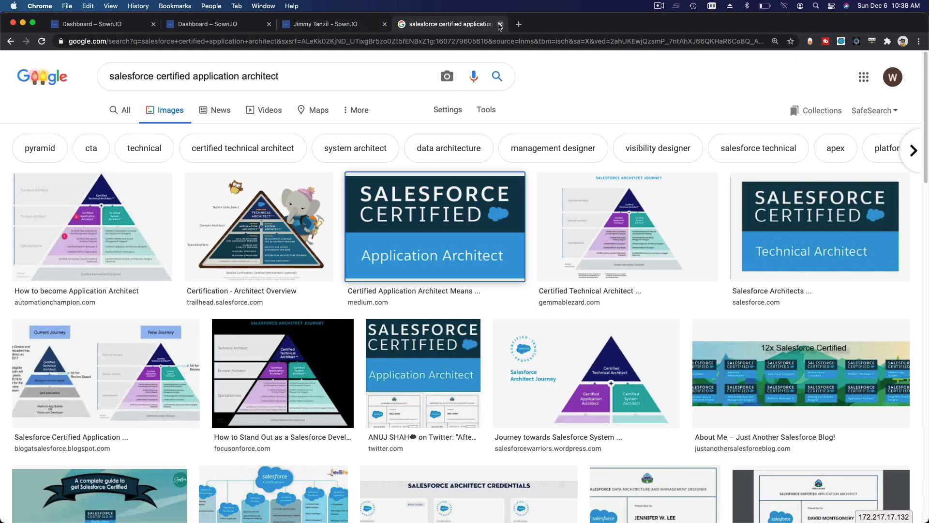
Close the Google image search and public profile tabs, returning to Social profile settings
{"action": "left_click", "coordinate": [499, 24]}
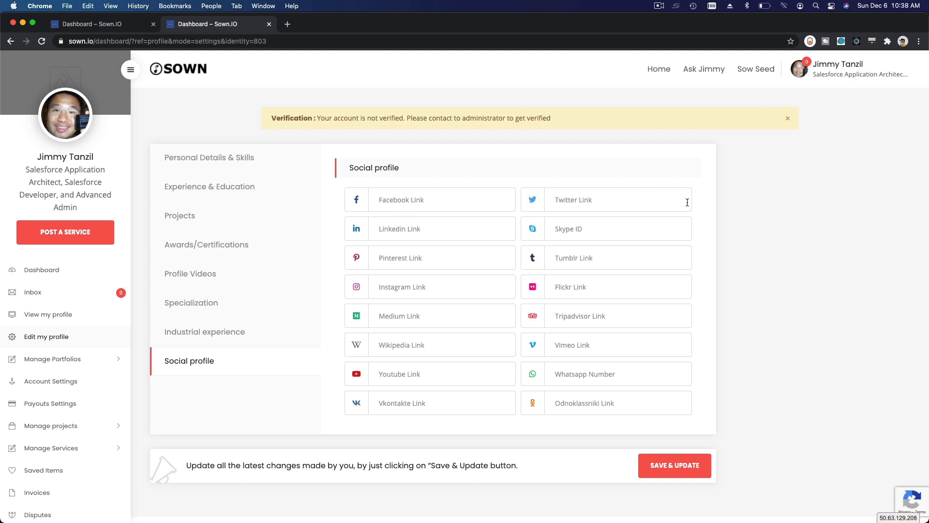
{"action": "mouse_move", "coordinate": [820, 195]}
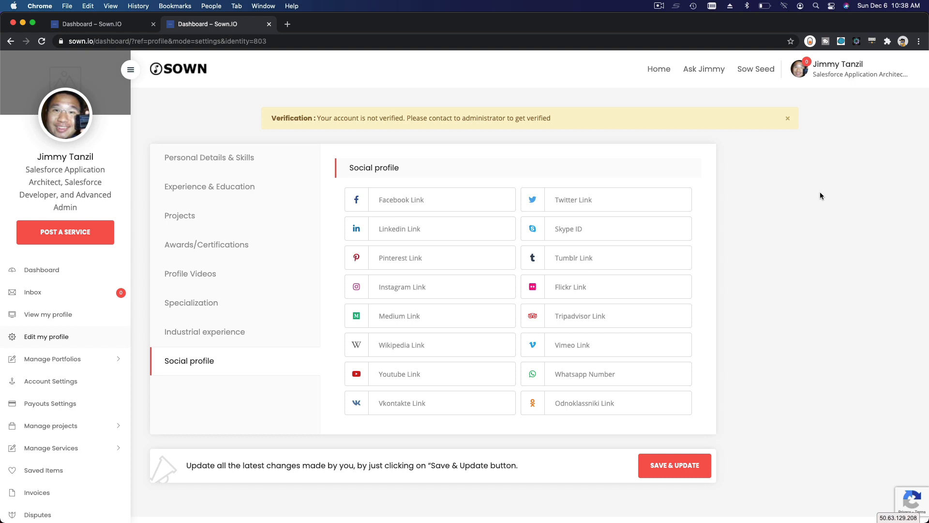
{"action": "mouse_move", "coordinate": [795, 209]}
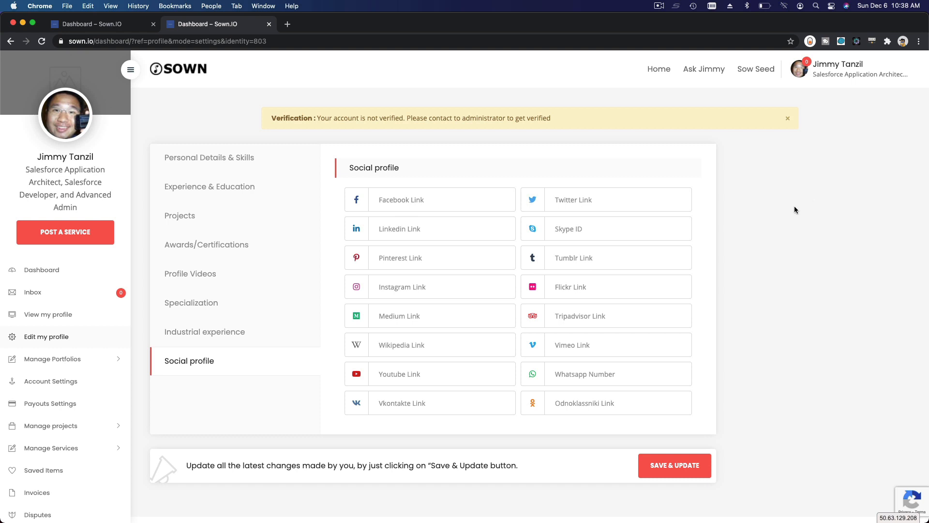